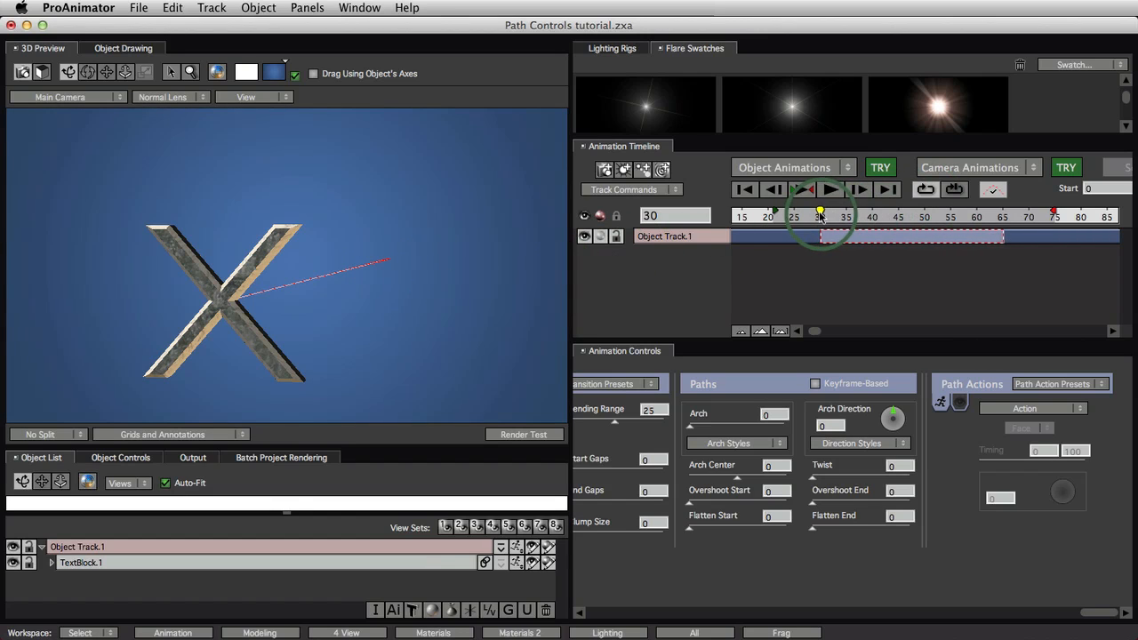
# At frame 29, from a side view, raise Arch to 32 to bend the path into a tall arch
pyautogui.moveTo(820, 212); pyautogui.dragTo(815, 212)
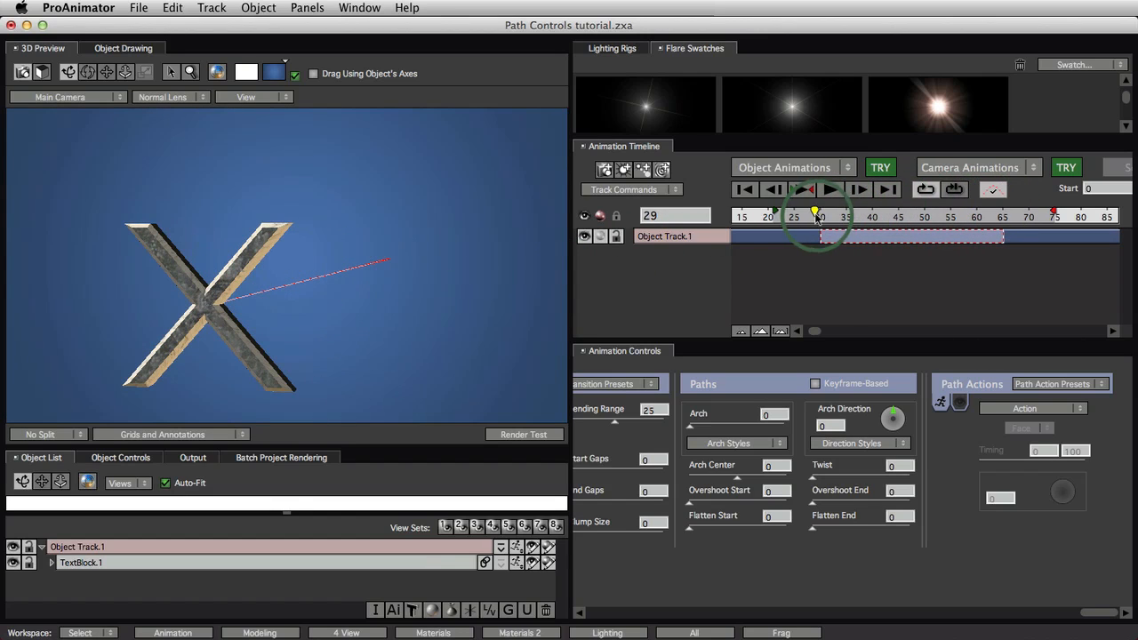
pyautogui.click(801, 189)
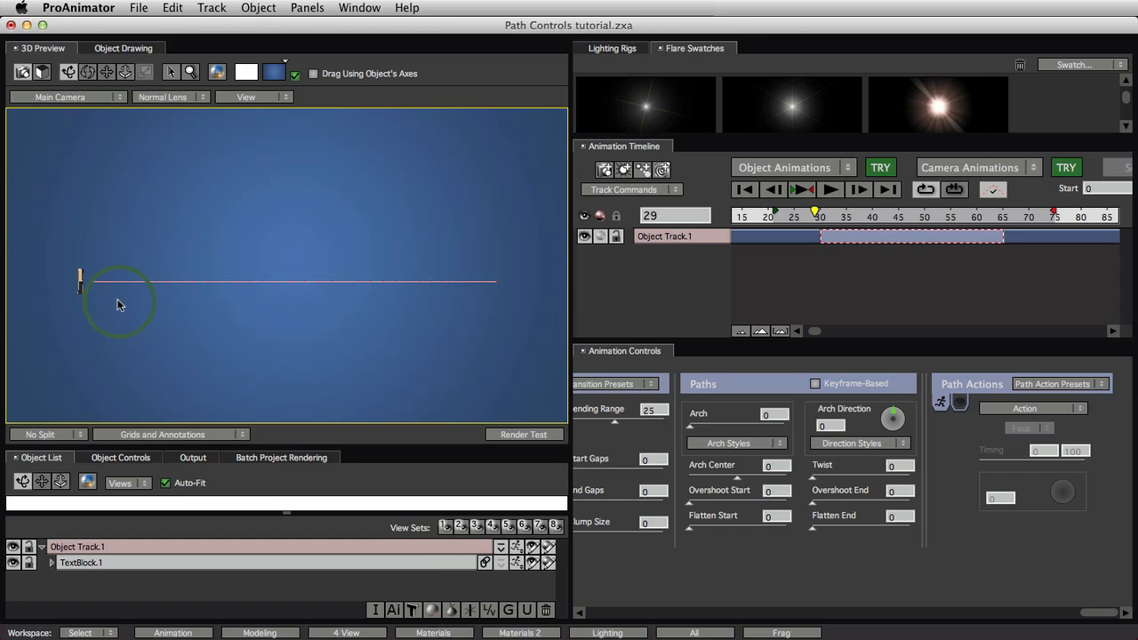
pyautogui.moveTo(120, 302); pyautogui.dragTo(258, 249)
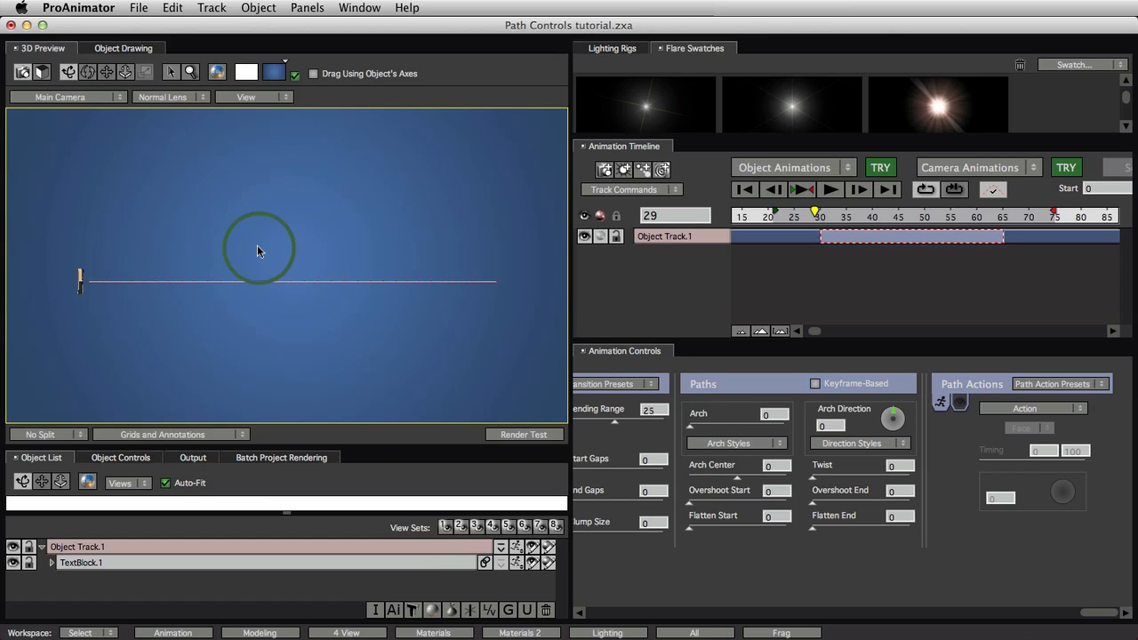
pyautogui.moveTo(261, 249); pyautogui.dragTo(458, 298)
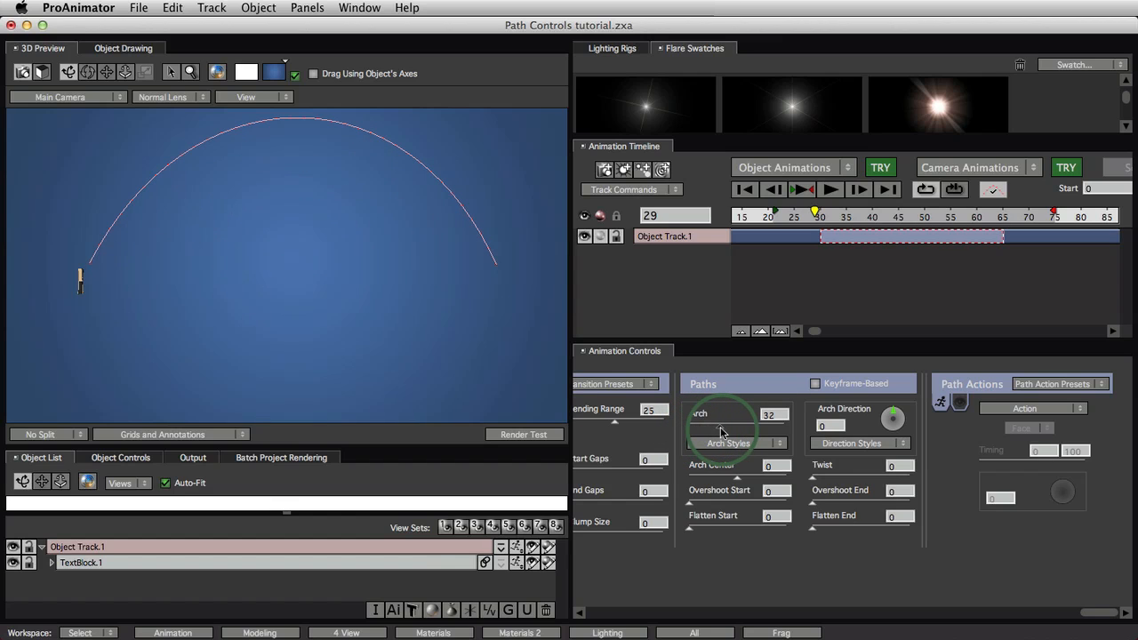
# Lower Arch from 32 to 22 and tilt Arch Direction to 17
pyautogui.moveTo(724, 431); pyautogui.dragTo(711, 431)
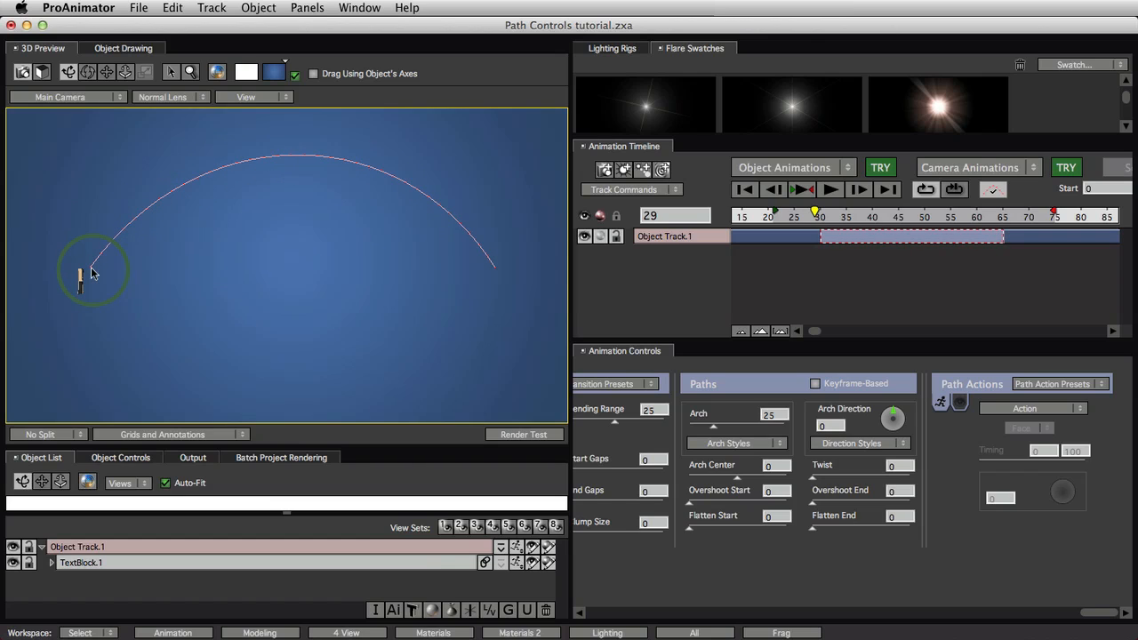
pyautogui.moveTo(93, 271); pyautogui.dragTo(217, 262)
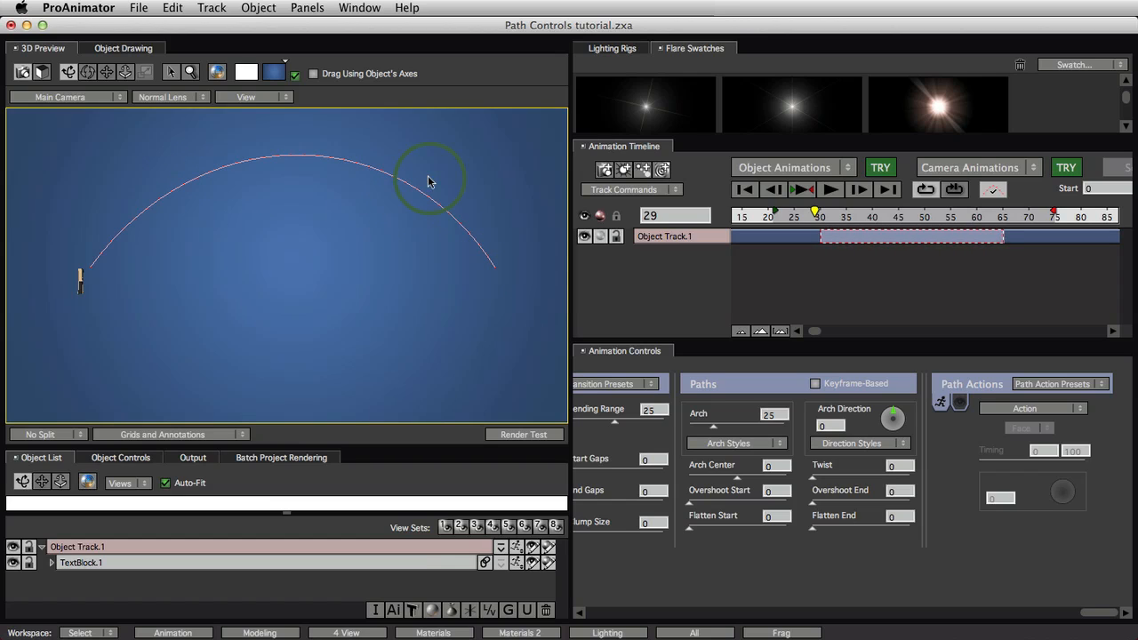
pyautogui.moveTo(429, 178); pyautogui.dragTo(489, 272)
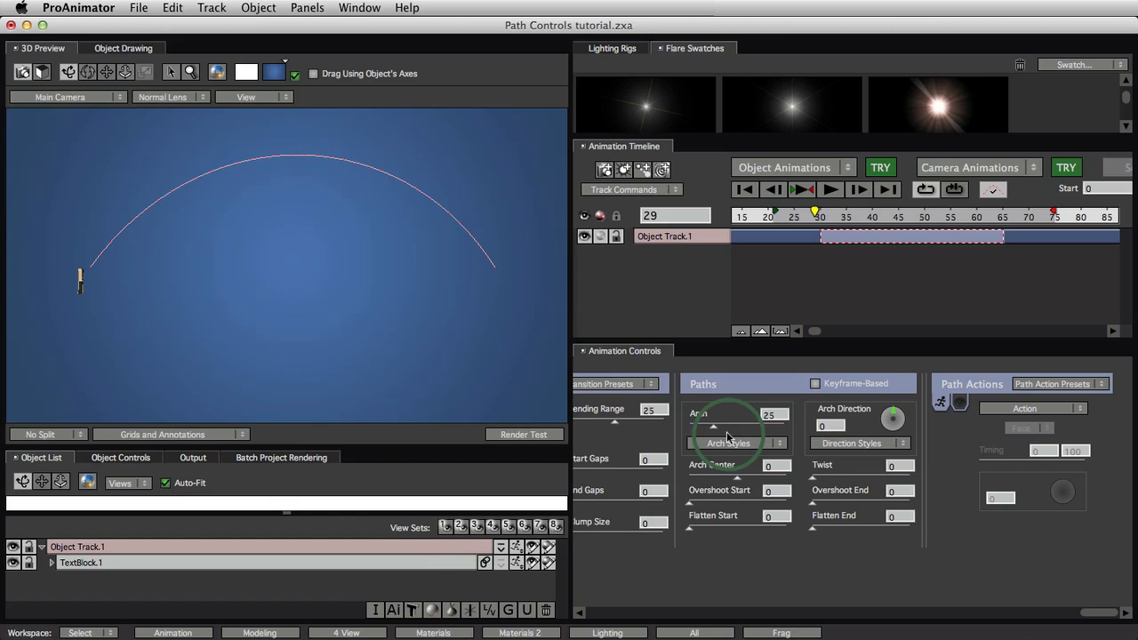
pyautogui.moveTo(737, 425); pyautogui.dragTo(702, 436)
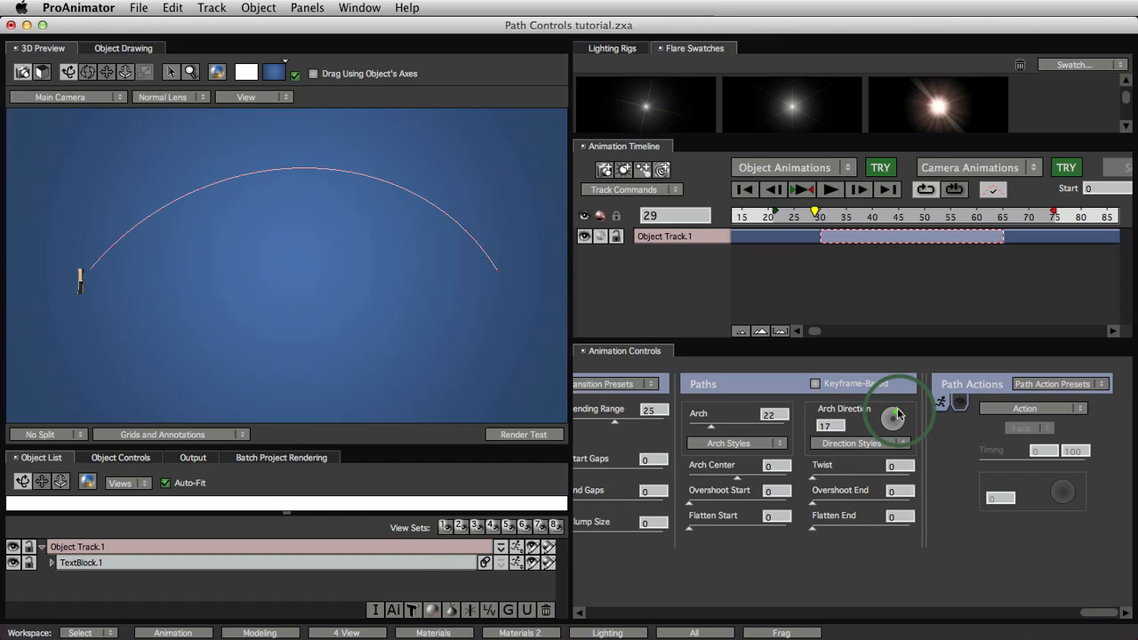
# Try Arch Direction at 0, 35 and 136 degrees, settling on 32
pyautogui.moveTo(892, 419); pyautogui.dragTo(893, 425)
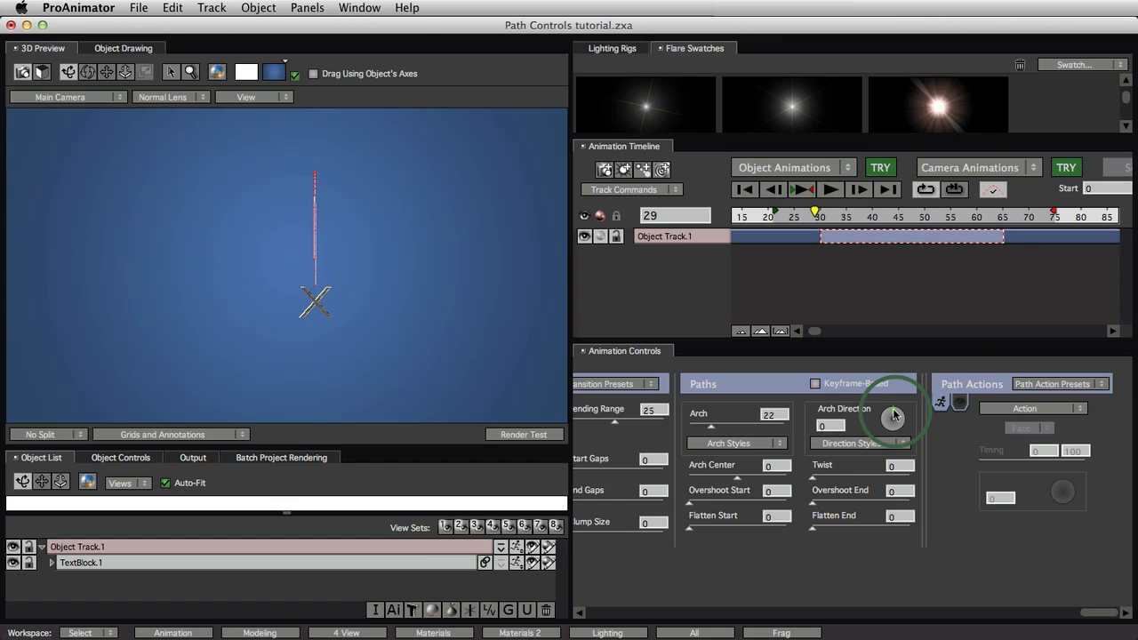
pyautogui.moveTo(891, 418); pyautogui.dragTo(898, 416)
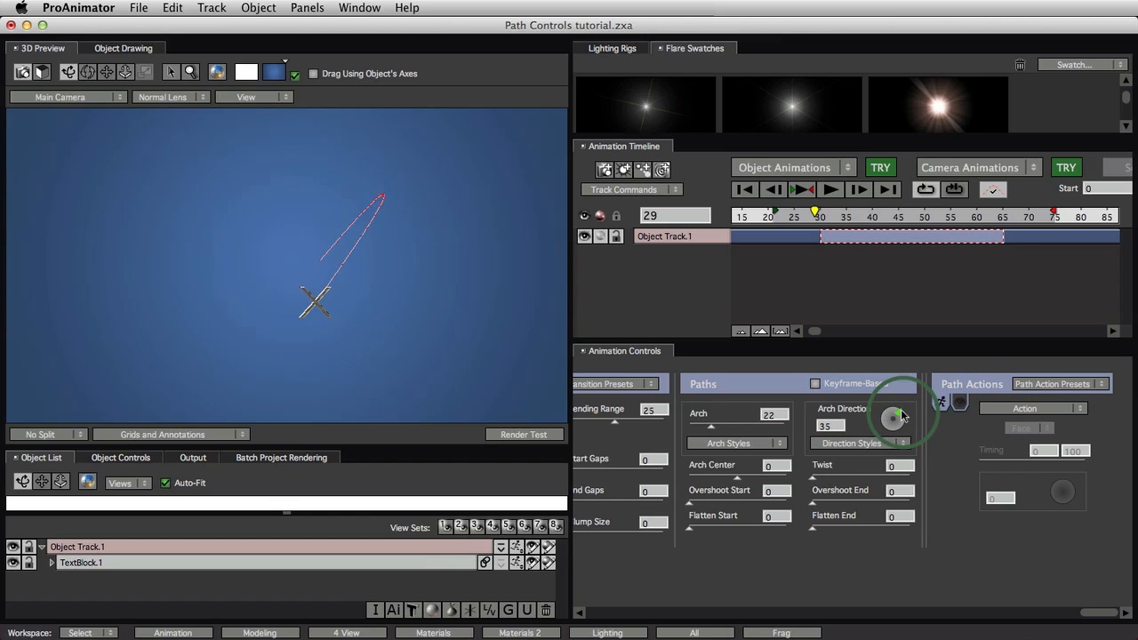
pyautogui.moveTo(897, 409); pyautogui.dragTo(902, 425)
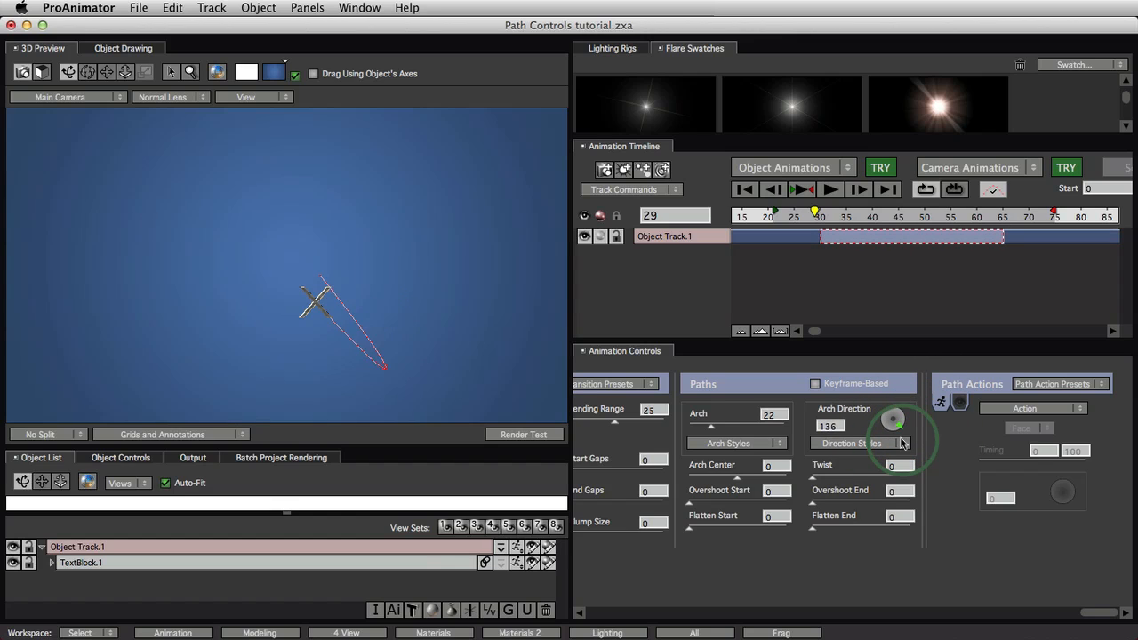
pyautogui.moveTo(905, 411); pyautogui.dragTo(893, 444)
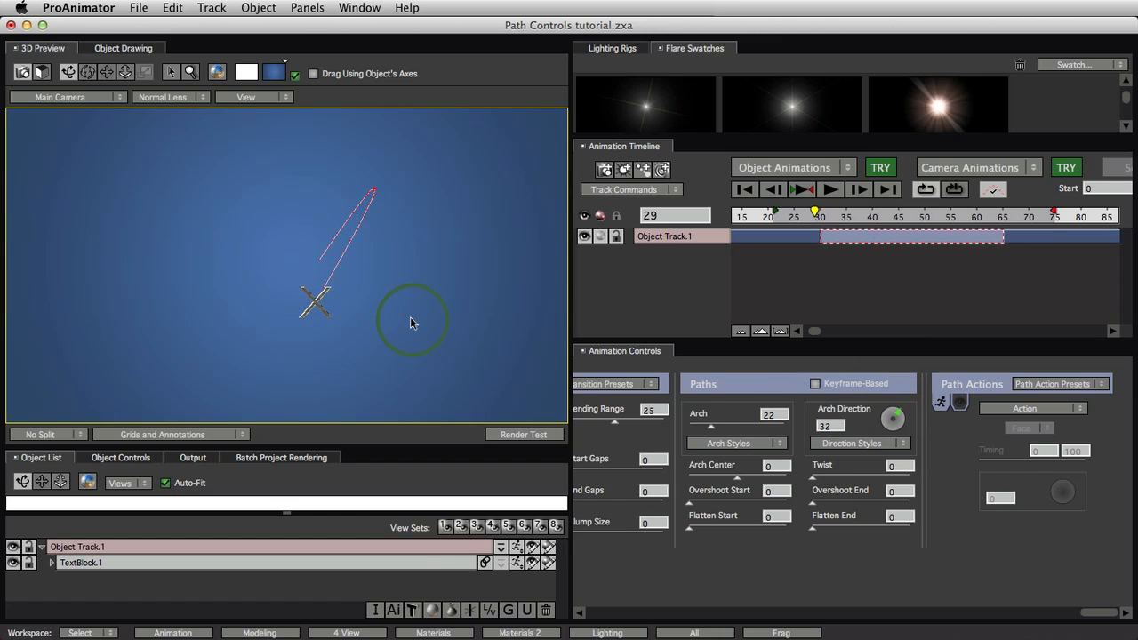
# Orbit the 3D Preview to inspect the arched path from several angles
pyautogui.moveTo(412, 320); pyautogui.dragTo(331, 222)
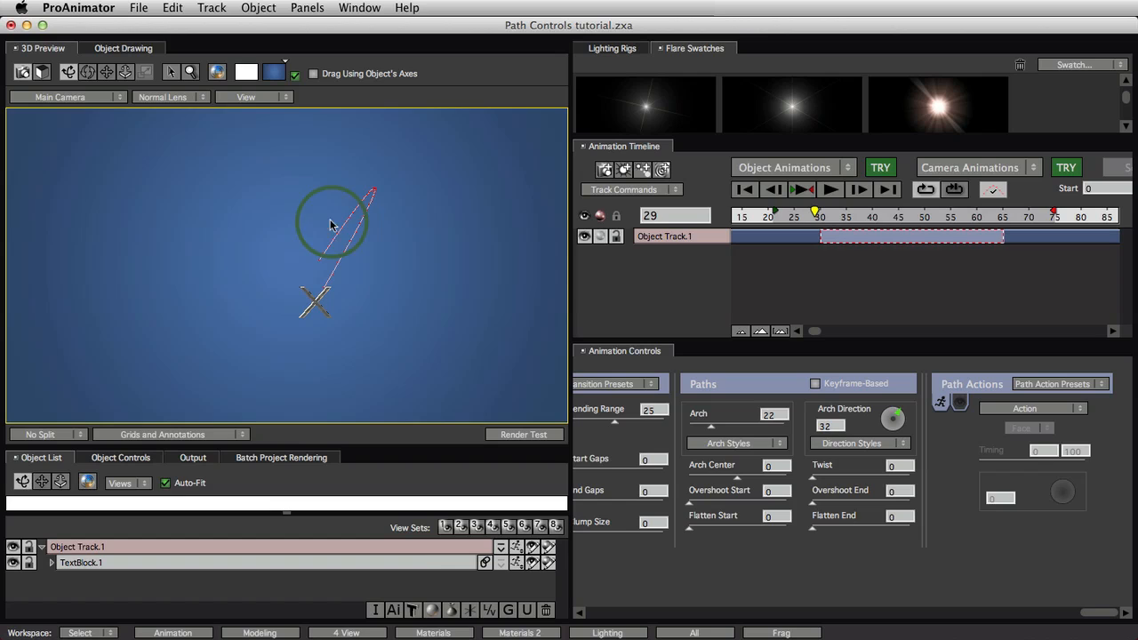
pyautogui.moveTo(333, 220); pyautogui.dragTo(384, 273)
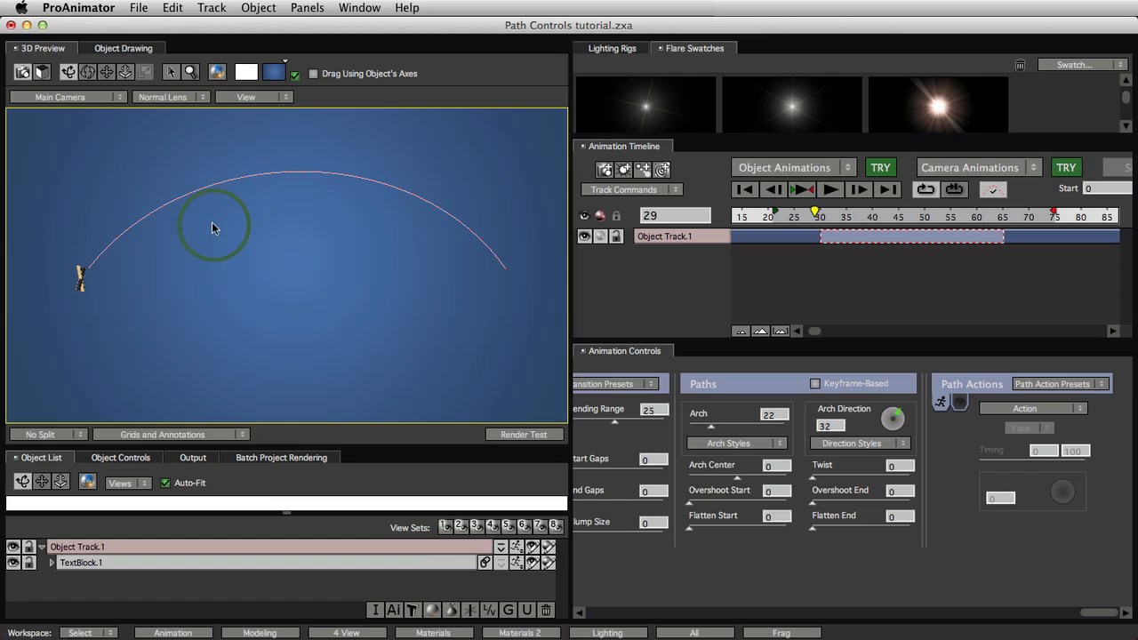
pyautogui.moveTo(213, 226); pyautogui.dragTo(325, 266)
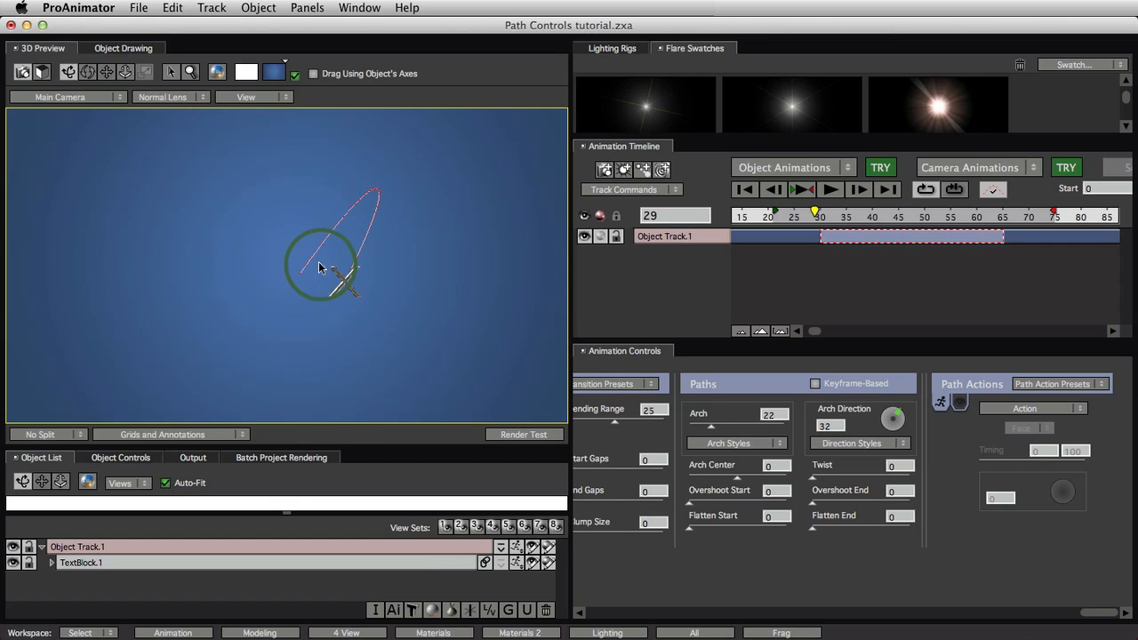
pyautogui.moveTo(320, 267); pyautogui.dragTo(369, 251)
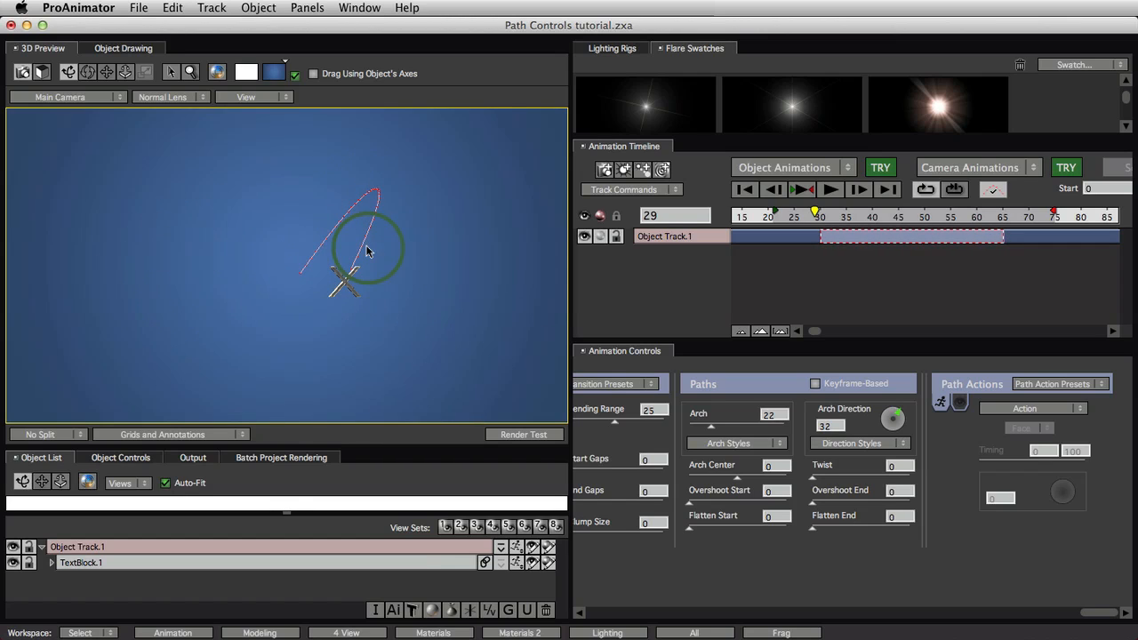
pyautogui.moveTo(369, 249); pyautogui.dragTo(382, 200)
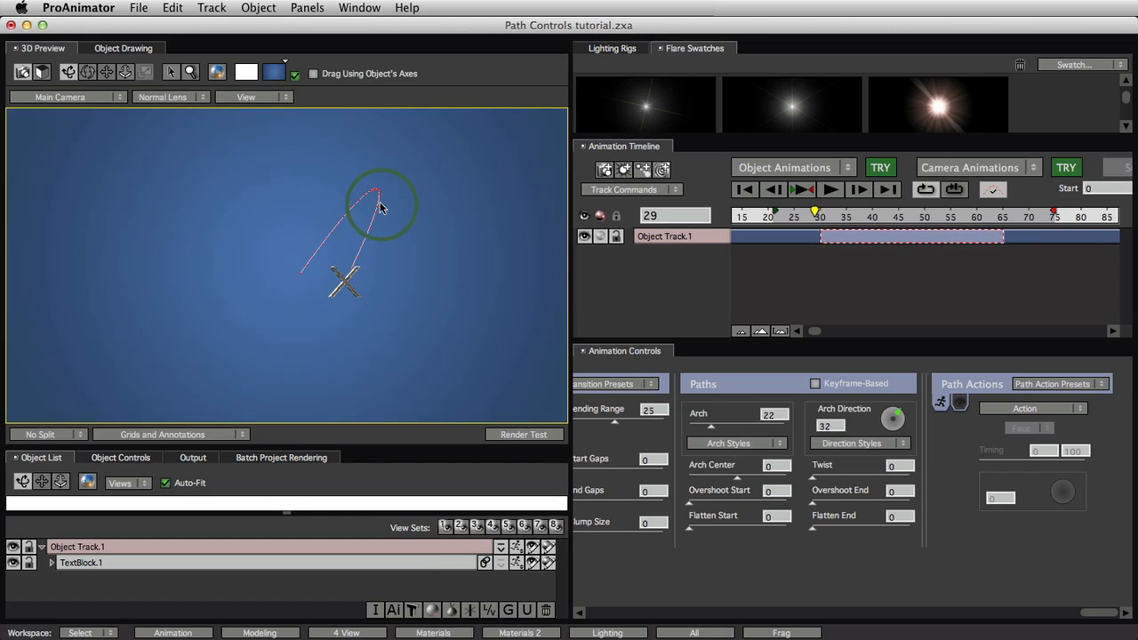
pyautogui.moveTo(383, 204); pyautogui.dragTo(400, 225)
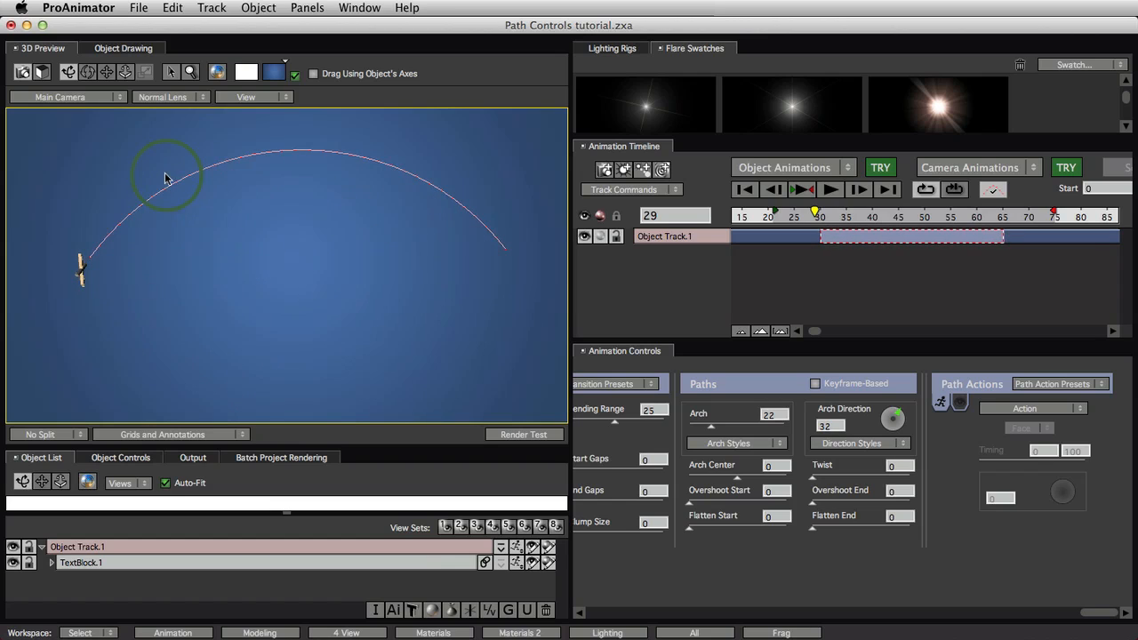
pyautogui.moveTo(164, 178); pyautogui.dragTo(164, 240)
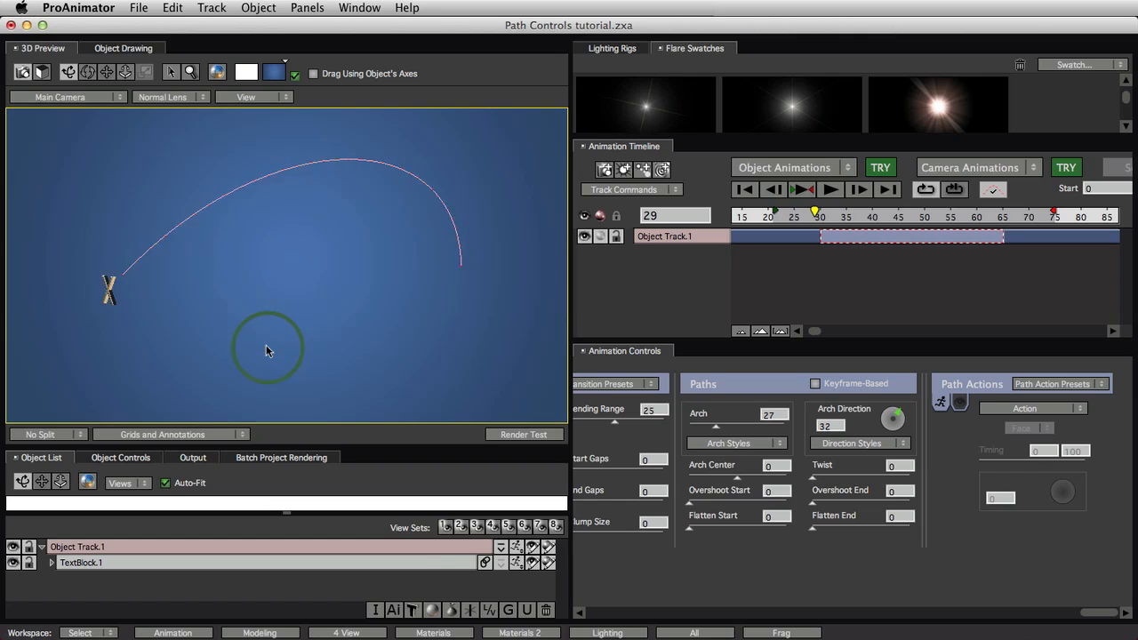
# Set Arch to 19 and reset Arch Direction to 0
pyautogui.moveTo(738, 418); pyautogui.dragTo(747, 431)
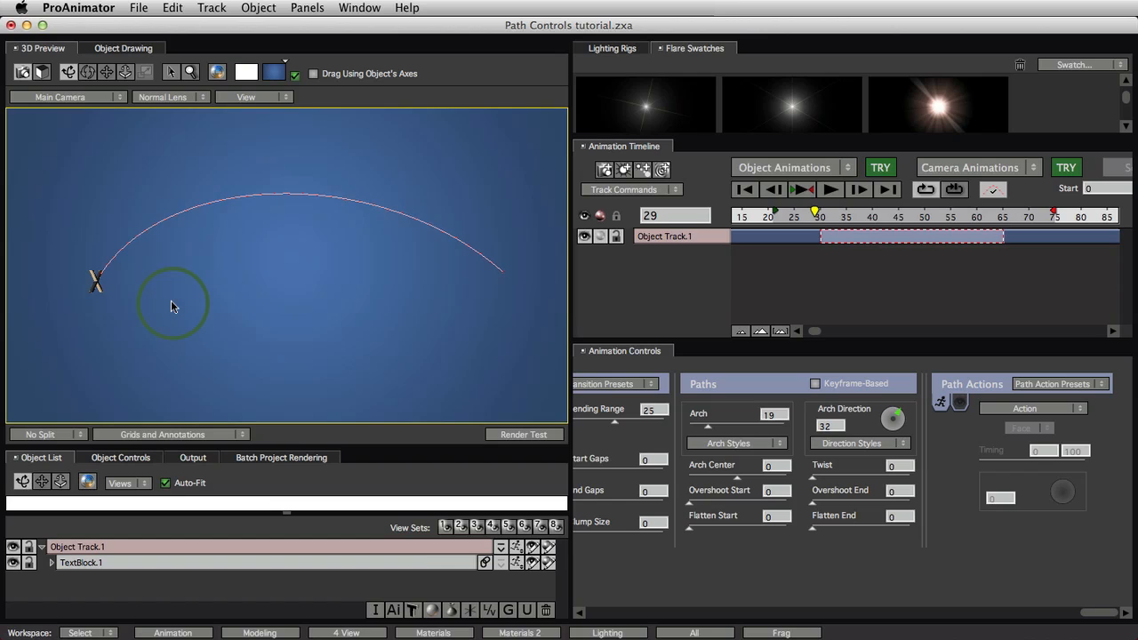
pyautogui.moveTo(173, 302); pyautogui.dragTo(267, 283)
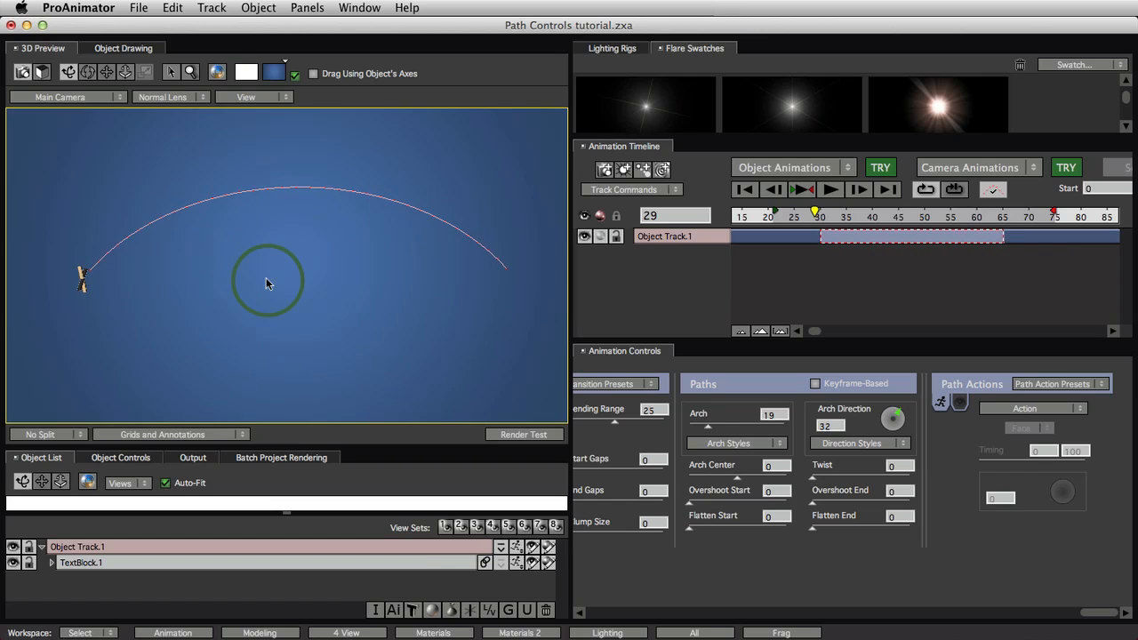
pyautogui.moveTo(894, 417); pyautogui.dragTo(896, 411)
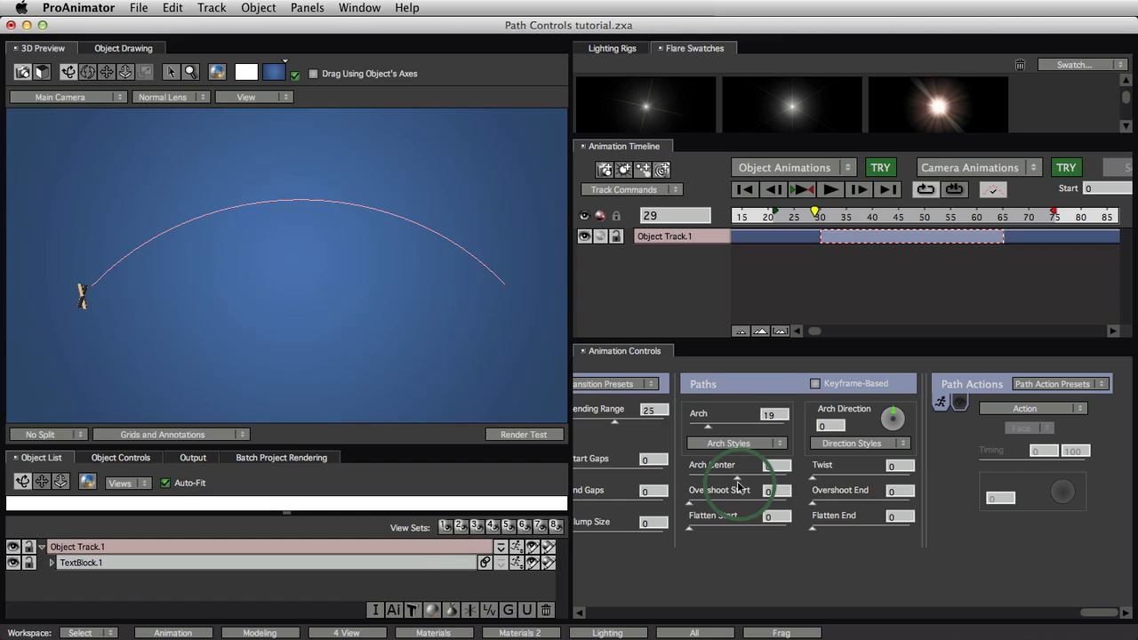
# Try Arch Center at 56 and -4, ending at 77 near the path's end
pyautogui.moveTo(738, 465); pyautogui.dragTo(737, 480)
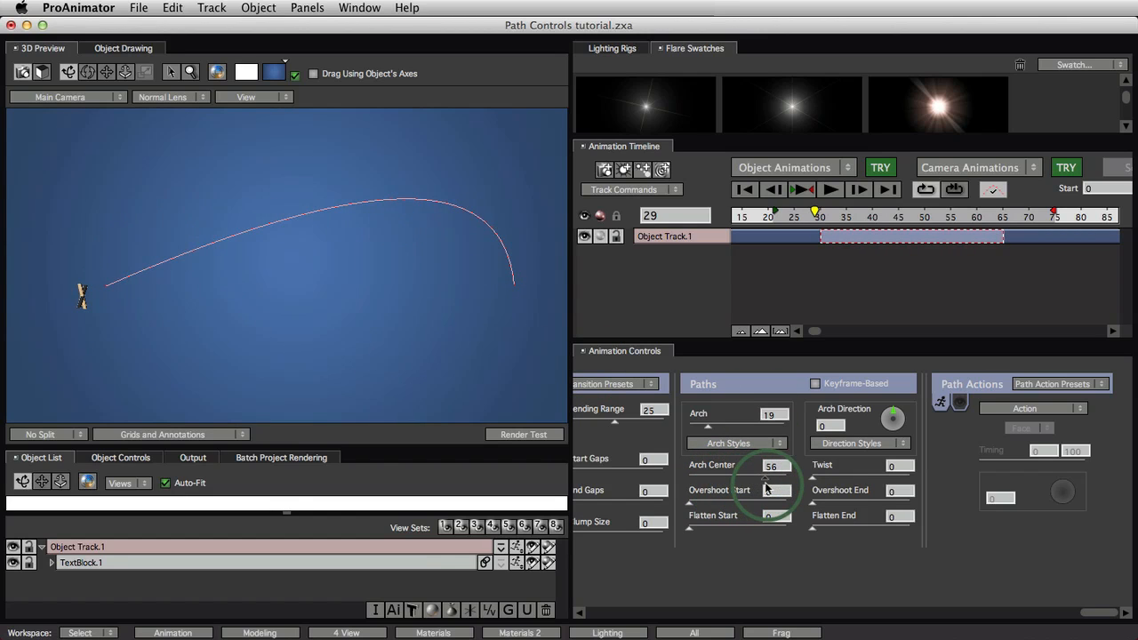
pyautogui.moveTo(765, 485); pyautogui.dragTo(772, 484)
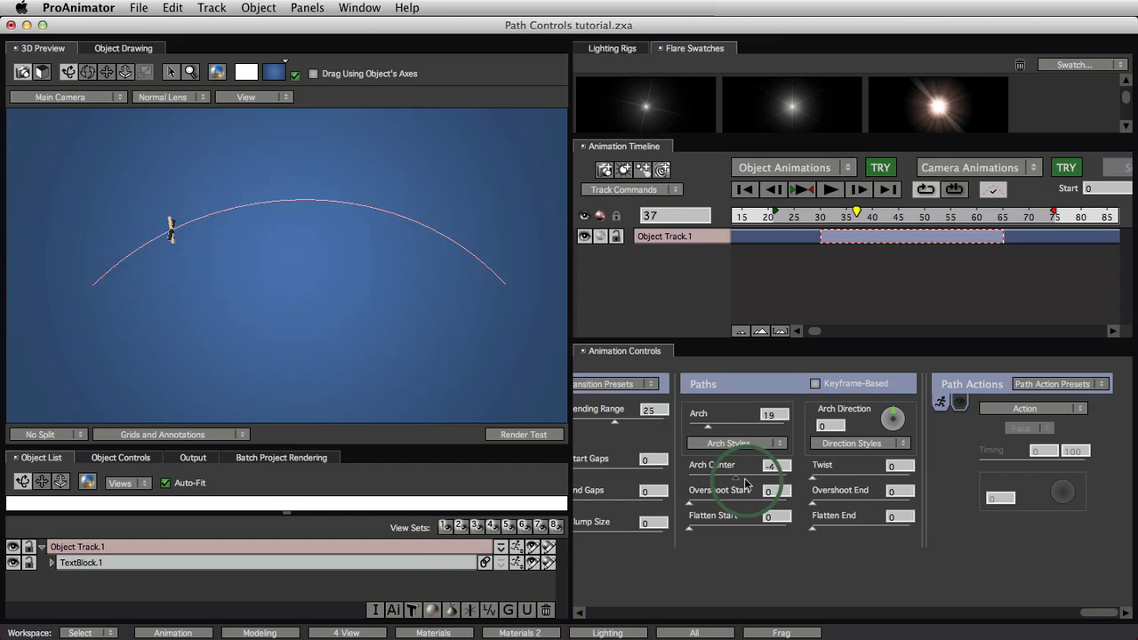
pyautogui.moveTo(773, 480); pyautogui.dragTo(711, 480)
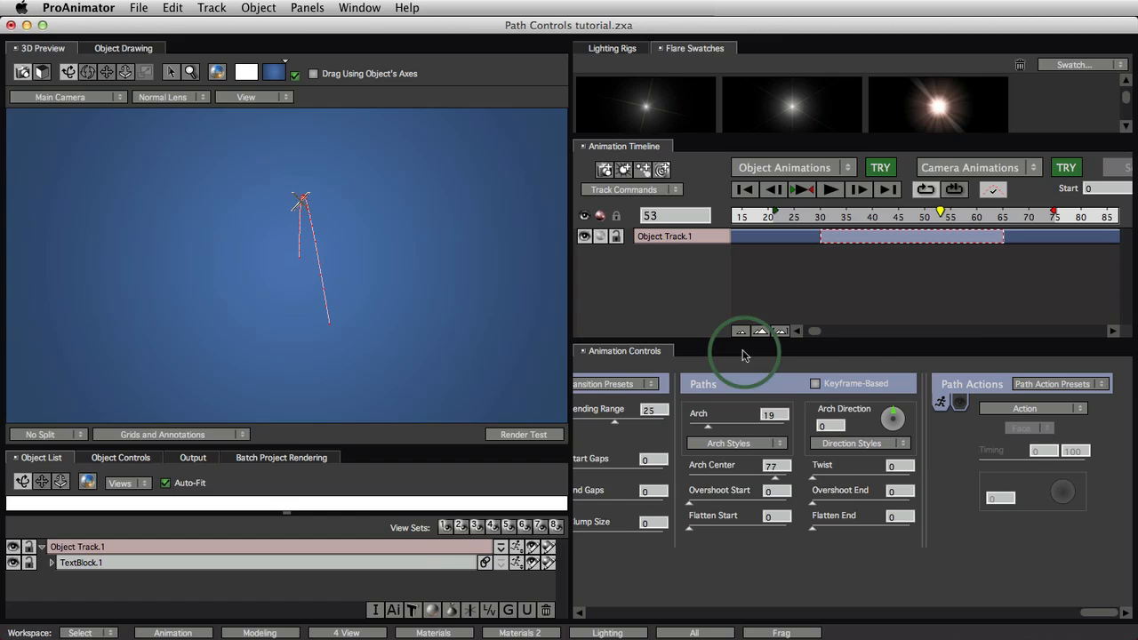
# Scrub the animation from frame 40 to 53 and orbit around the X
pyautogui.click(842, 213)
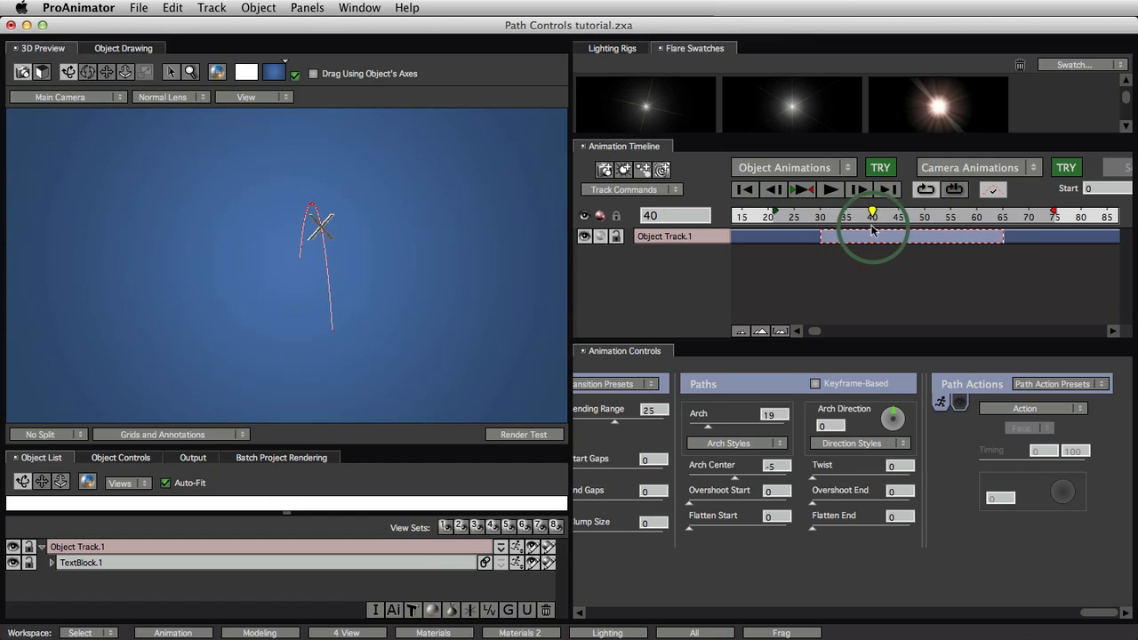
pyautogui.moveTo(871, 215); pyautogui.dragTo(925, 215)
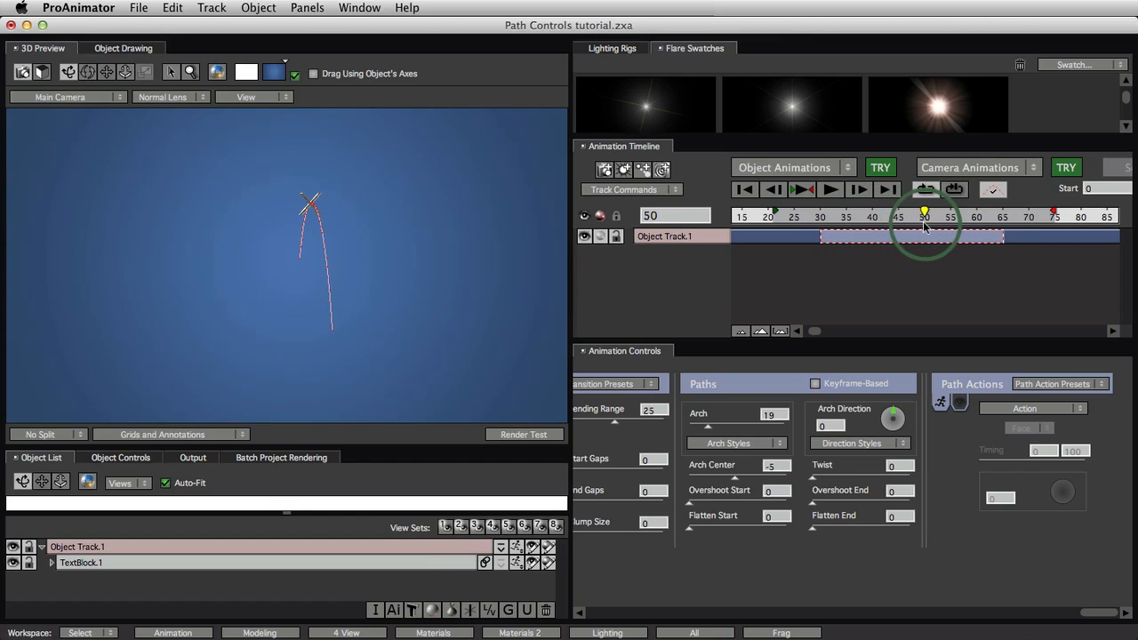
pyautogui.moveTo(925, 215); pyautogui.dragTo(950, 215)
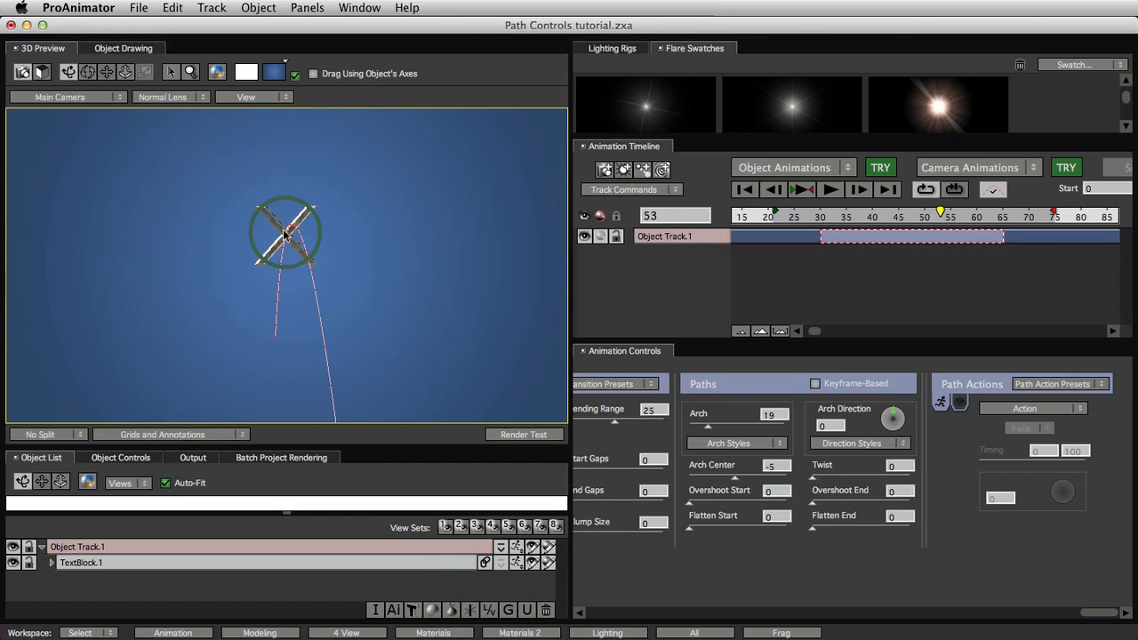
pyautogui.moveTo(287, 233); pyautogui.dragTo(277, 247)
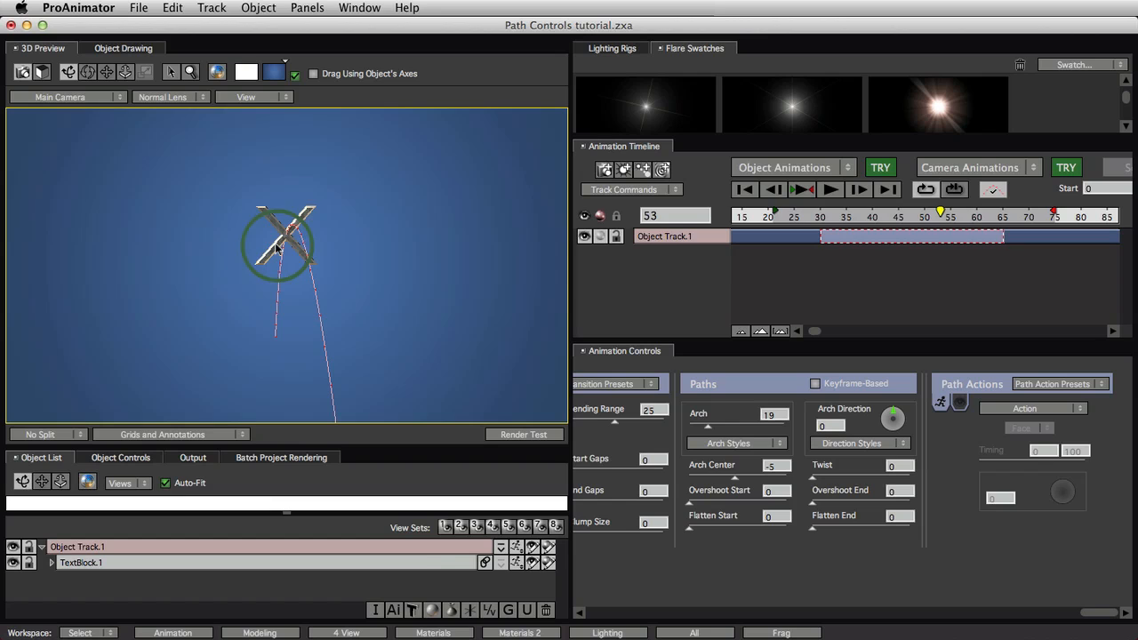
pyautogui.moveTo(277, 244); pyautogui.dragTo(321, 292)
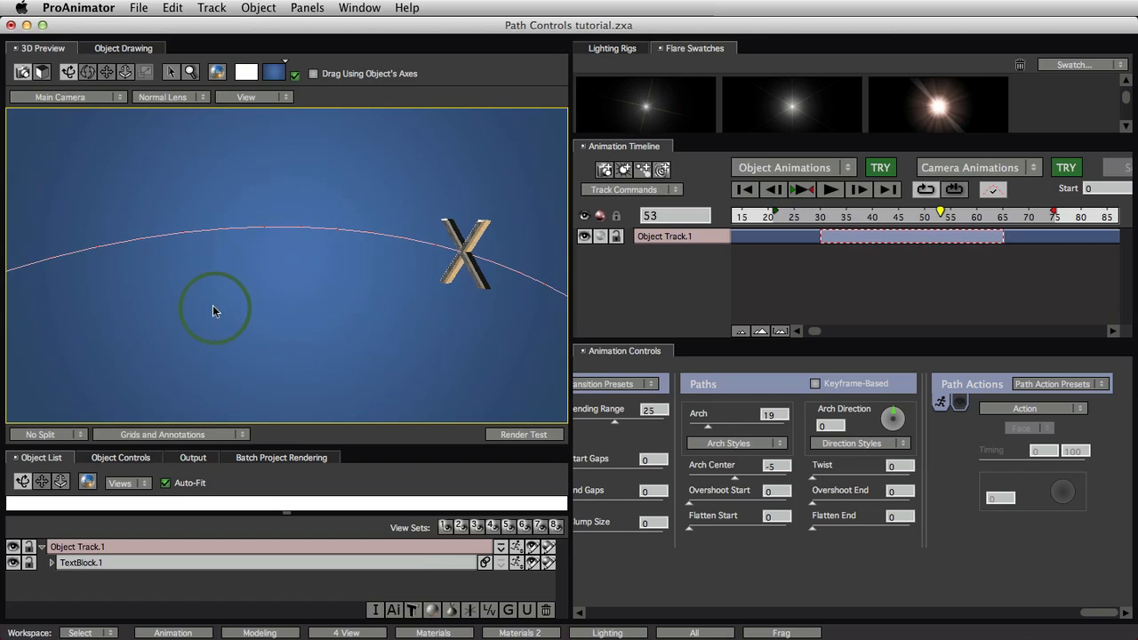
# Shift the arch's peak along the path, return Arch Center to 0, and scrub to preview
pyautogui.moveTo(941, 212); pyautogui.dragTo(856, 212)
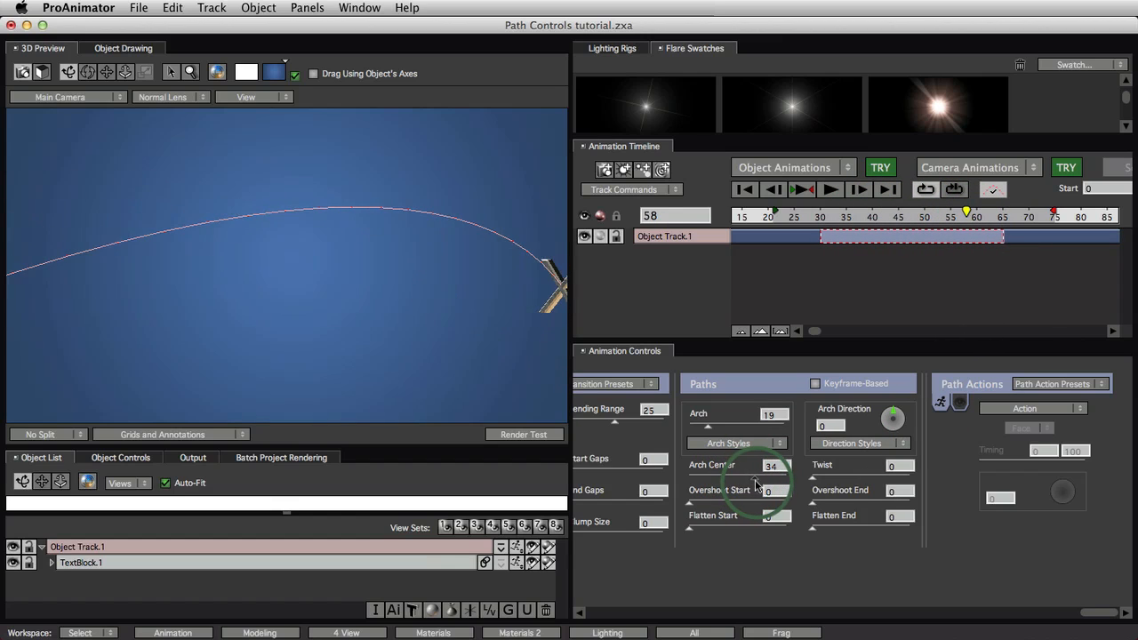
pyautogui.moveTo(756, 485); pyautogui.dragTo(756, 453)
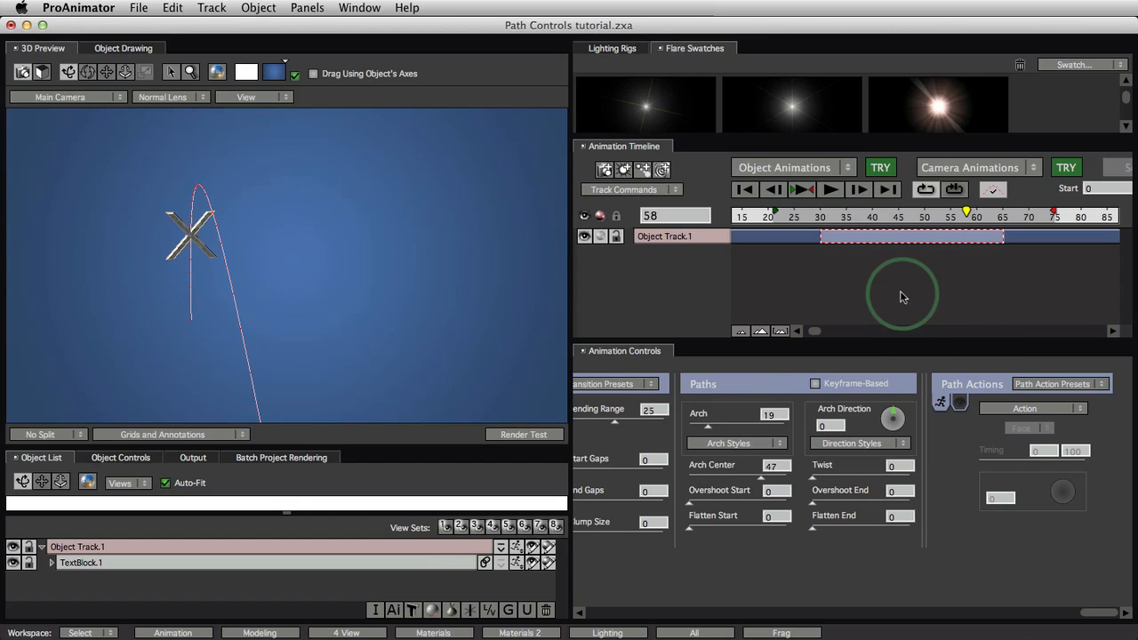
pyautogui.moveTo(966, 211); pyautogui.dragTo(872, 210)
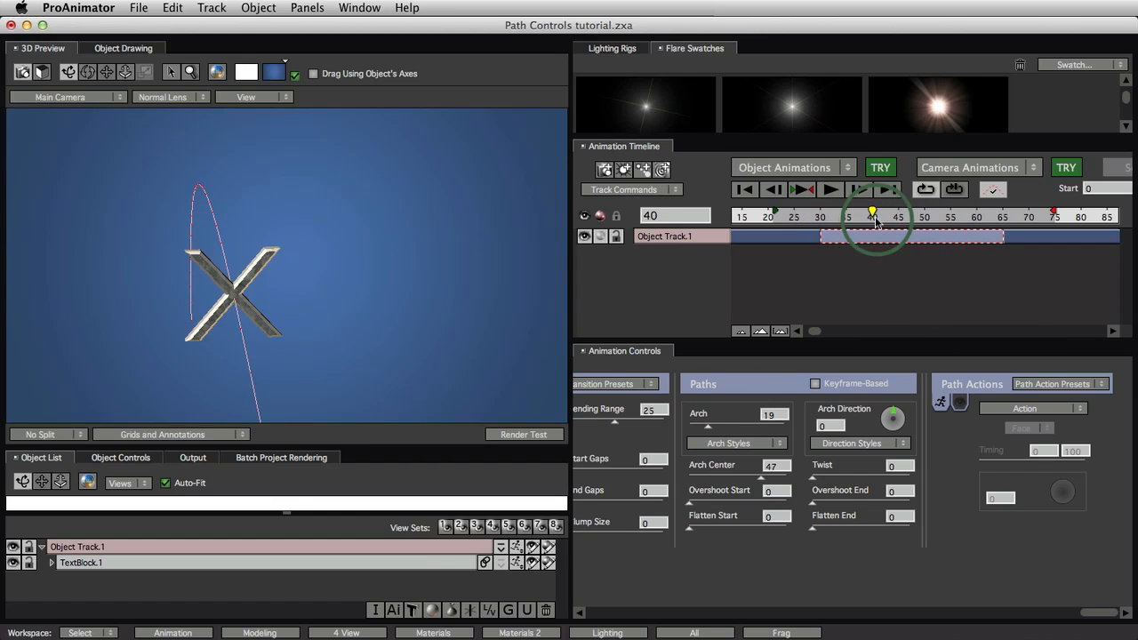
pyautogui.moveTo(871, 216); pyautogui.dragTo(929, 216)
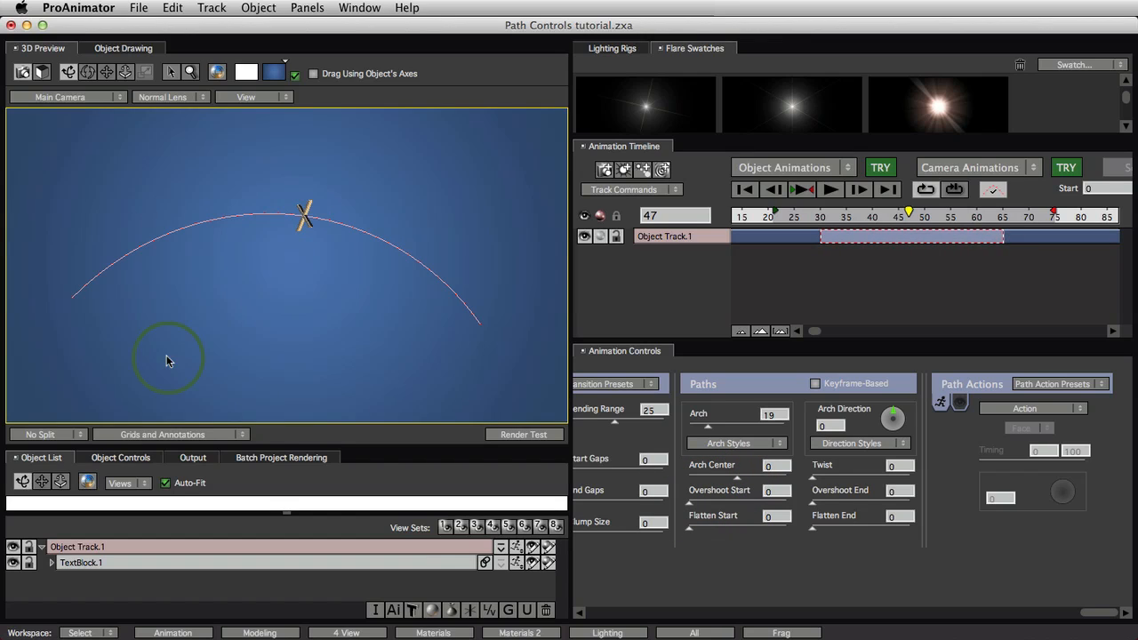
pyautogui.moveTo(733, 538)
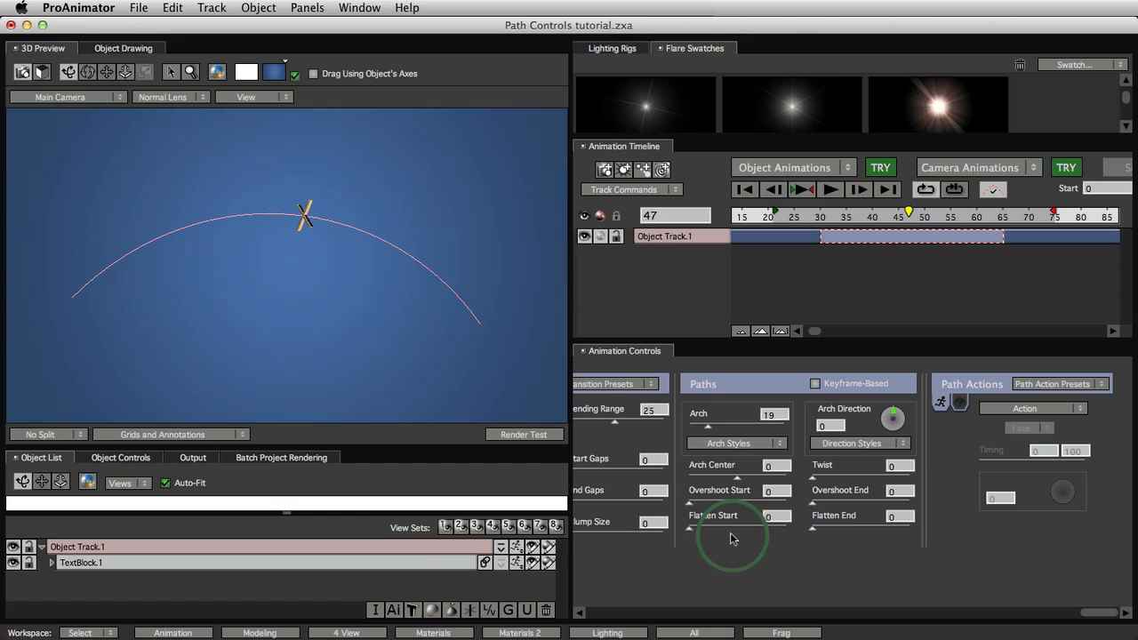
# Enlarge Overshoot Start so the path's beginning curls back into a long tail
pyautogui.moveTo(733, 533); pyautogui.dragTo(720, 511)
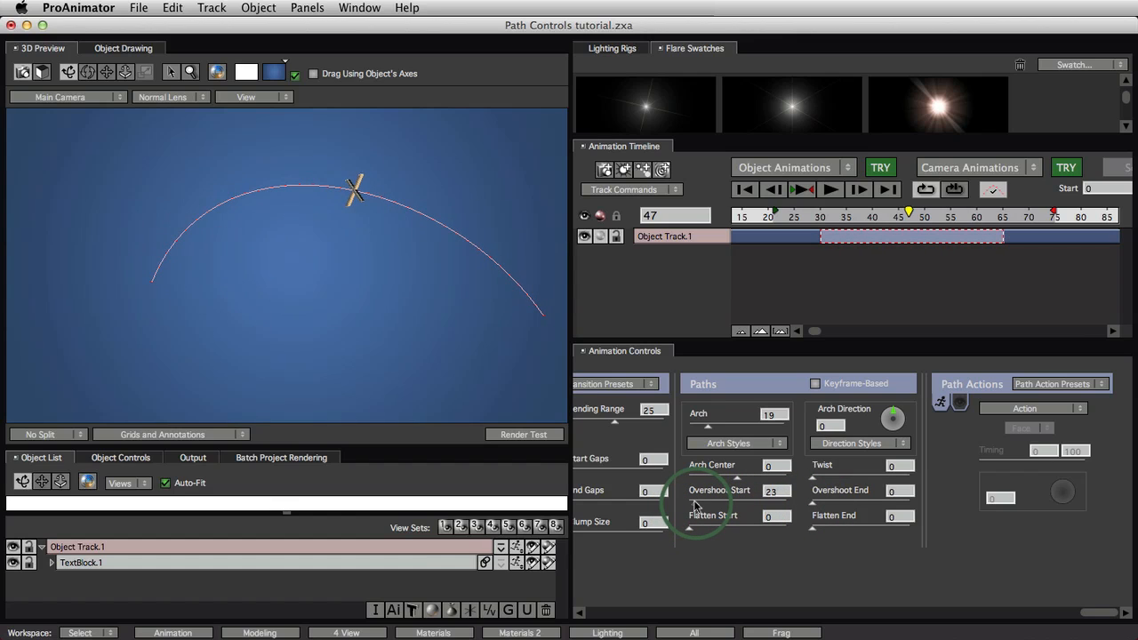
pyautogui.moveTo(702, 507); pyautogui.dragTo(711, 493)
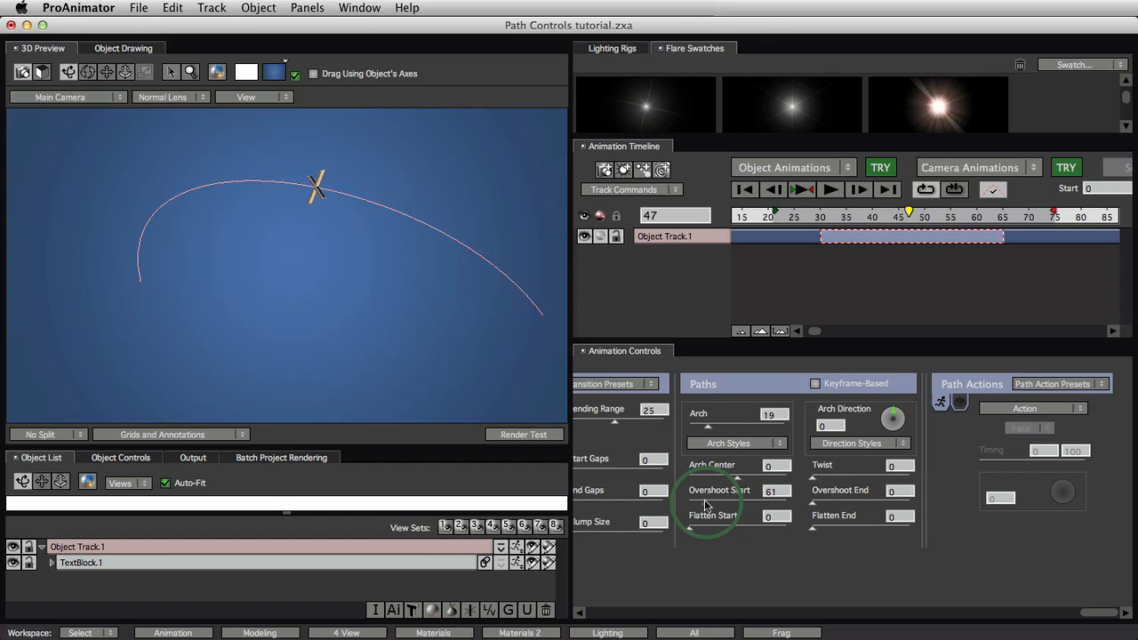
pyautogui.moveTo(711, 502); pyautogui.dragTo(711, 480)
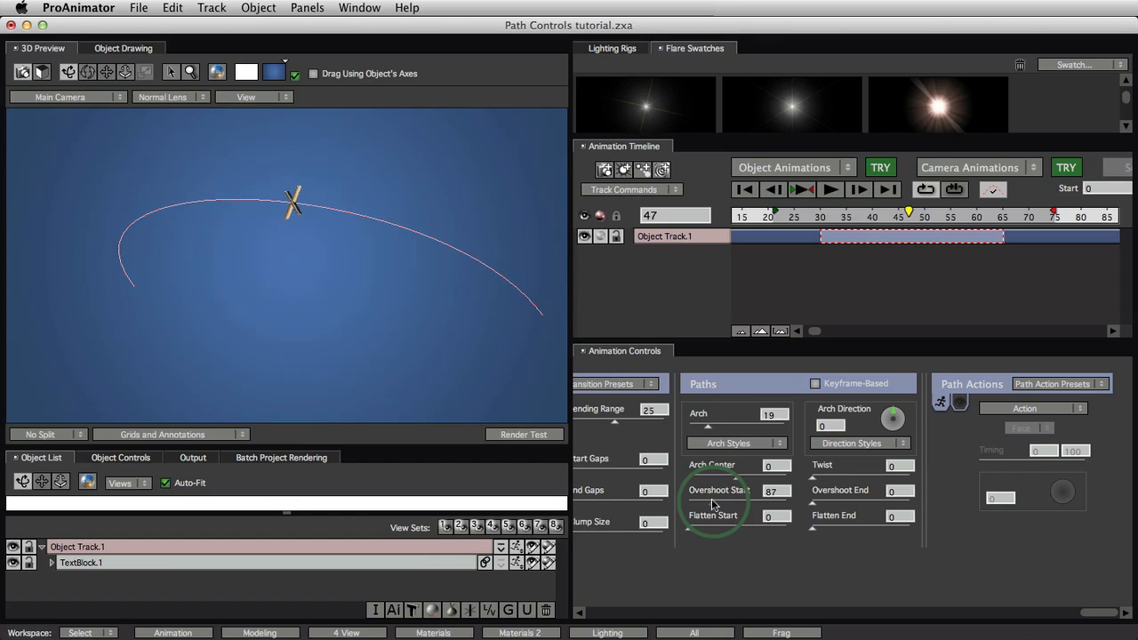
pyautogui.moveTo(716, 498); pyautogui.dragTo(720, 493)
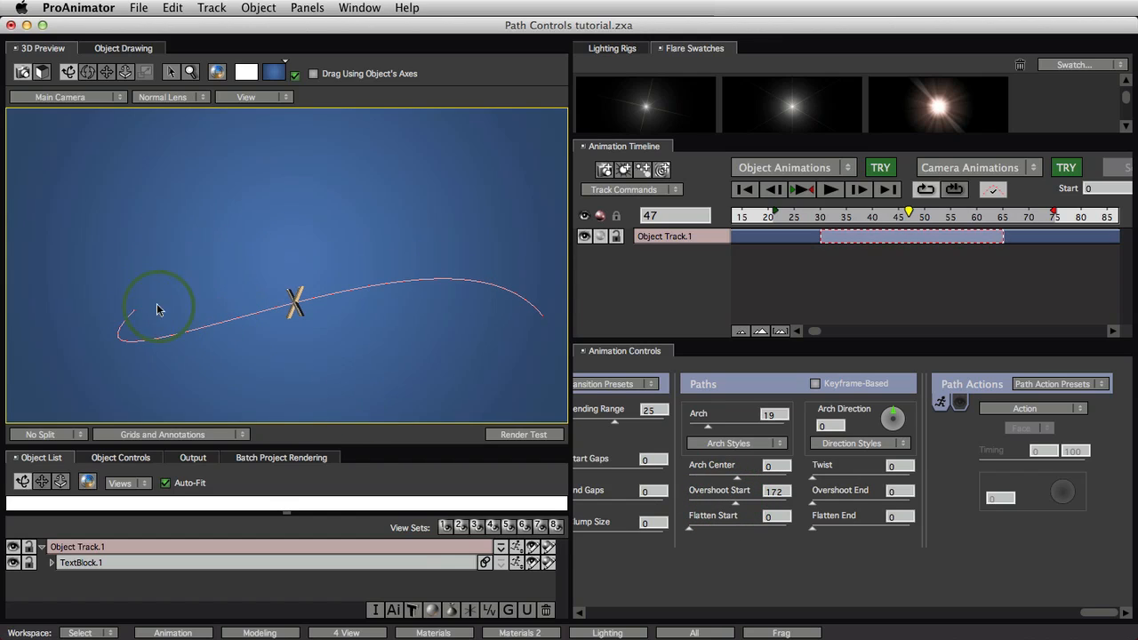
# Raise Arch to 47 and settle Overshoot Start at 111, checking the view
pyautogui.moveTo(160, 307); pyautogui.dragTo(165, 338)
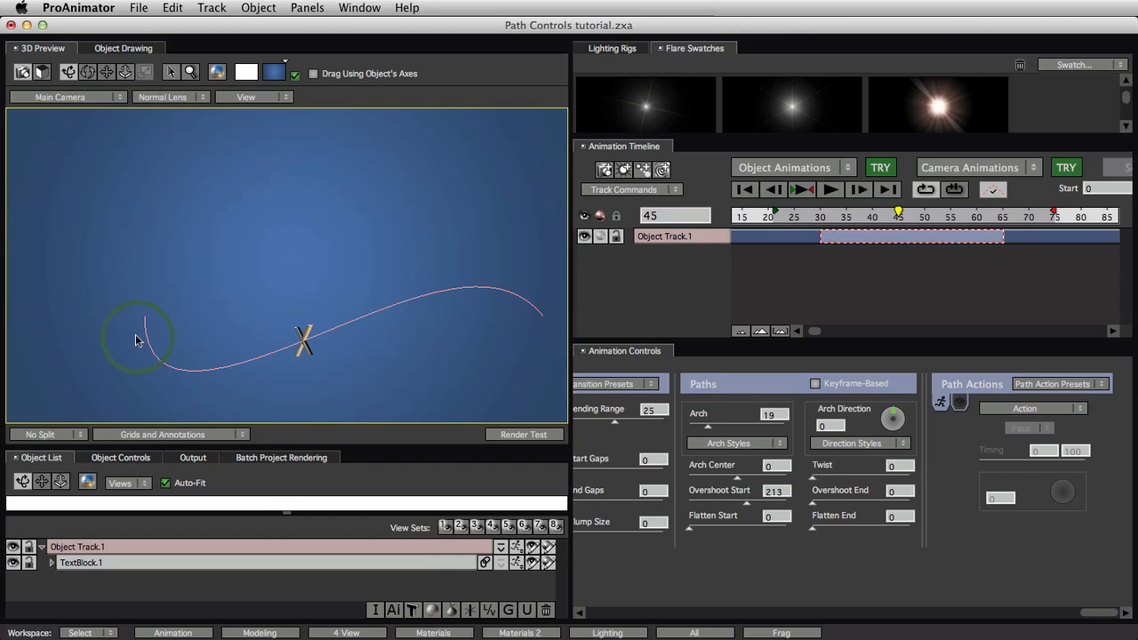
pyautogui.moveTo(138, 337); pyautogui.dragTo(471, 331)
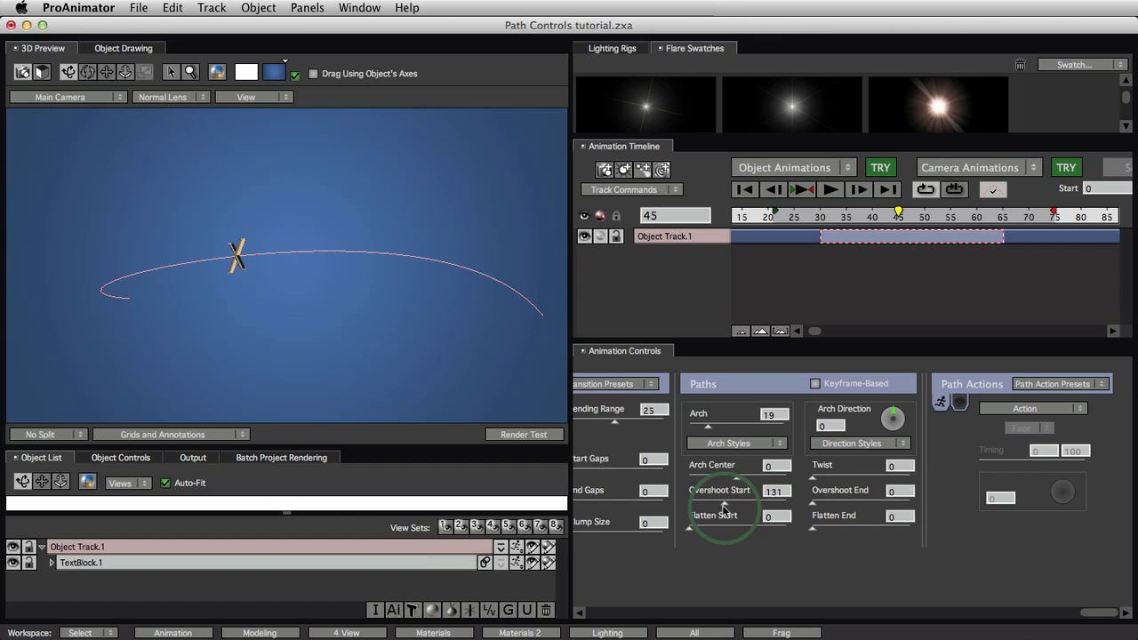
pyautogui.moveTo(729, 498); pyautogui.dragTo(733, 511)
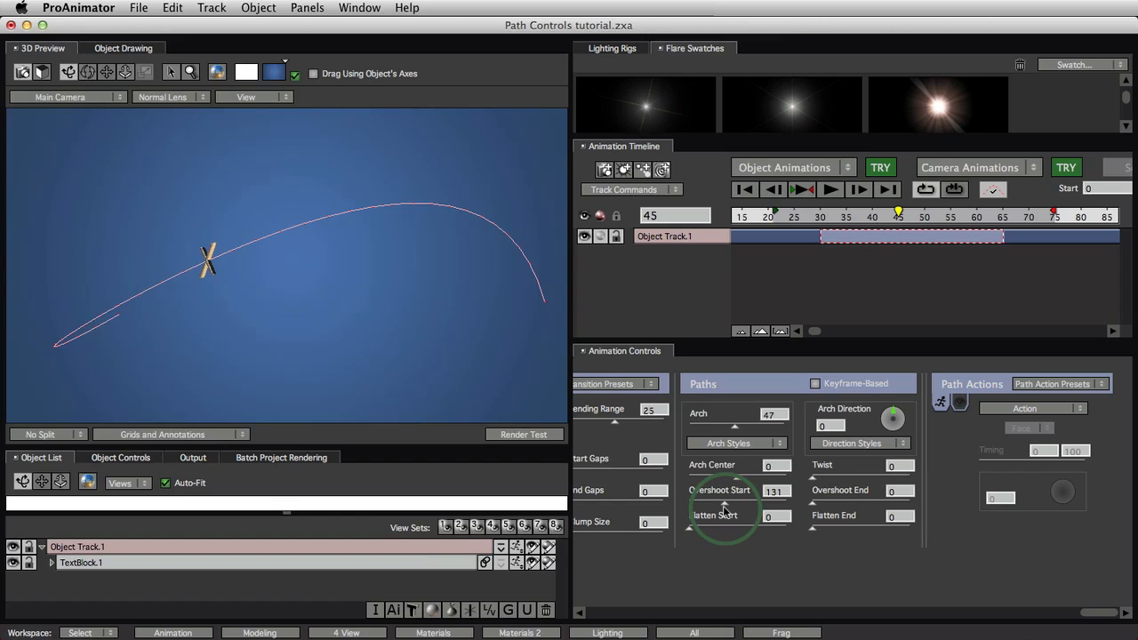
pyautogui.moveTo(724, 511); pyautogui.dragTo(720, 514)
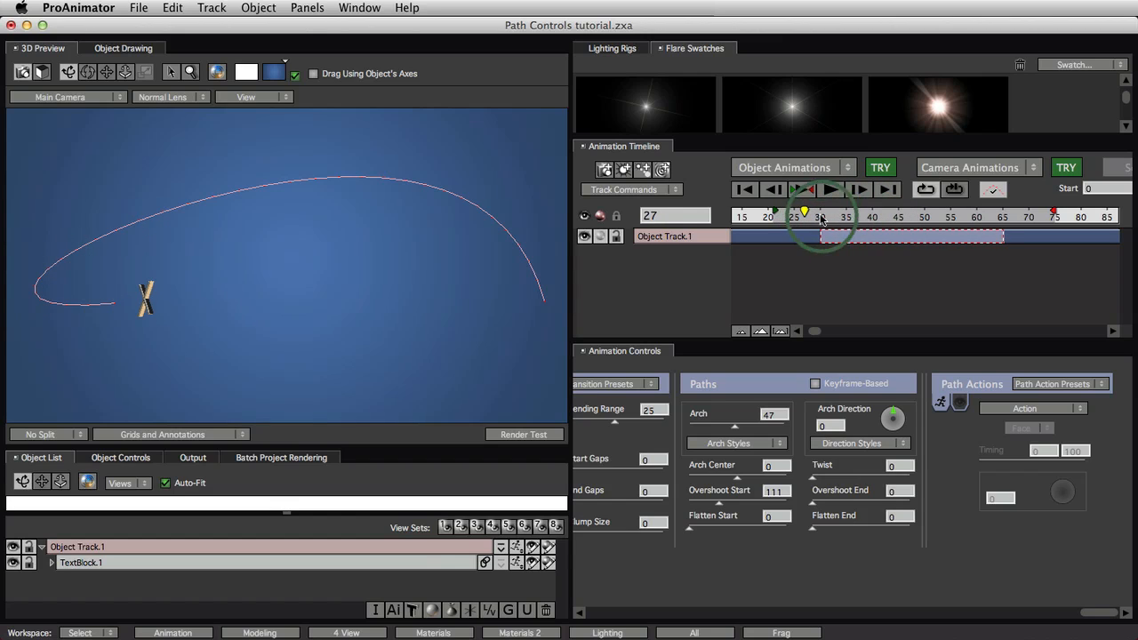
# Jump the playhead to an earlier frame, then play and stop the animation
pyautogui.click(828, 188)
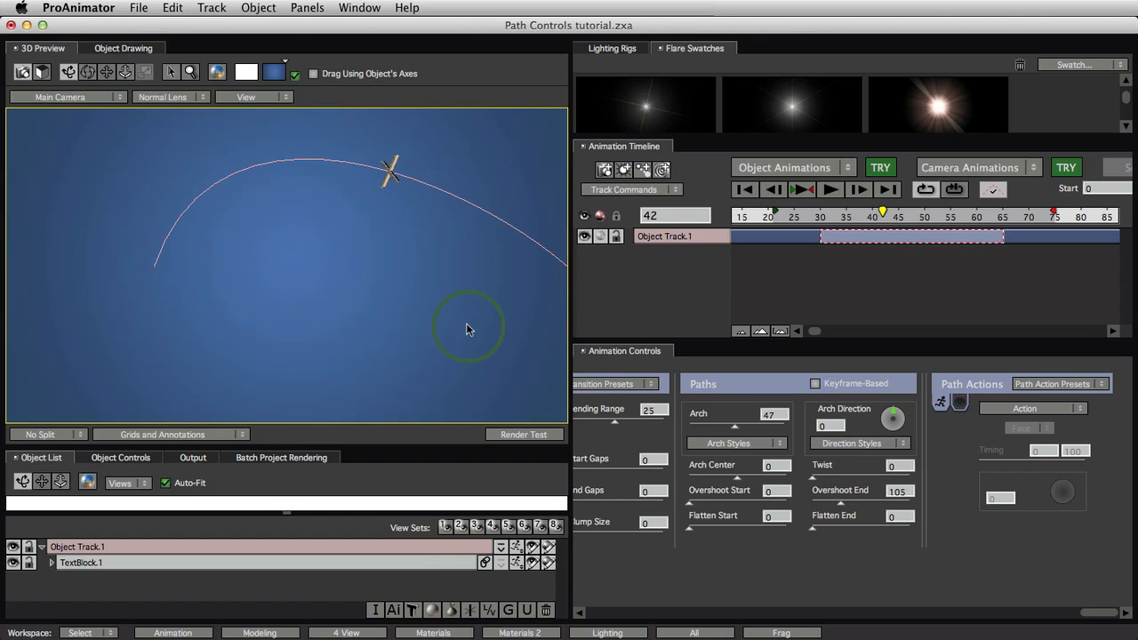
pyautogui.click(802, 190)
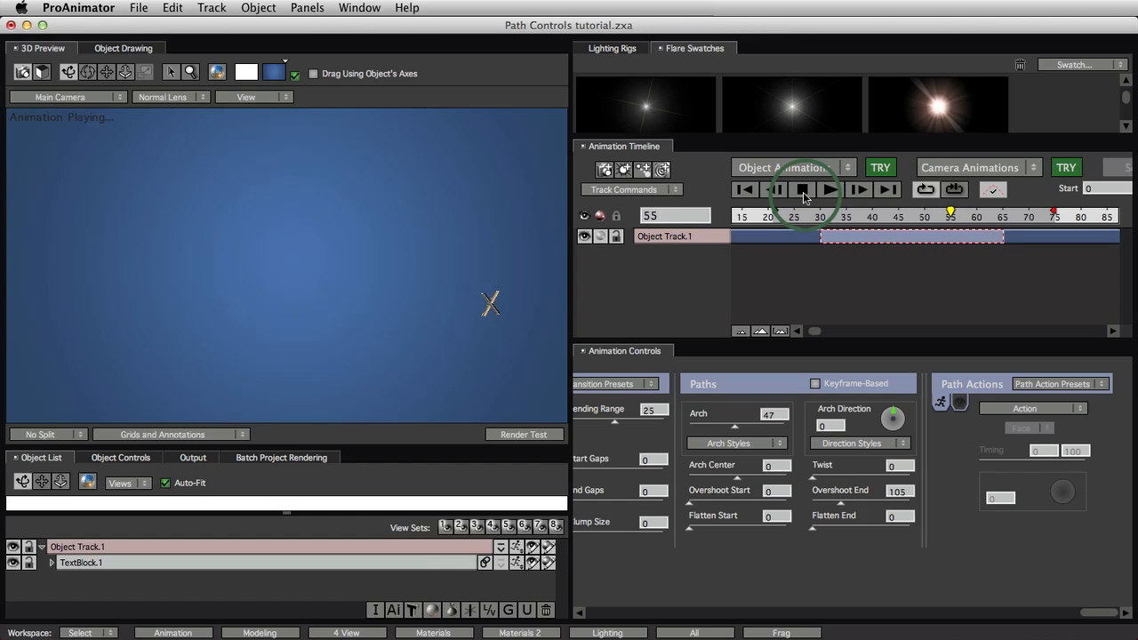
pyautogui.click(800, 189)
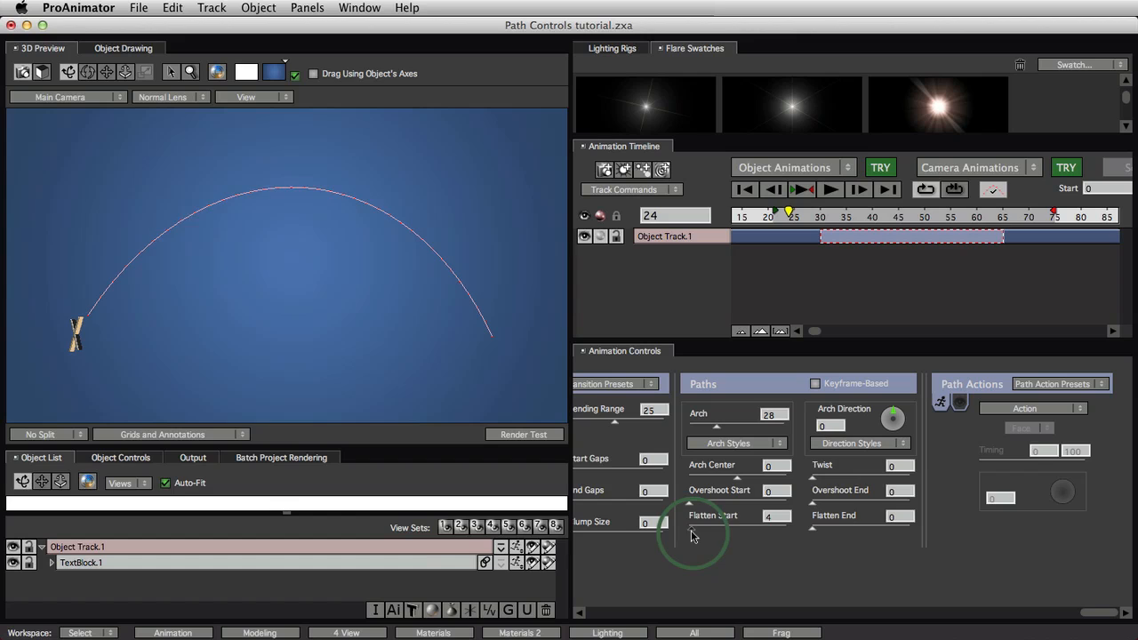
# Set Flatten Start to 128, resetting the briefly tested Flatten End to 0
pyautogui.moveTo(694, 536); pyautogui.dragTo(720, 527)
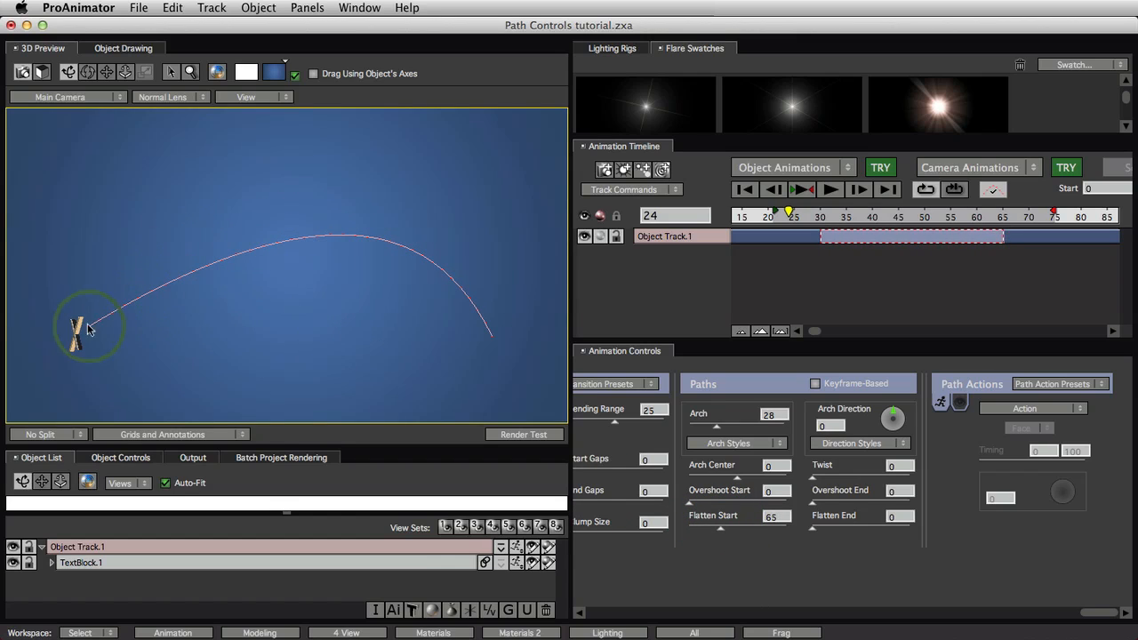
pyautogui.moveTo(89, 327); pyautogui.dragTo(244, 258)
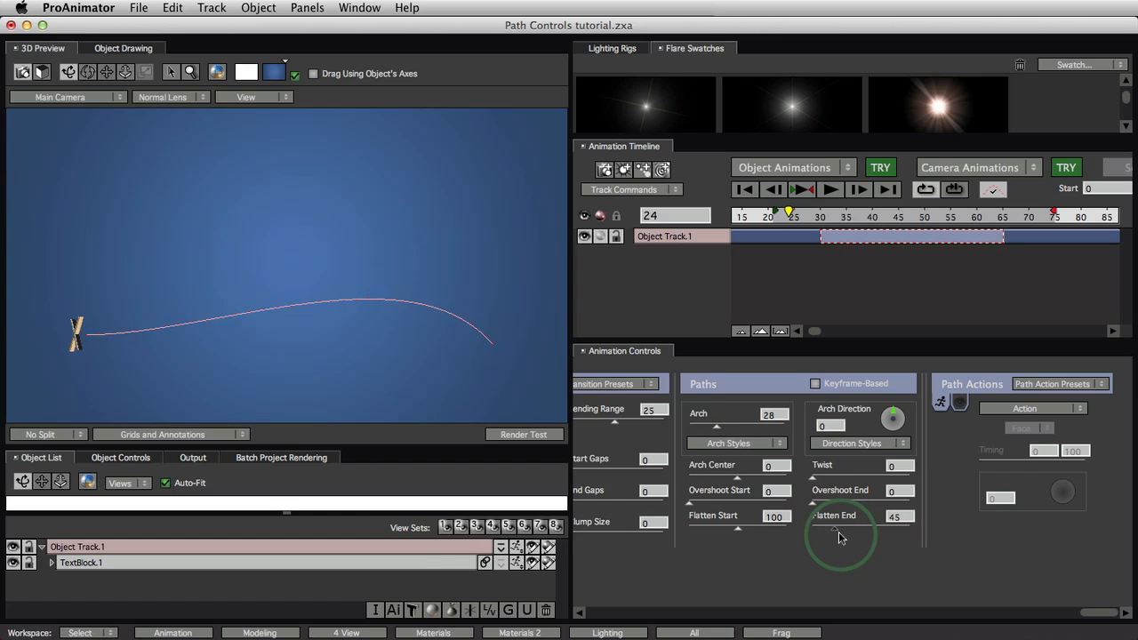
pyautogui.moveTo(840, 533); pyautogui.dragTo(867, 533)
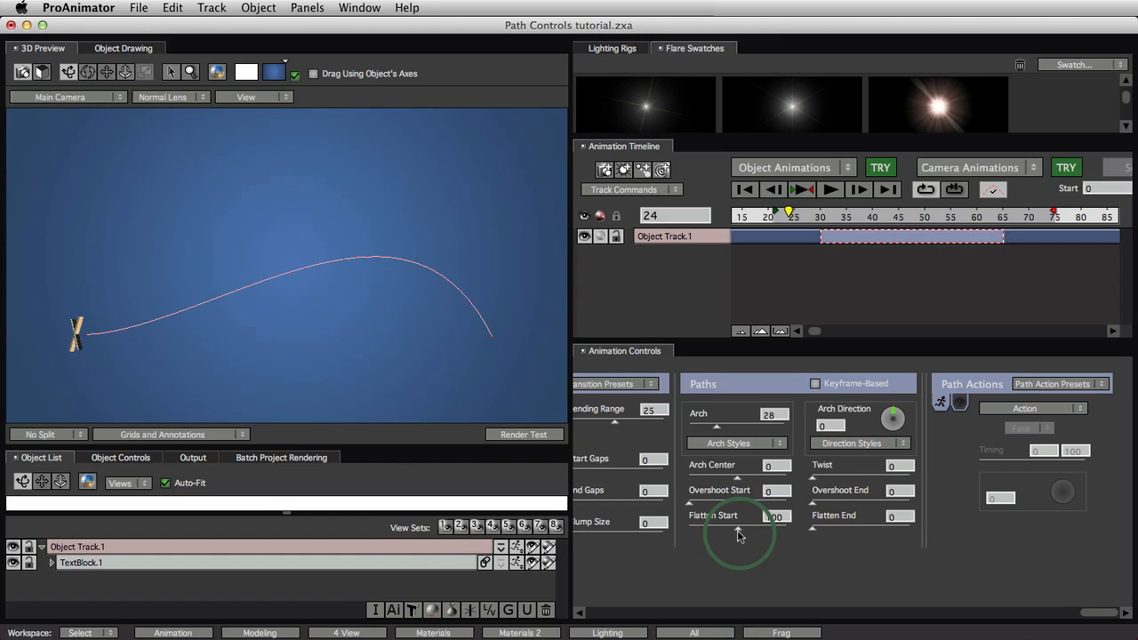
pyautogui.moveTo(738, 524); pyautogui.dragTo(773, 523)
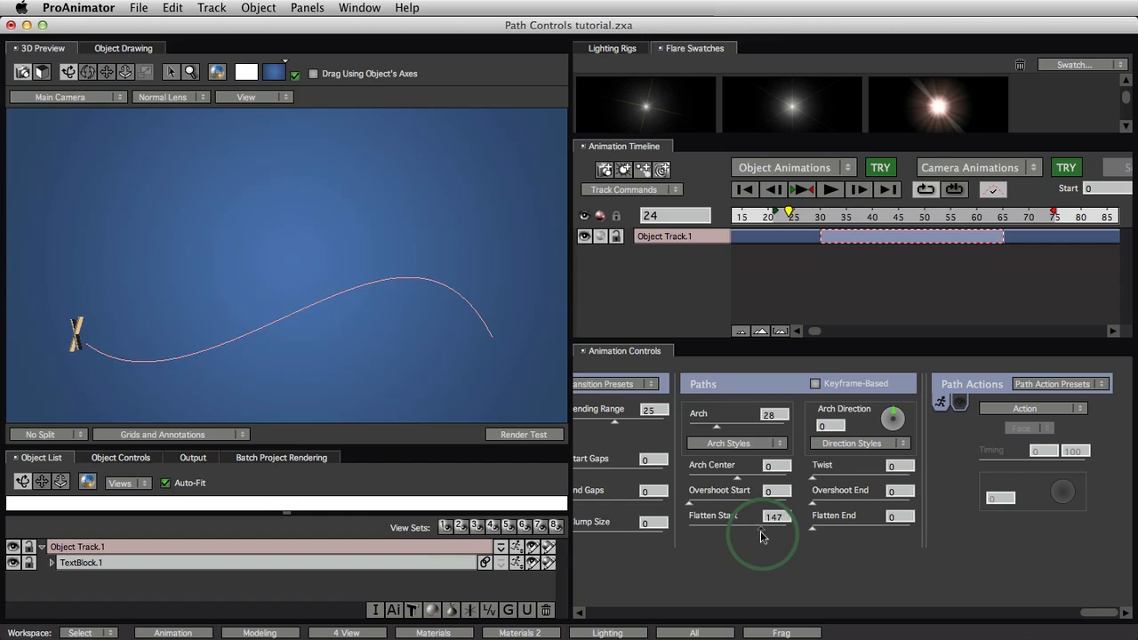
pyautogui.moveTo(773, 529); pyautogui.dragTo(760, 537)
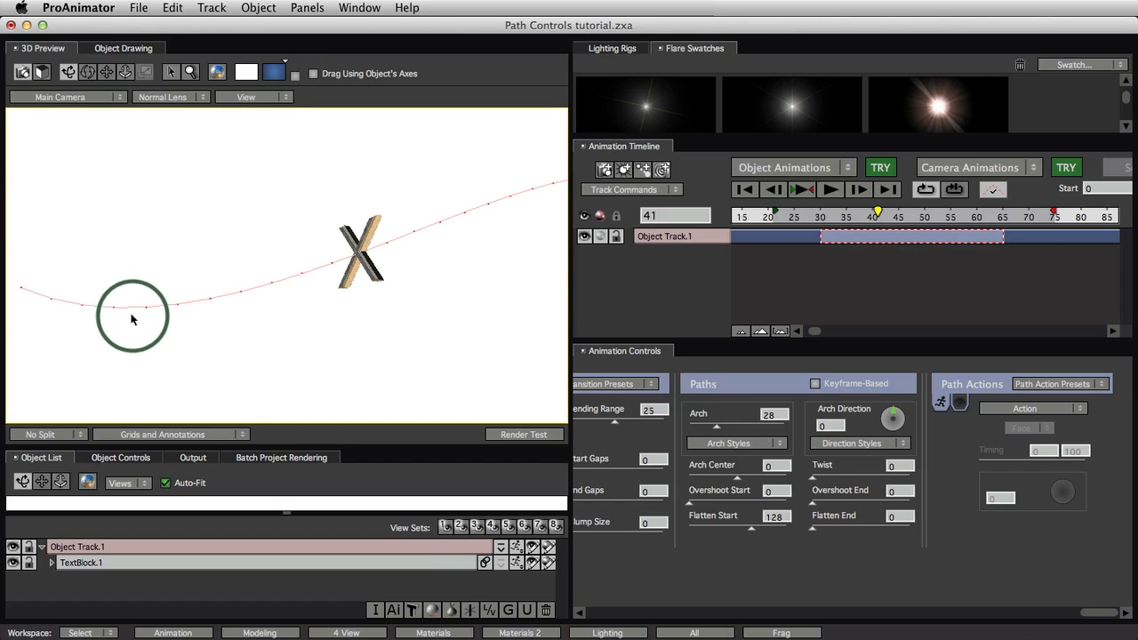
# Lower Arch to 20, turning the flattened-start path into a shallow wave
pyautogui.moveTo(132, 315); pyautogui.dragTo(258, 293)
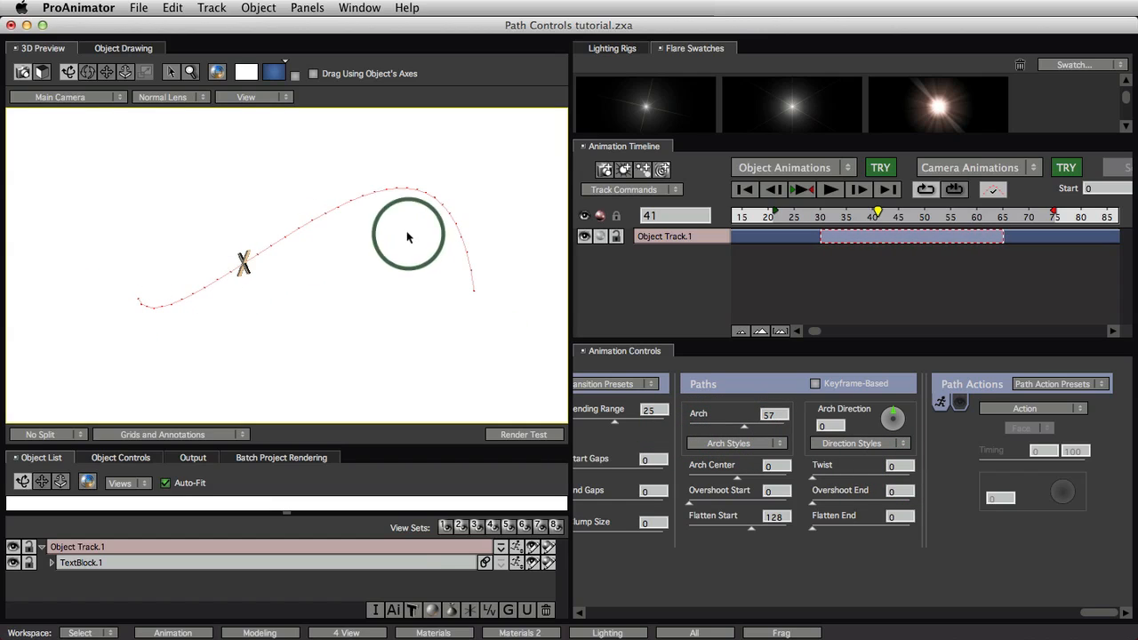
pyautogui.moveTo(409, 234); pyautogui.dragTo(439, 207)
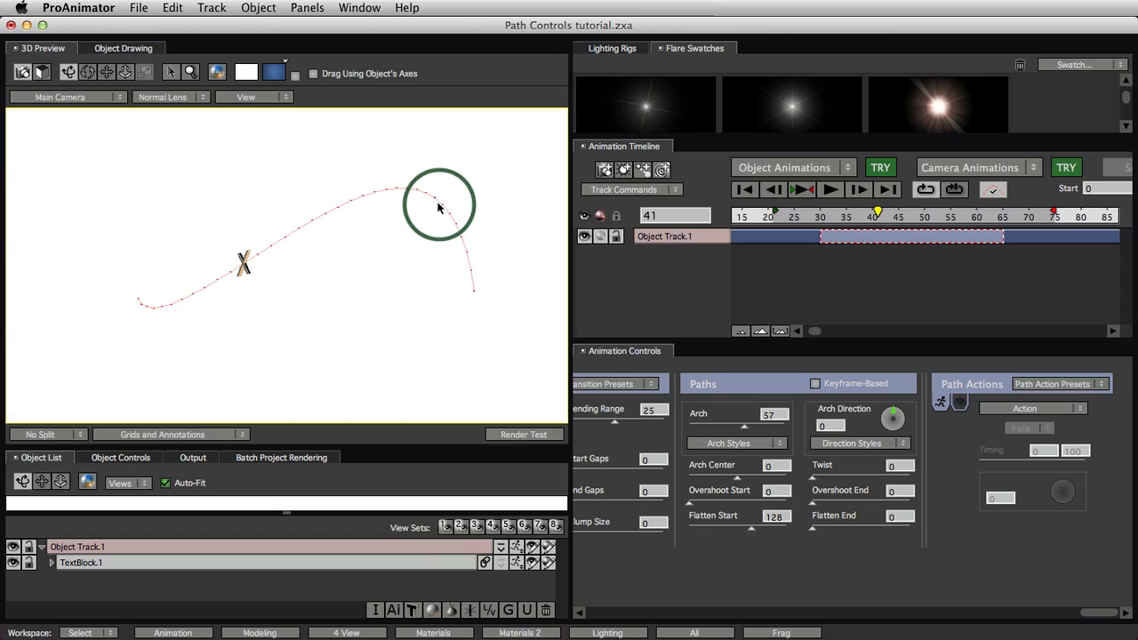
pyautogui.moveTo(440, 204); pyautogui.dragTo(413, 194)
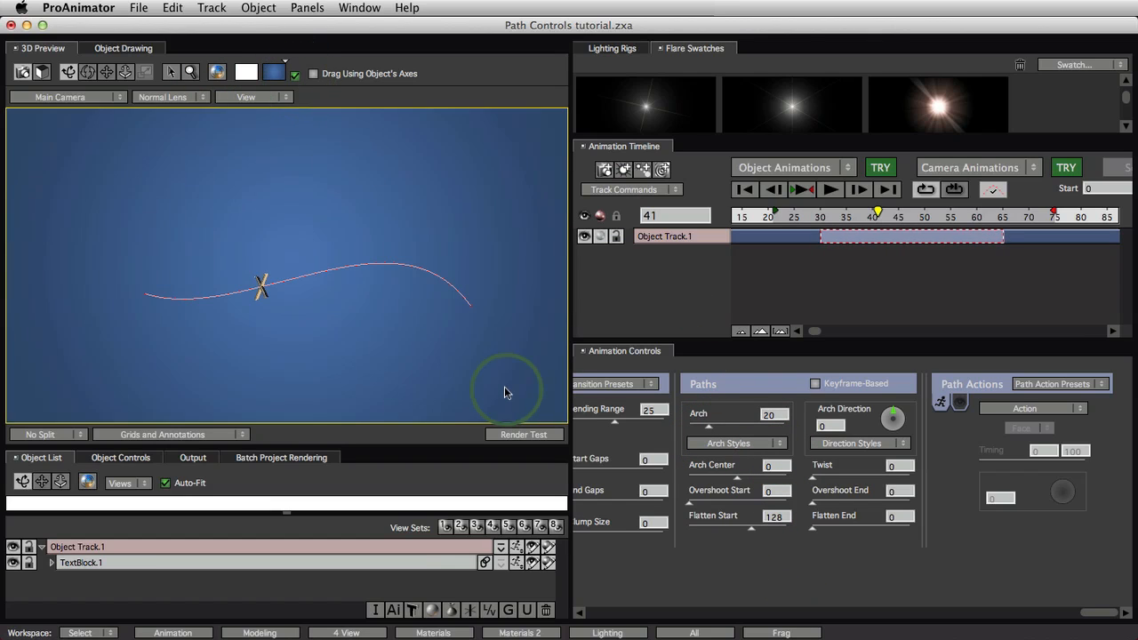
pyautogui.moveTo(807, 535)
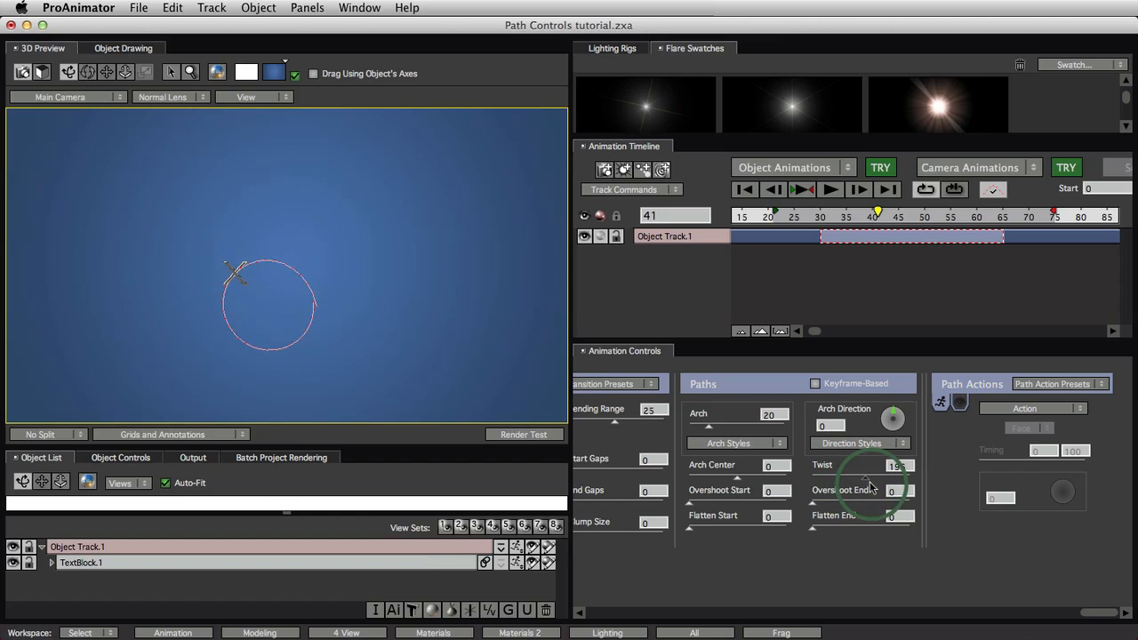
# Twist the X's path a full 360 degrees and preview the animation
pyautogui.moveTo(871, 480); pyautogui.dragTo(934, 480)
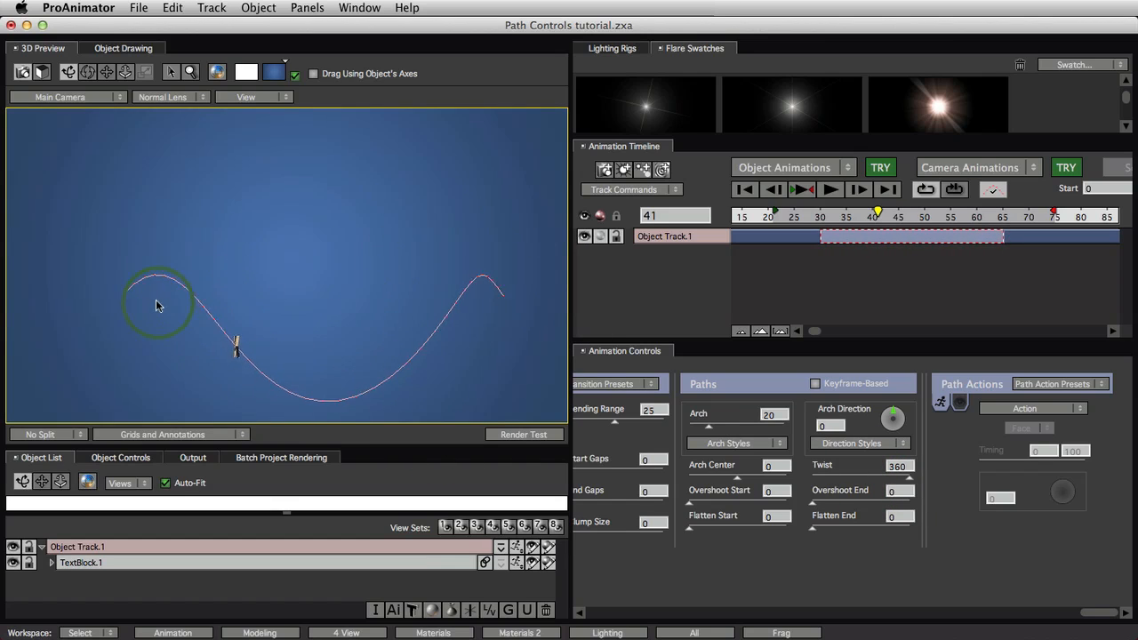
pyautogui.click(801, 189)
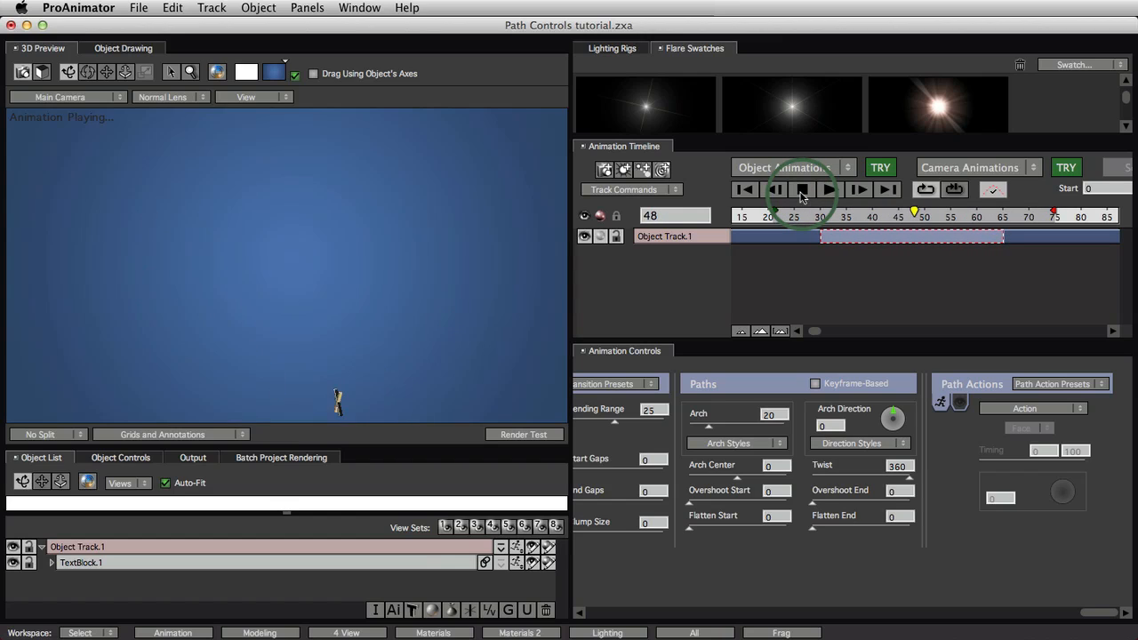
pyautogui.click(829, 190)
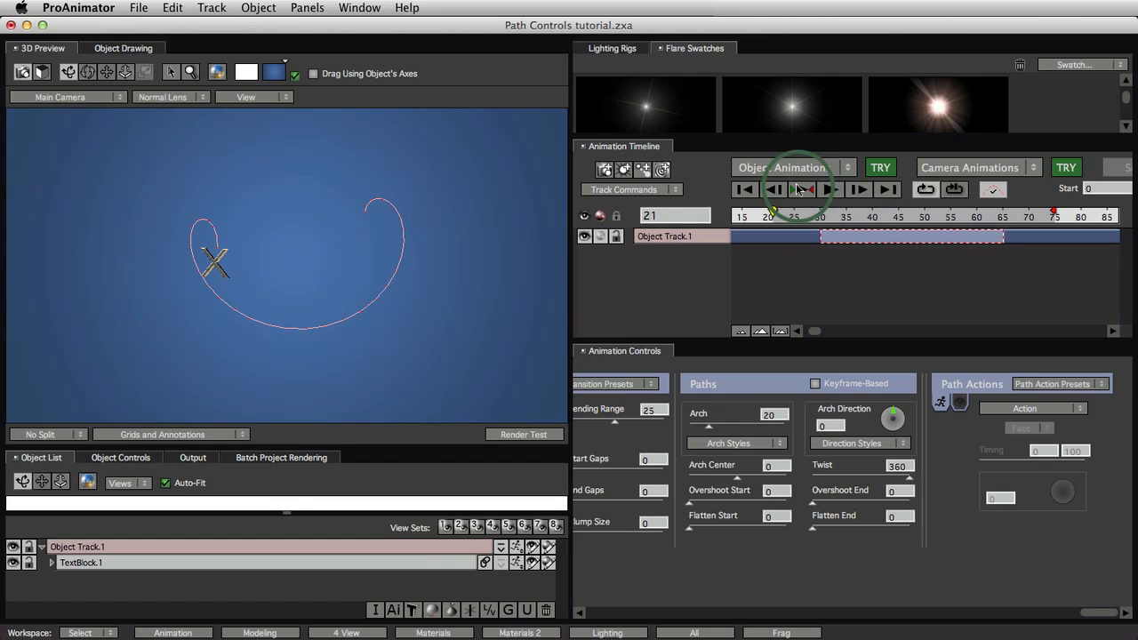
pyautogui.click(830, 189)
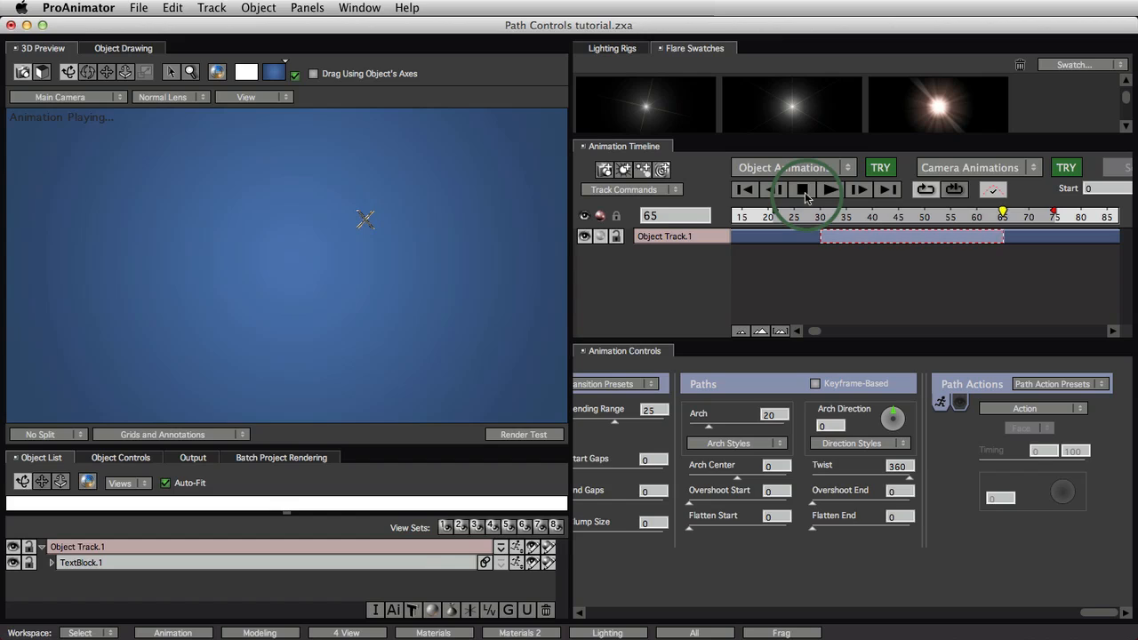
pyautogui.click(801, 190)
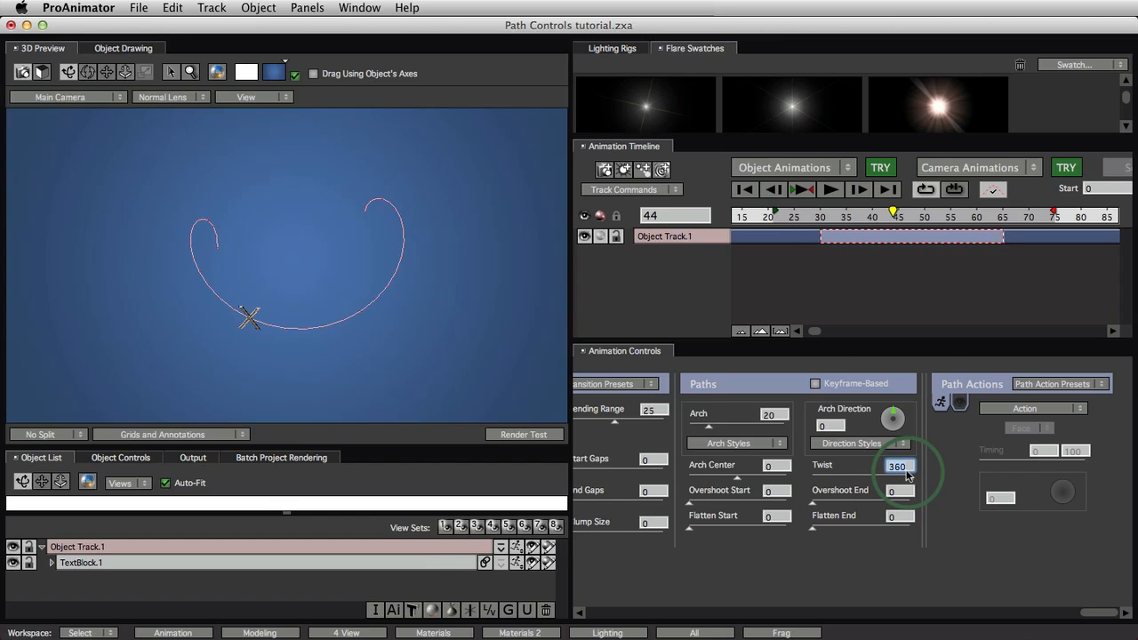
# Raise Twist to 720 and preview the looping spiral path
pyautogui.write('720')
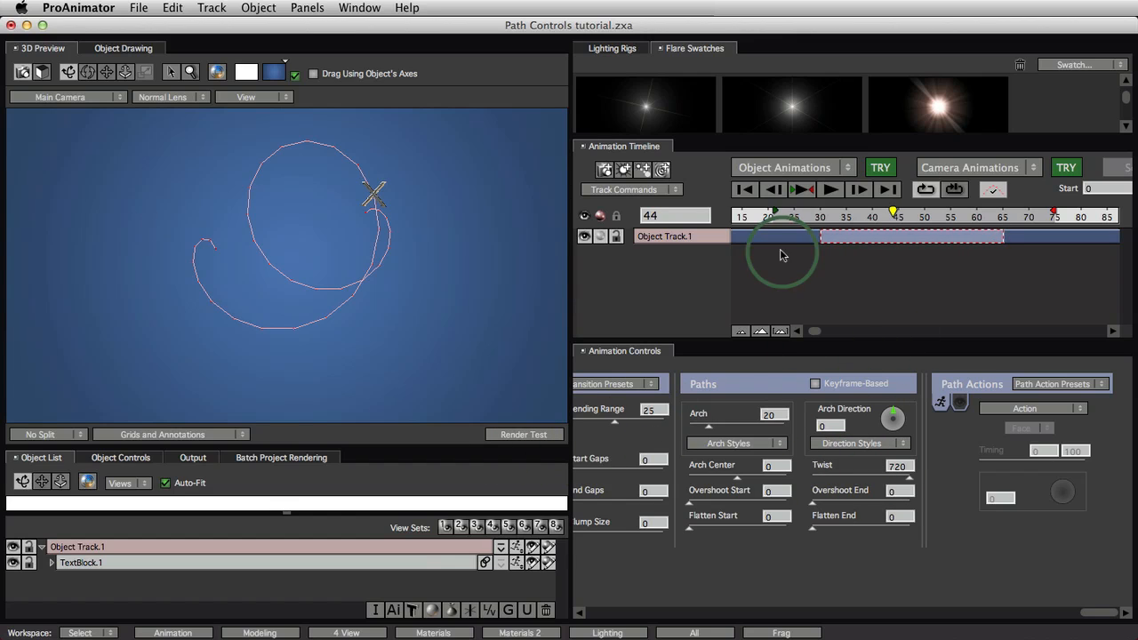
pyautogui.click(801, 189)
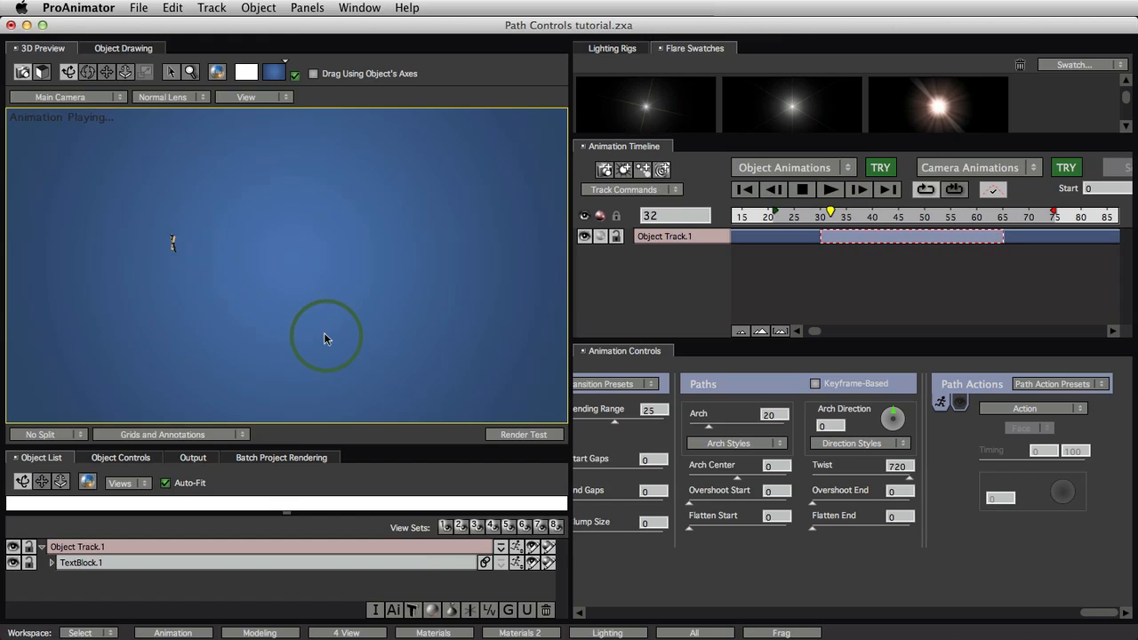
pyautogui.click(802, 189)
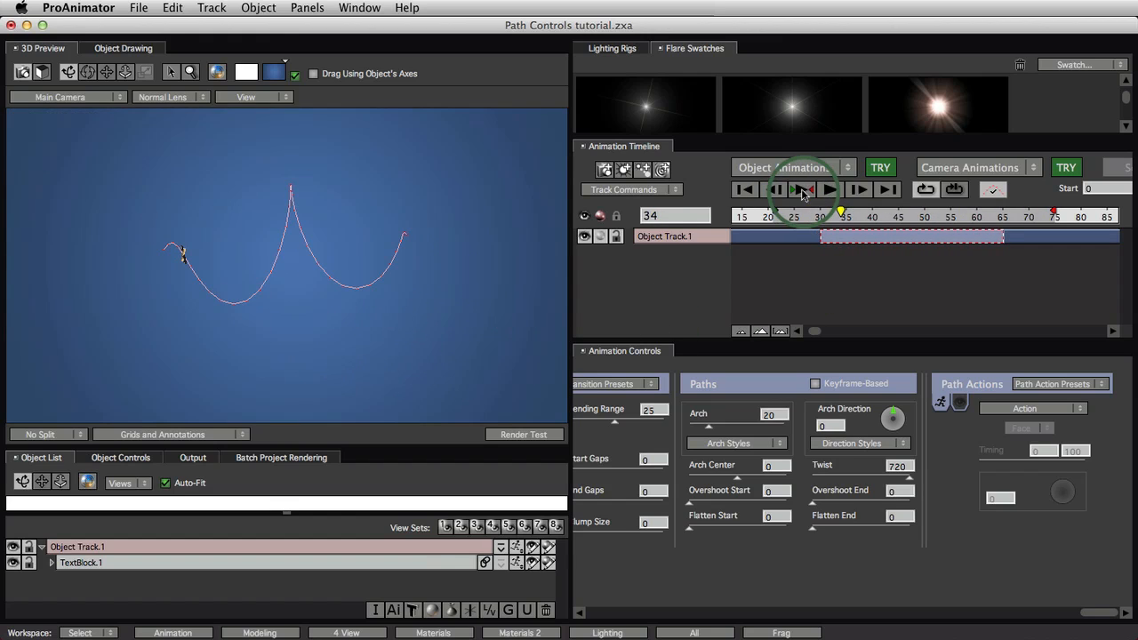
pyautogui.click(801, 190)
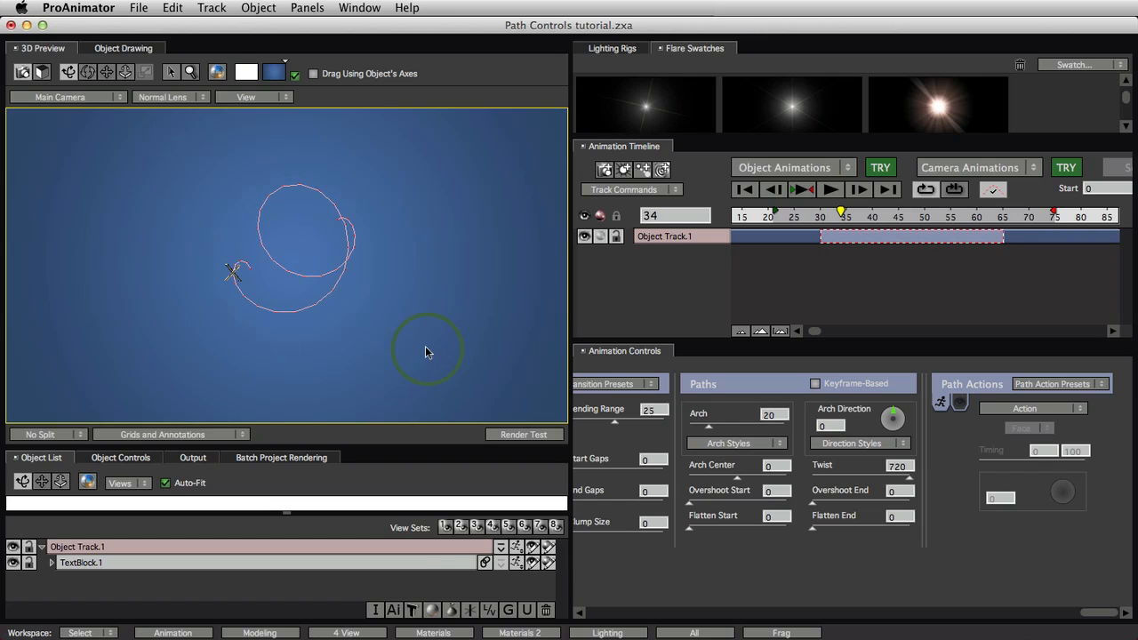
pyautogui.moveTo(436, 372)
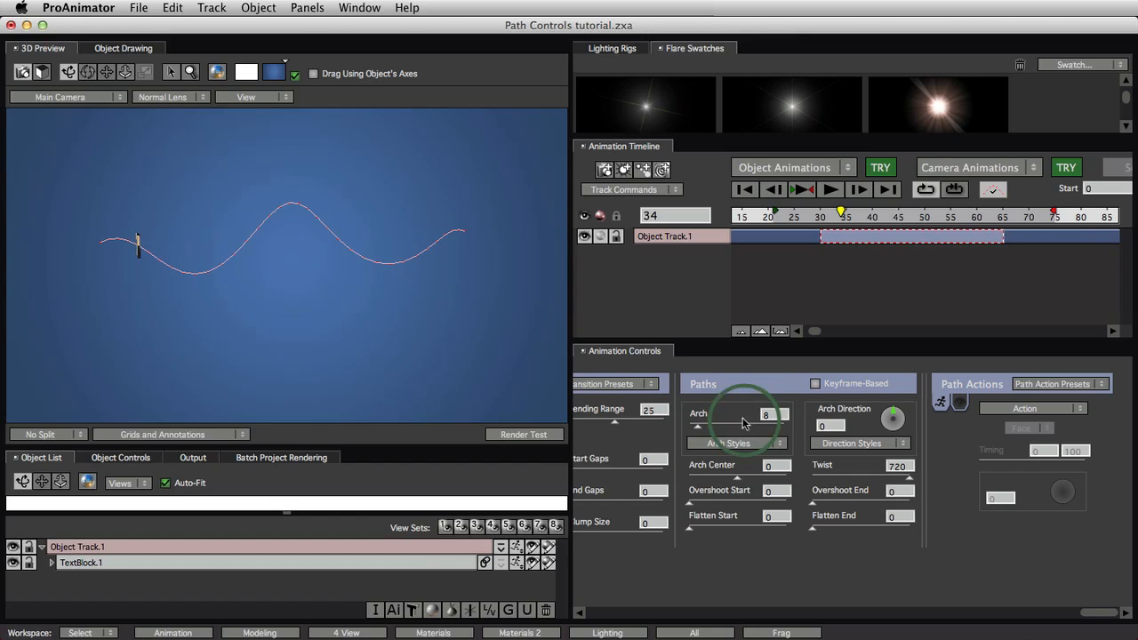
# Preview the lower arch, then set Twist to 0 and Arch to 21 for TextBlock.1
pyautogui.click(801, 190)
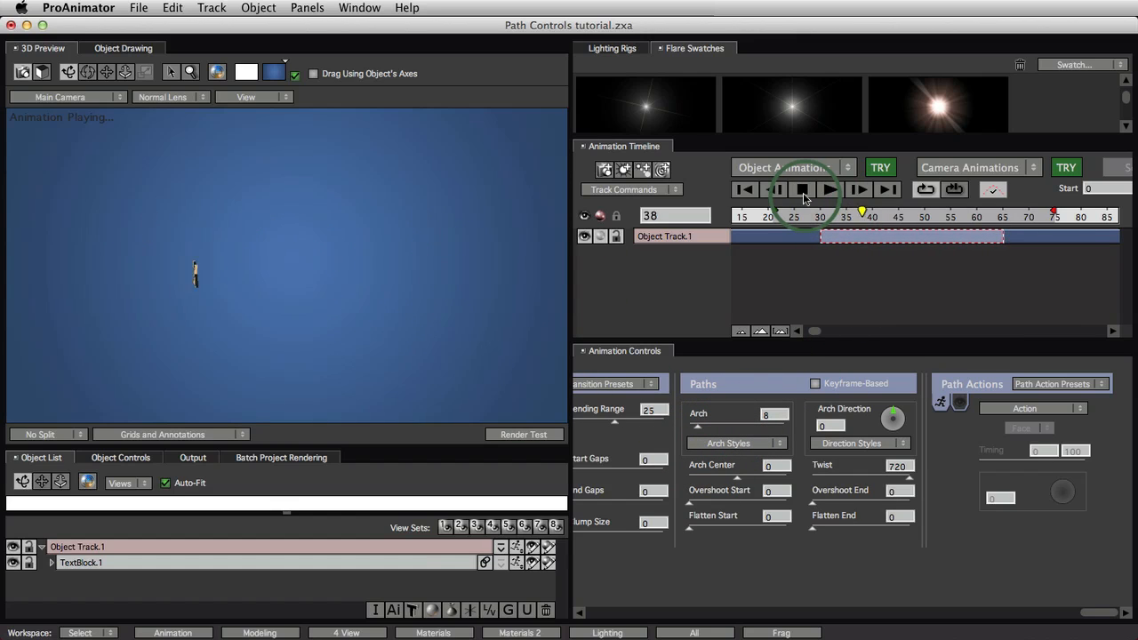
pyautogui.click(803, 190)
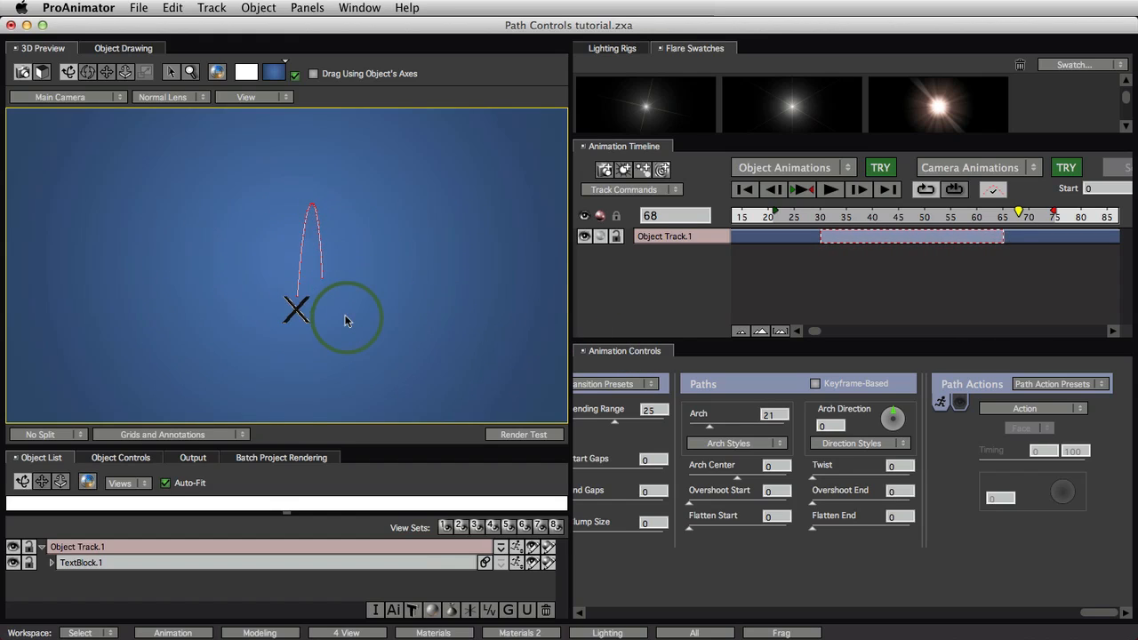
pyautogui.moveTo(347, 318); pyautogui.dragTo(266, 329)
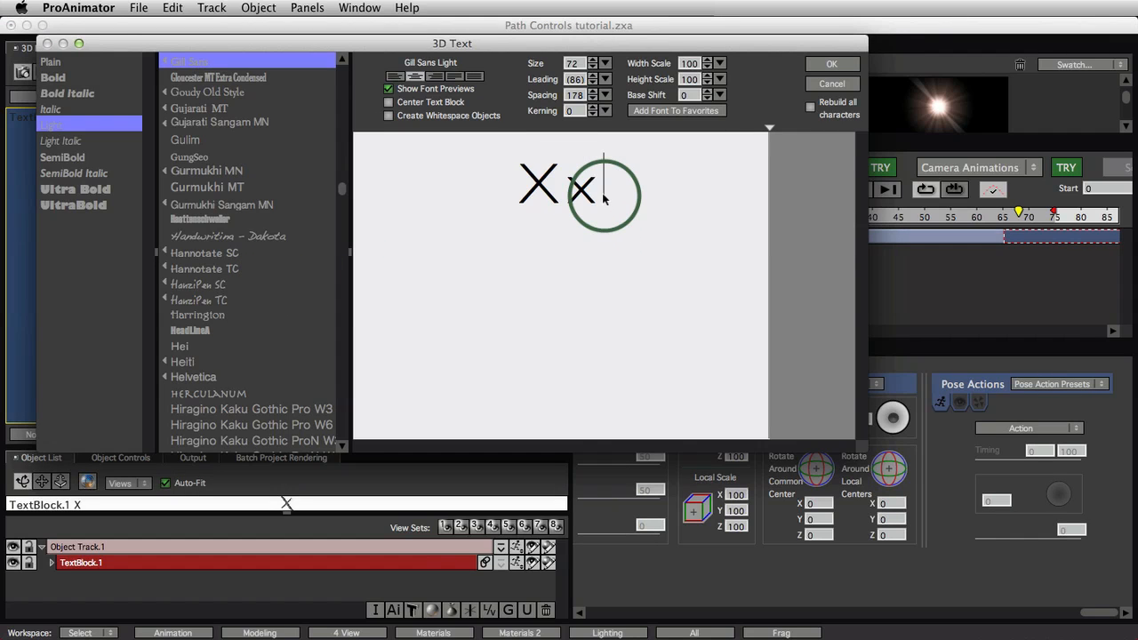
# Enter 'XXX' in the 3D Text dialog to create a row of X letters
pyautogui.write('XXX')
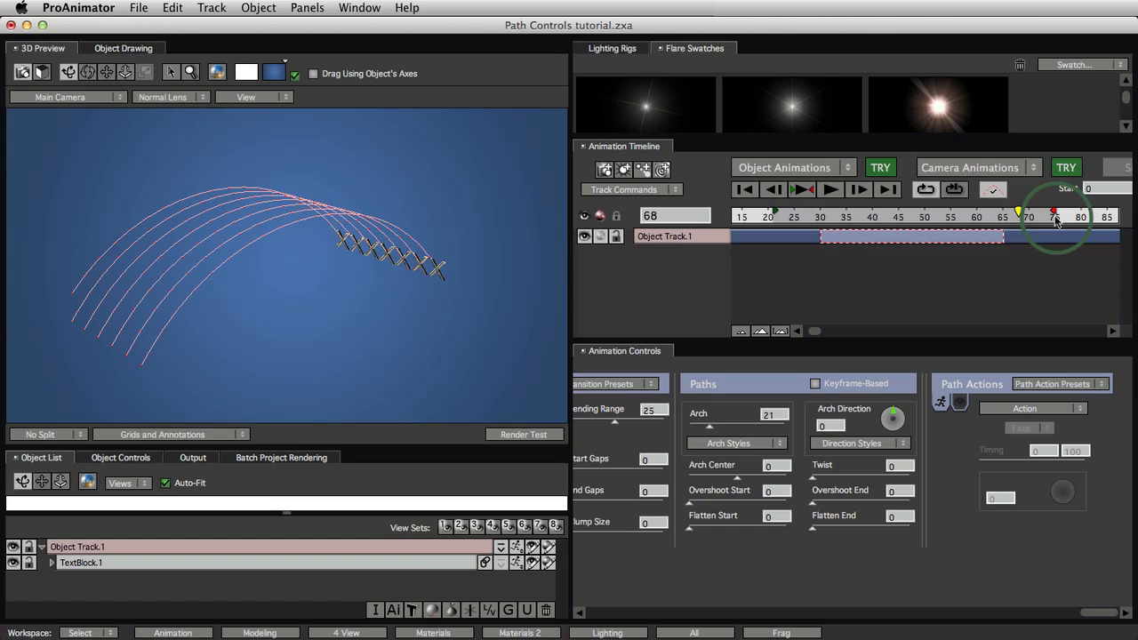
# Scrub to another frame and enter -45 as the Paths Arch Direction
pyautogui.moveTo(1053, 216); pyautogui.dragTo(805, 216)
pyautogui.write('-45')
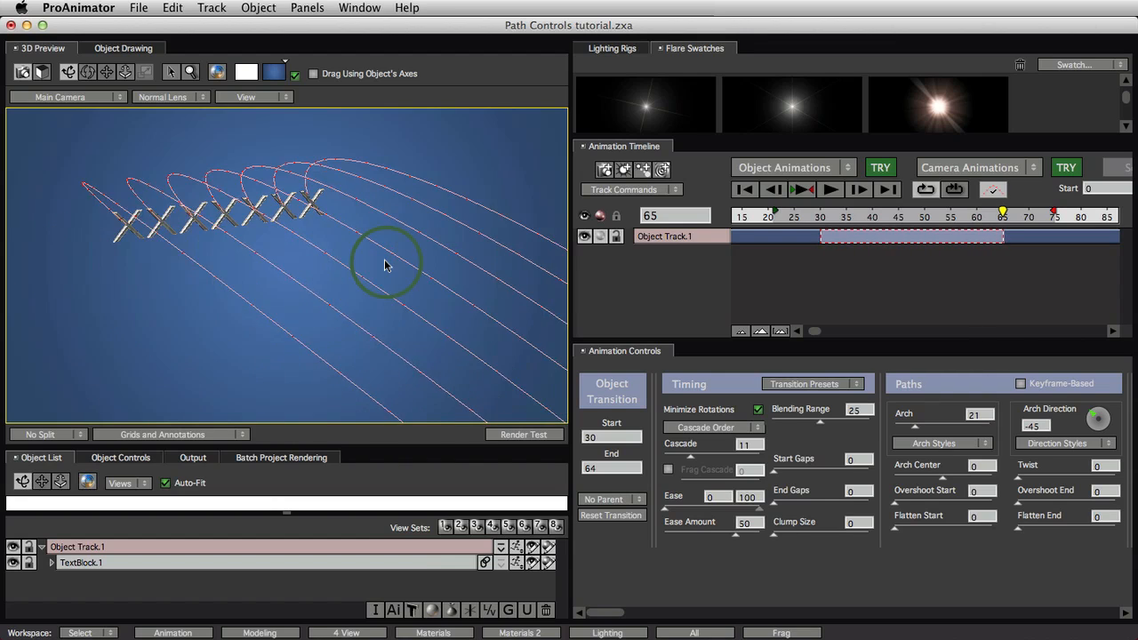
pyautogui.moveTo(387, 262); pyautogui.dragTo(275, 244)
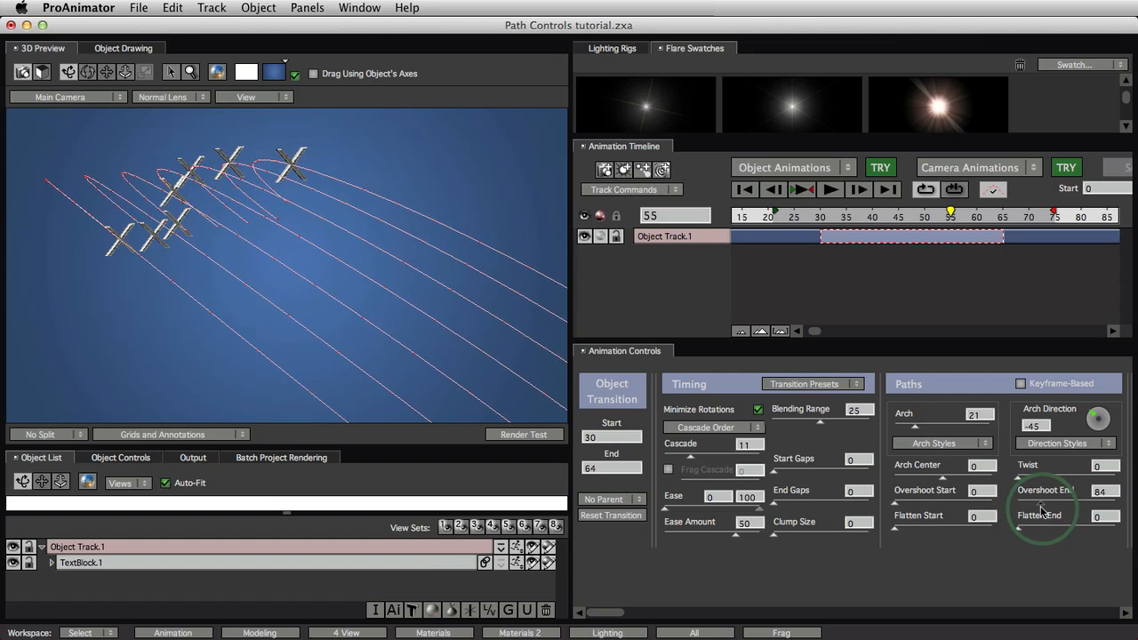
# Preview Overshoot End at 90, return it to 0, and raise Cascade to 11.7
pyautogui.click(801, 188)
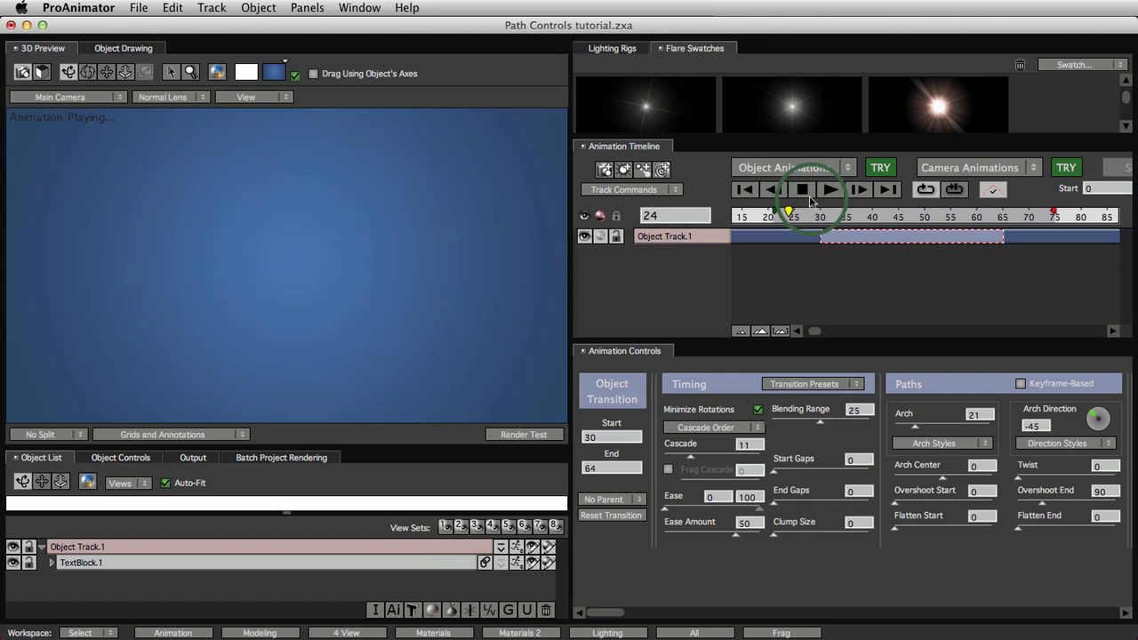
pyautogui.click(800, 189)
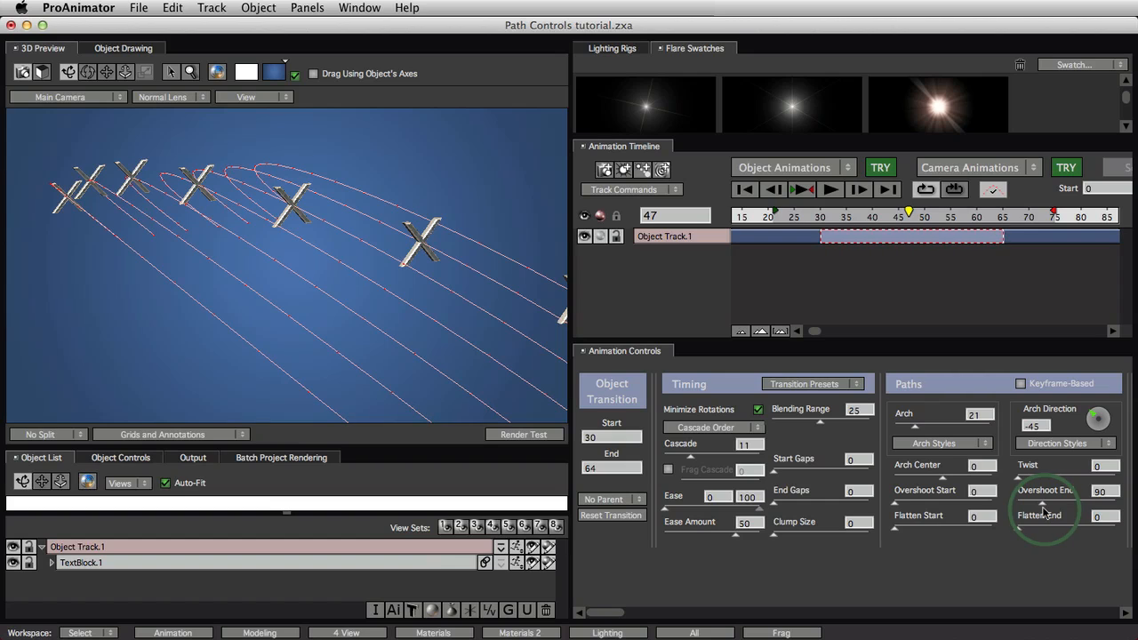
pyautogui.click(801, 189)
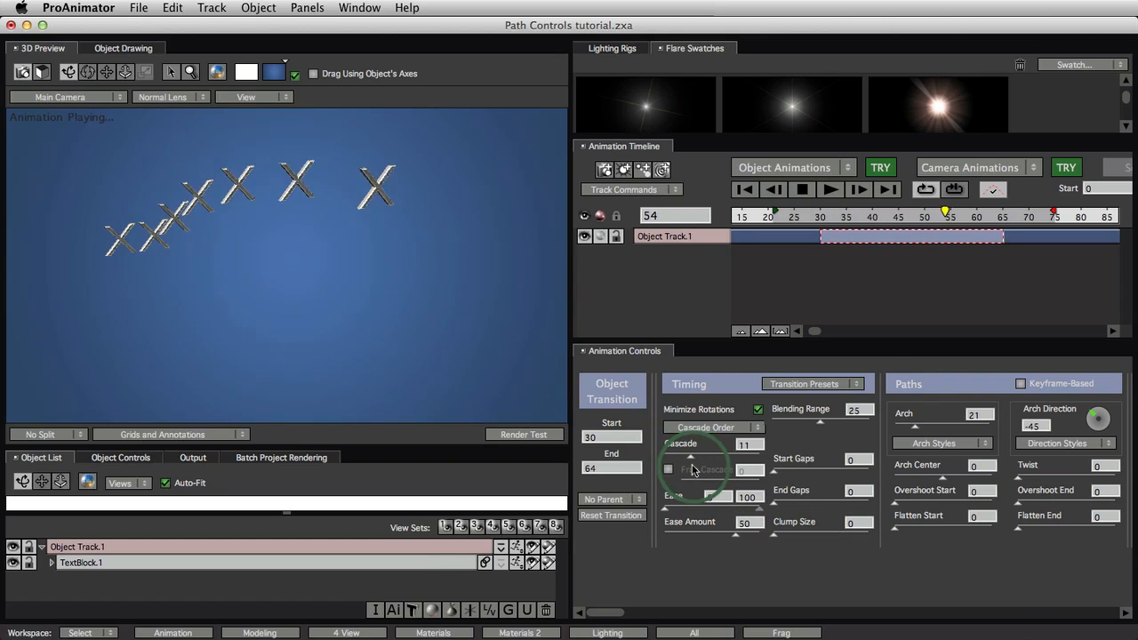
pyautogui.click(676, 463)
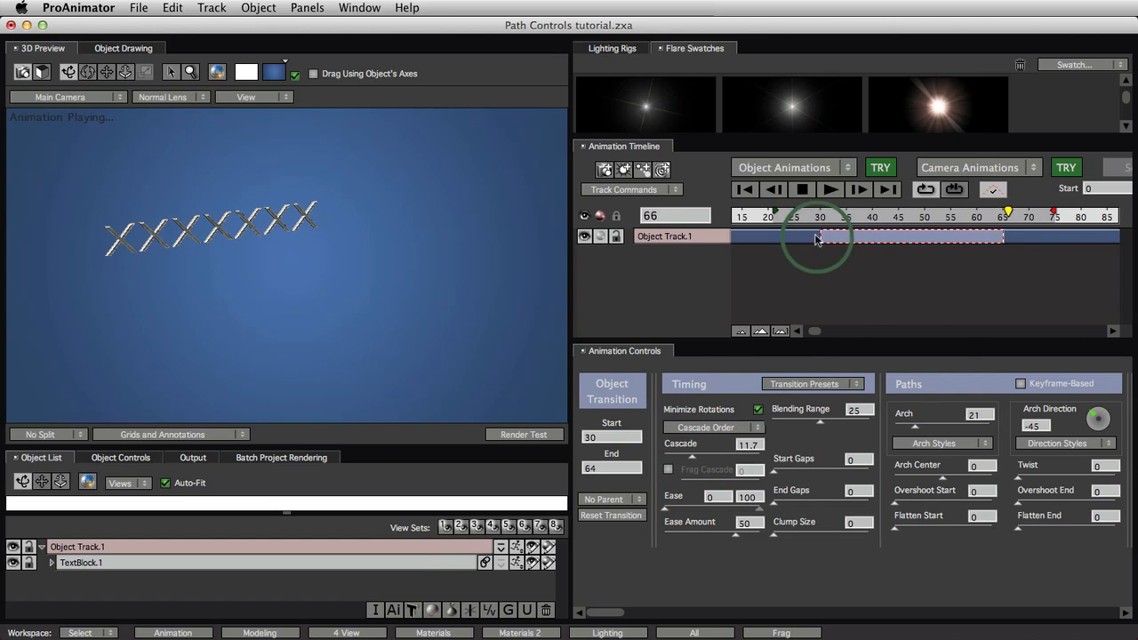
pyautogui.click(829, 190)
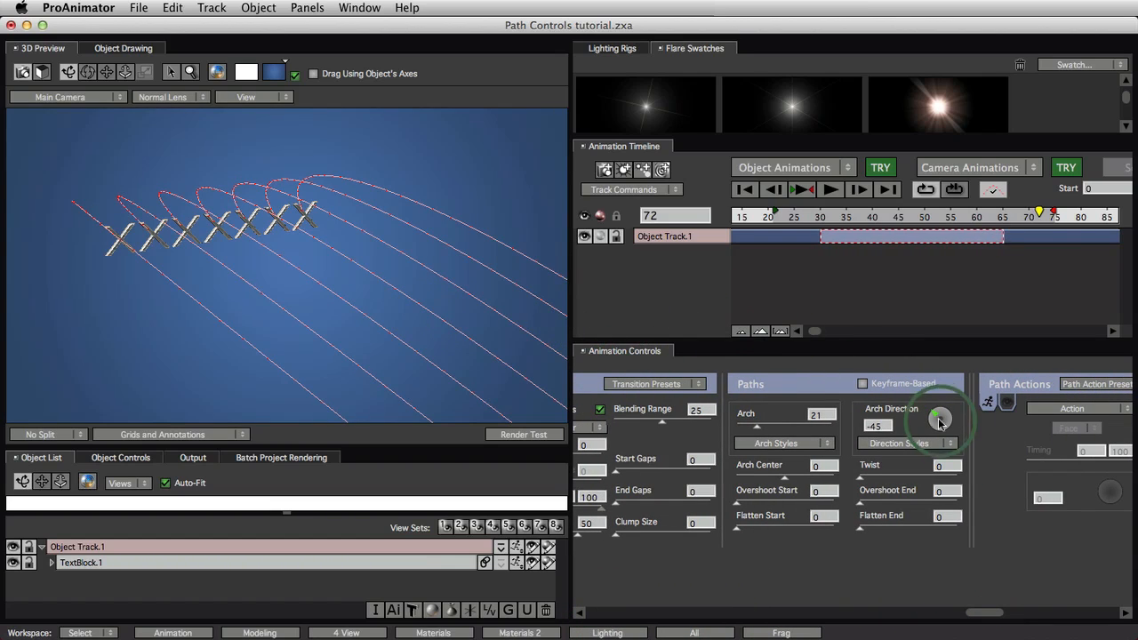
# Swing the Arch Direction dial through 15 and -64 degrees, ending at 0
pyautogui.moveTo(940, 418); pyautogui.dragTo(940, 413)
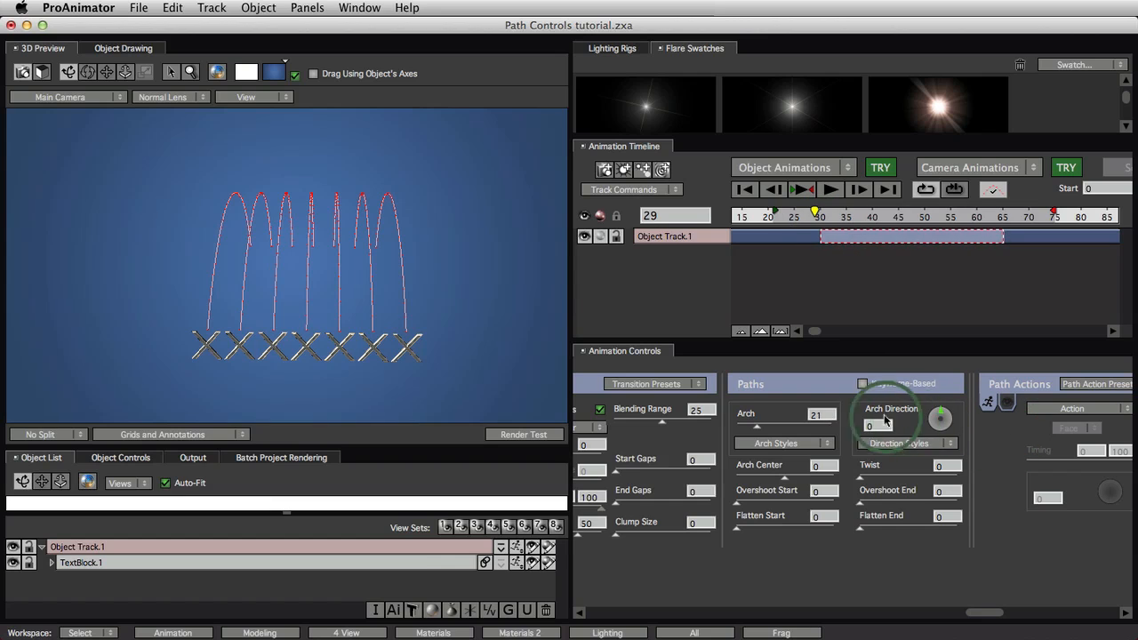
pyautogui.moveTo(884, 417); pyautogui.dragTo(942, 418)
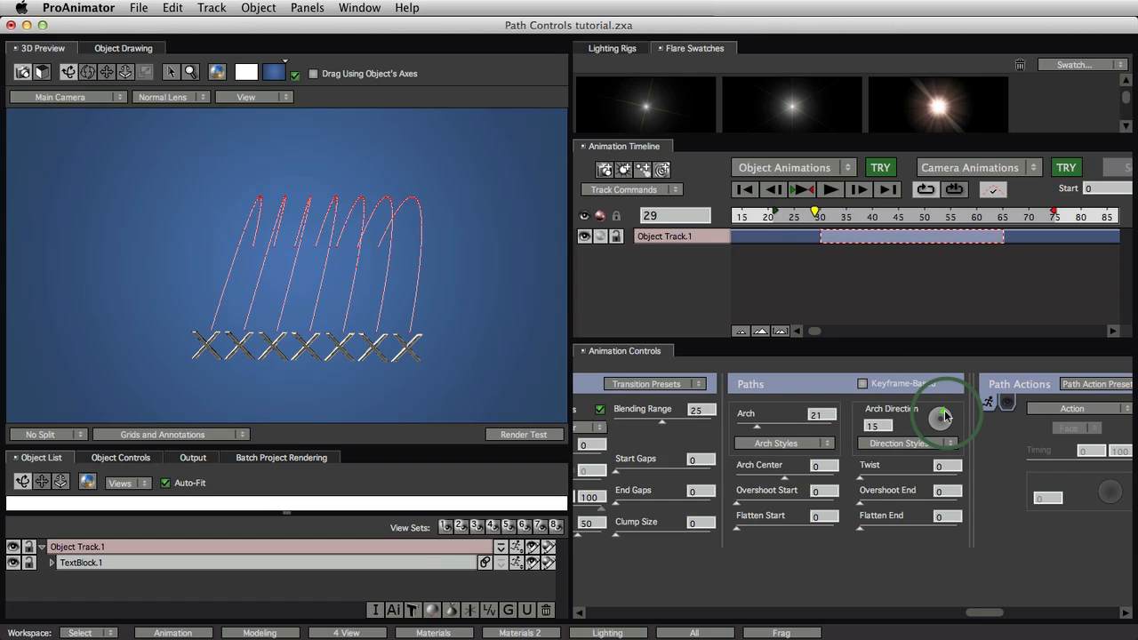
pyautogui.moveTo(938, 418); pyautogui.dragTo(933, 417)
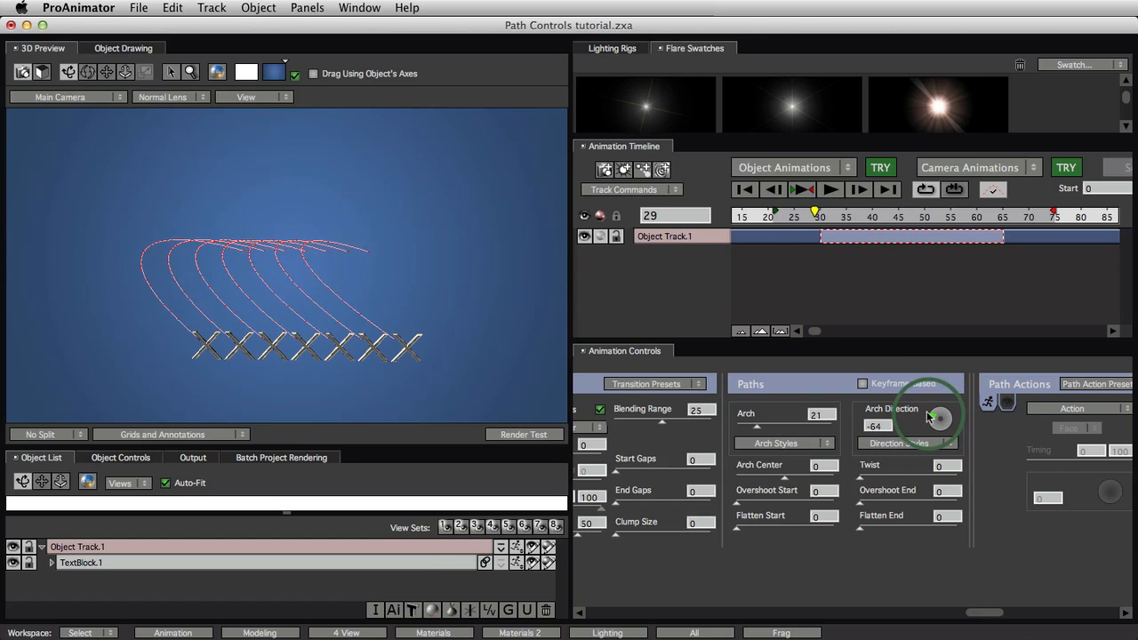
pyautogui.moveTo(937, 418); pyautogui.dragTo(964, 423)
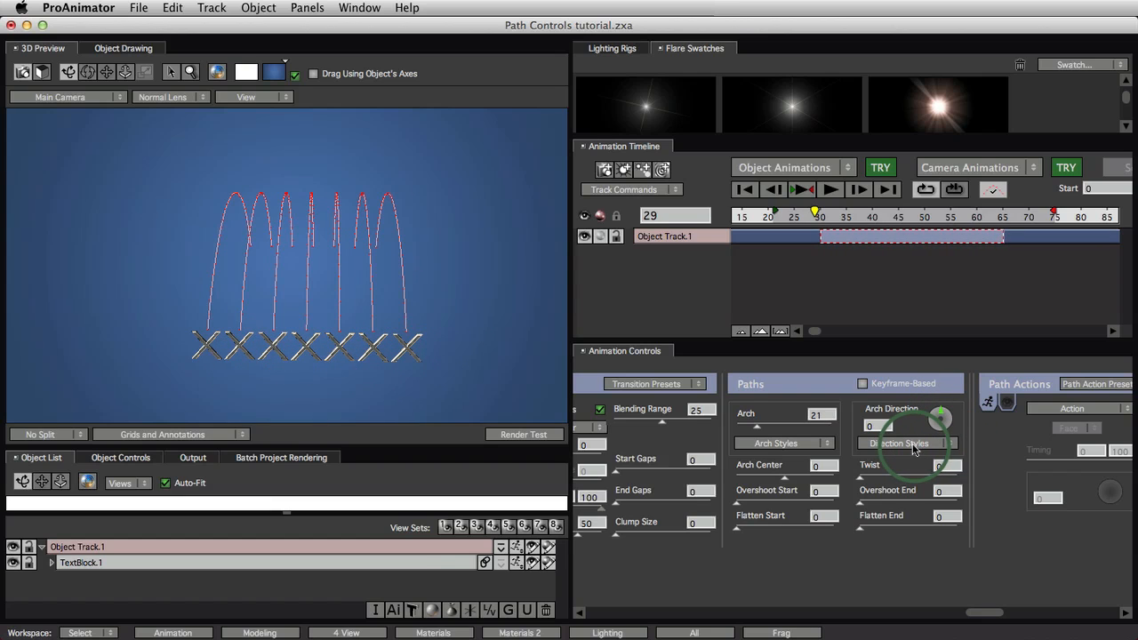
# Set Arch Direction to Even Spread and fan the arches from -66 to 90
pyautogui.click(907, 444)
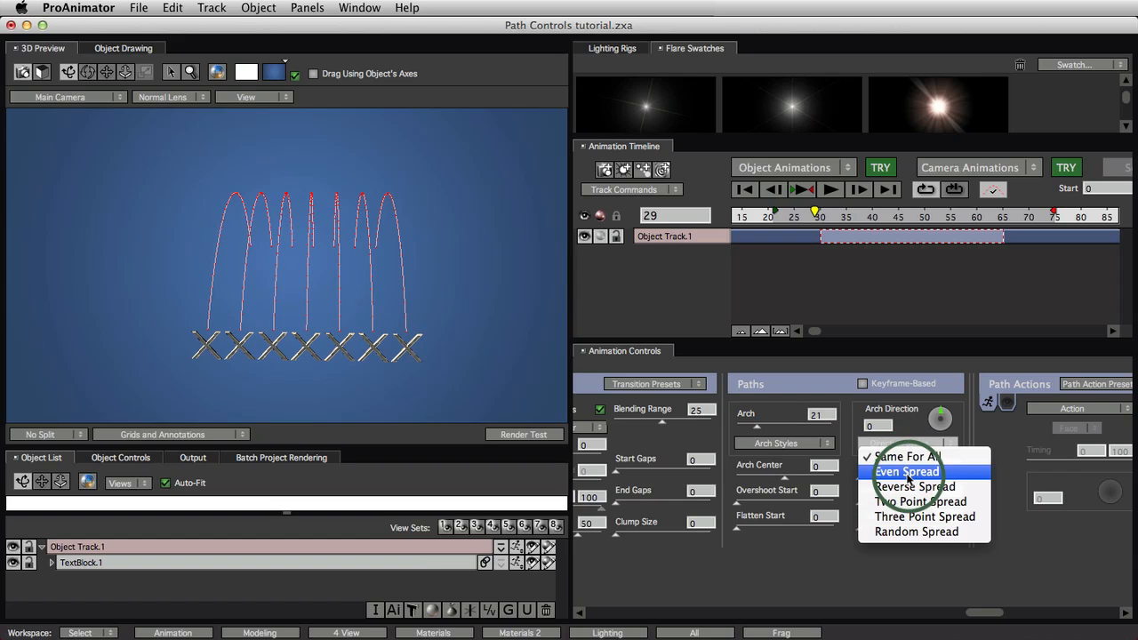
pyautogui.click(907, 471)
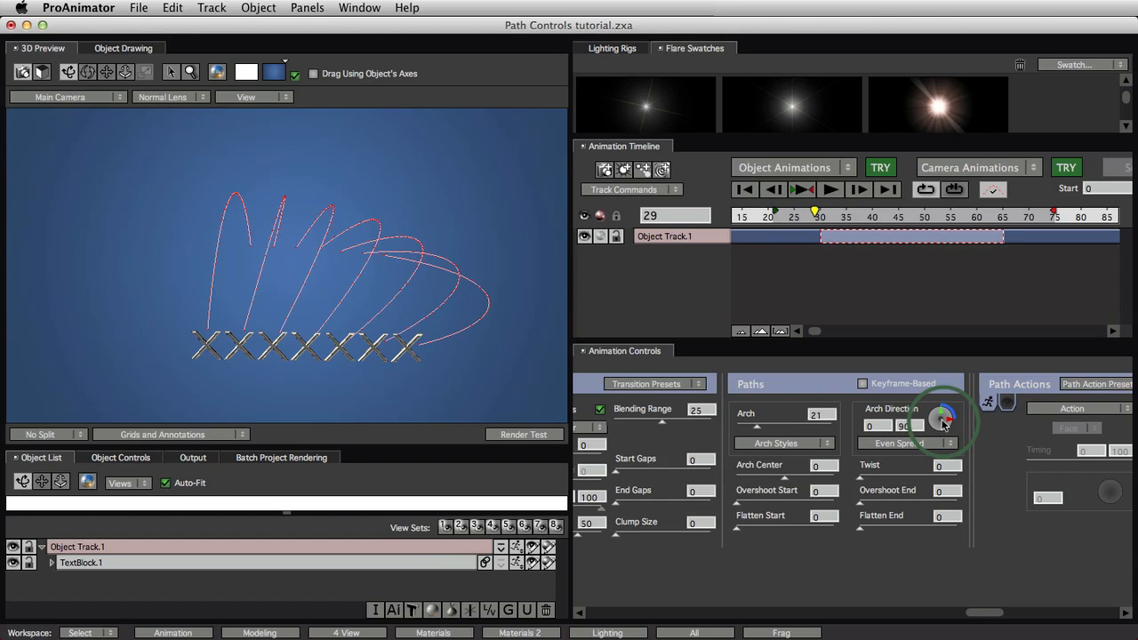
pyautogui.moveTo(941, 425); pyautogui.dragTo(951, 418)
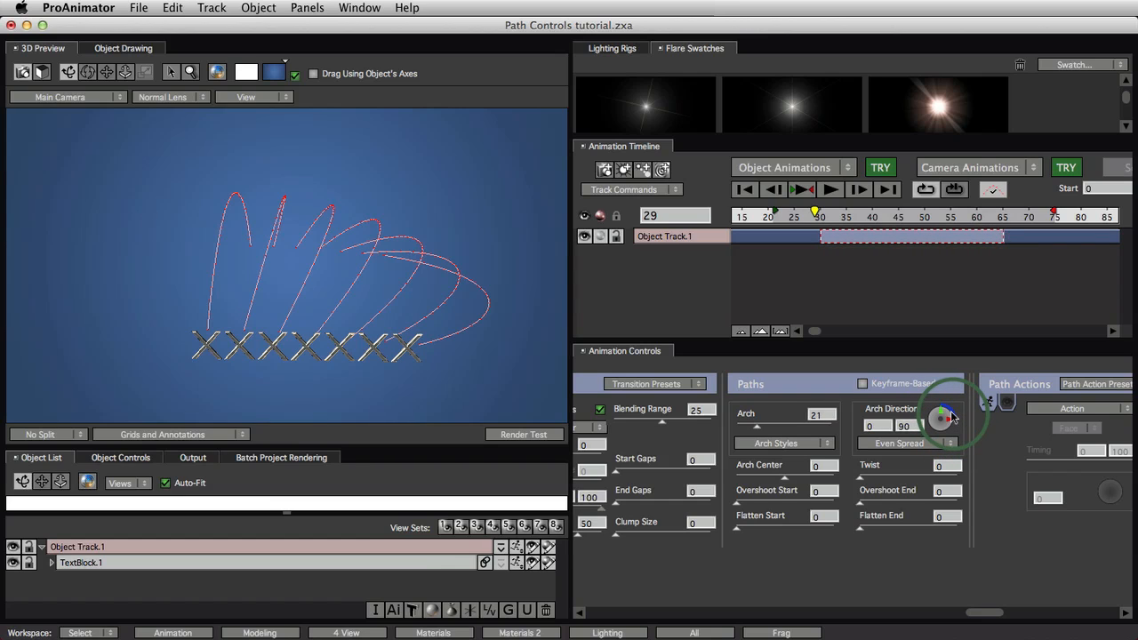
pyautogui.moveTo(943, 413); pyautogui.dragTo(929, 417)
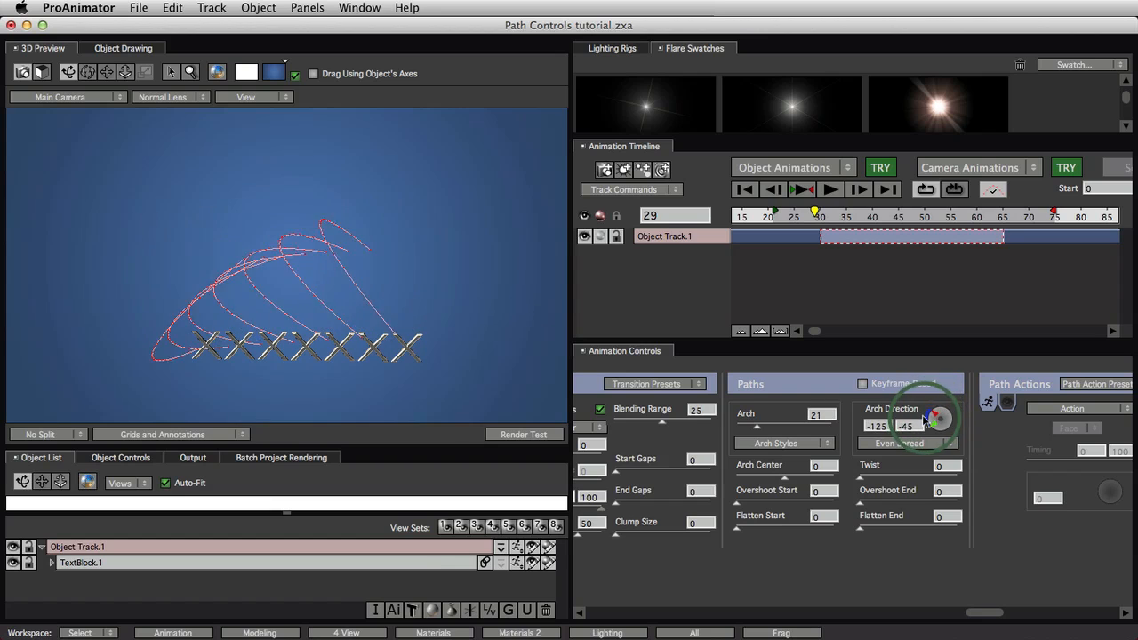
pyautogui.moveTo(933, 423); pyautogui.dragTo(937, 416)
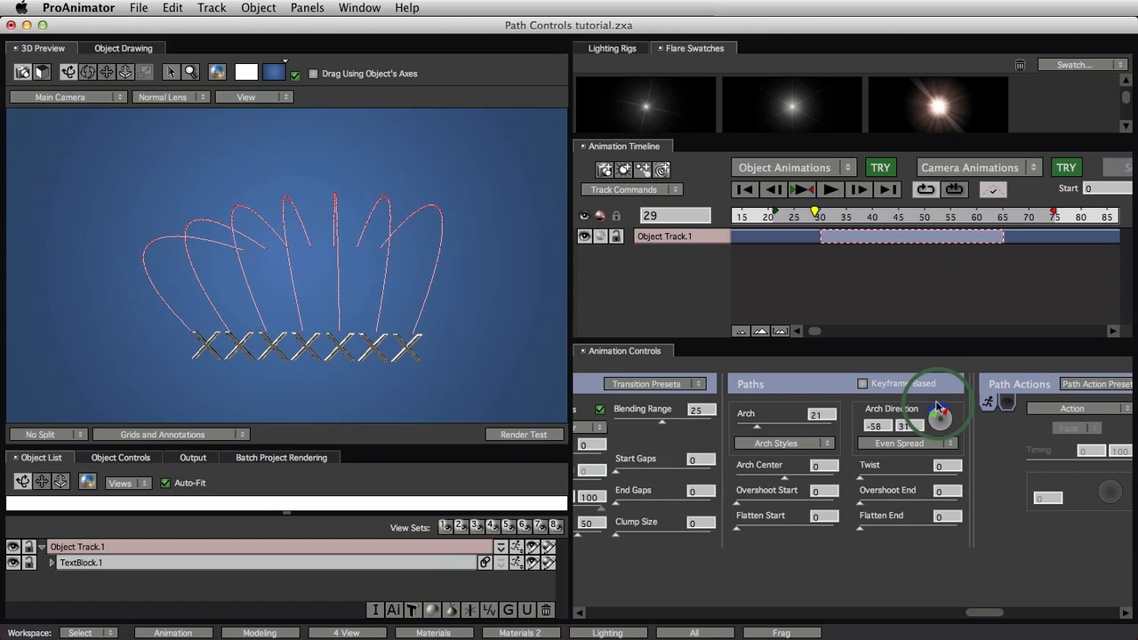
pyautogui.moveTo(937, 413); pyautogui.dragTo(940, 409)
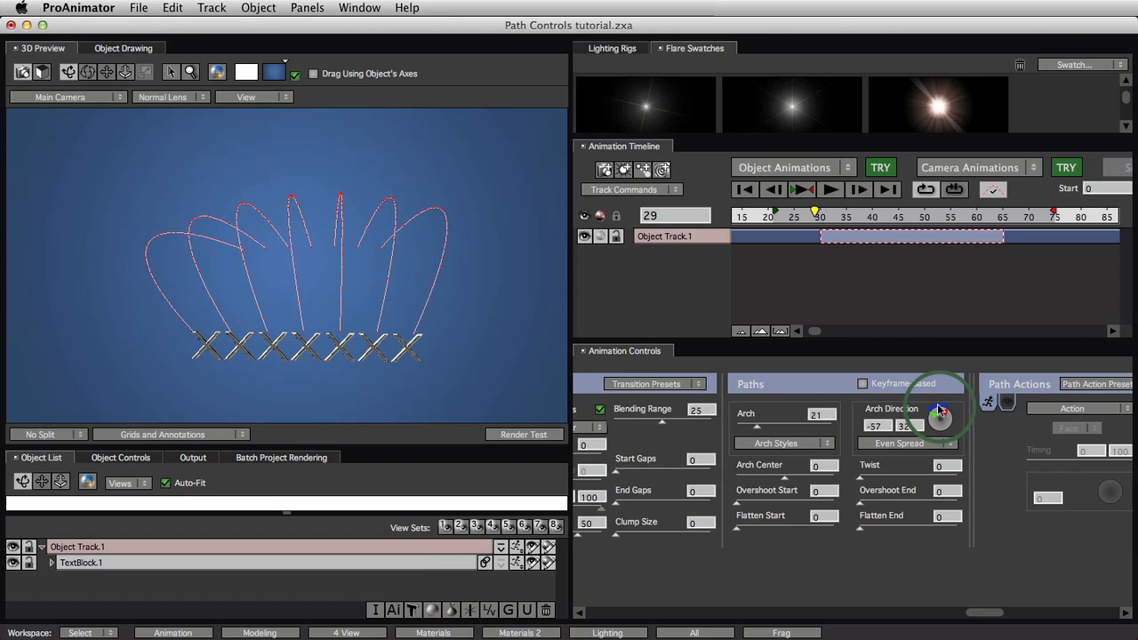
pyautogui.moveTo(941, 414); pyautogui.dragTo(944, 411)
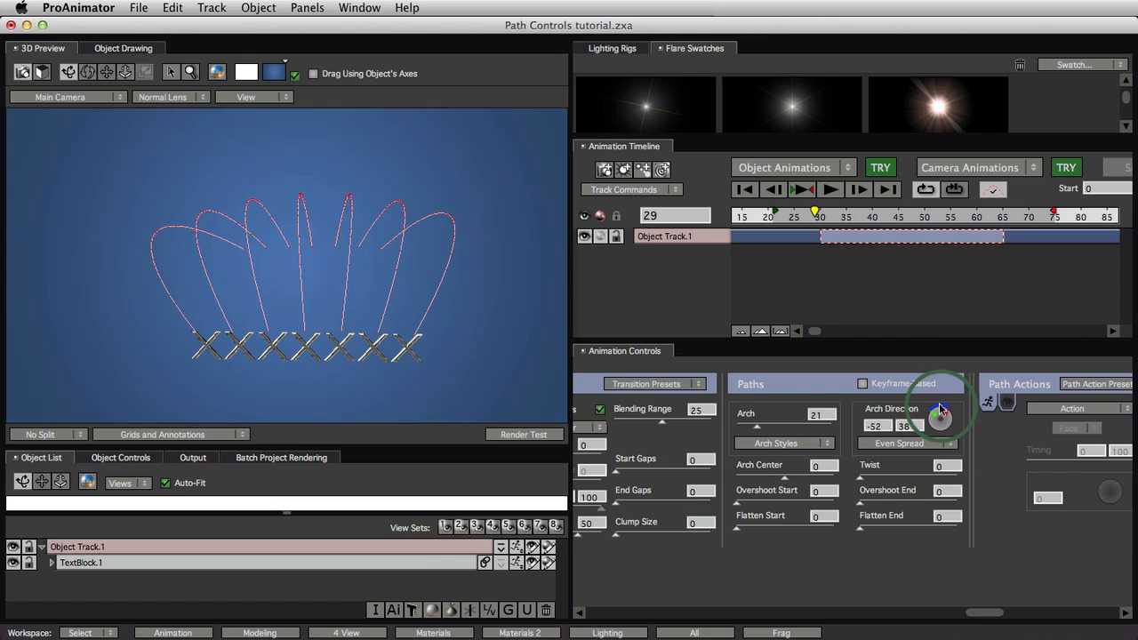
pyautogui.moveTo(941, 411); pyautogui.dragTo(938, 418)
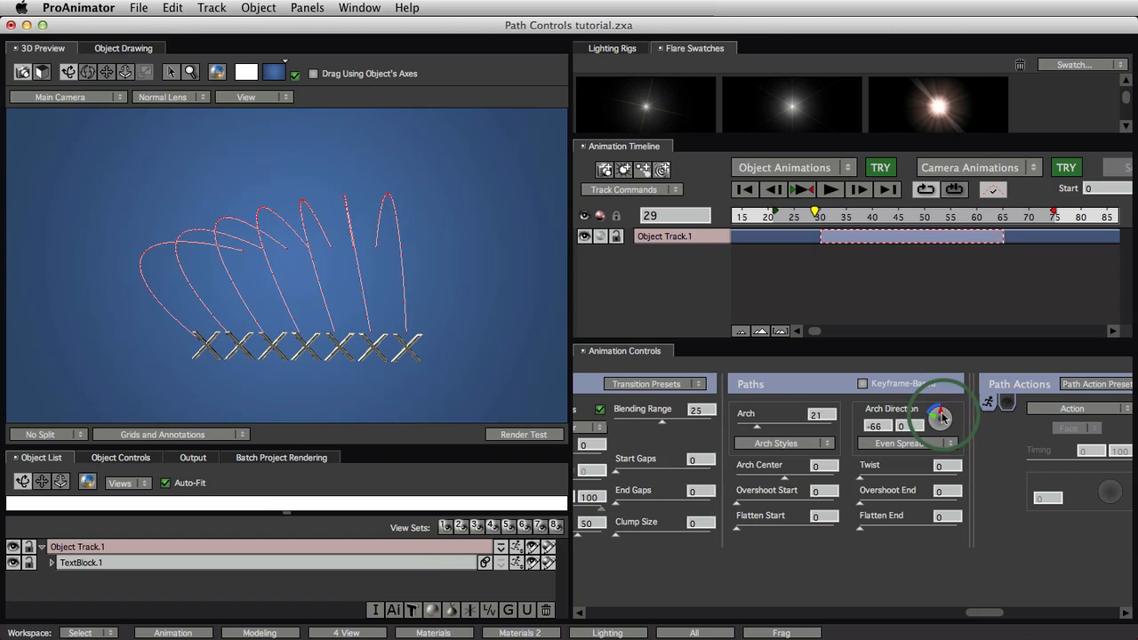
pyautogui.moveTo(938, 416); pyautogui.dragTo(949, 419)
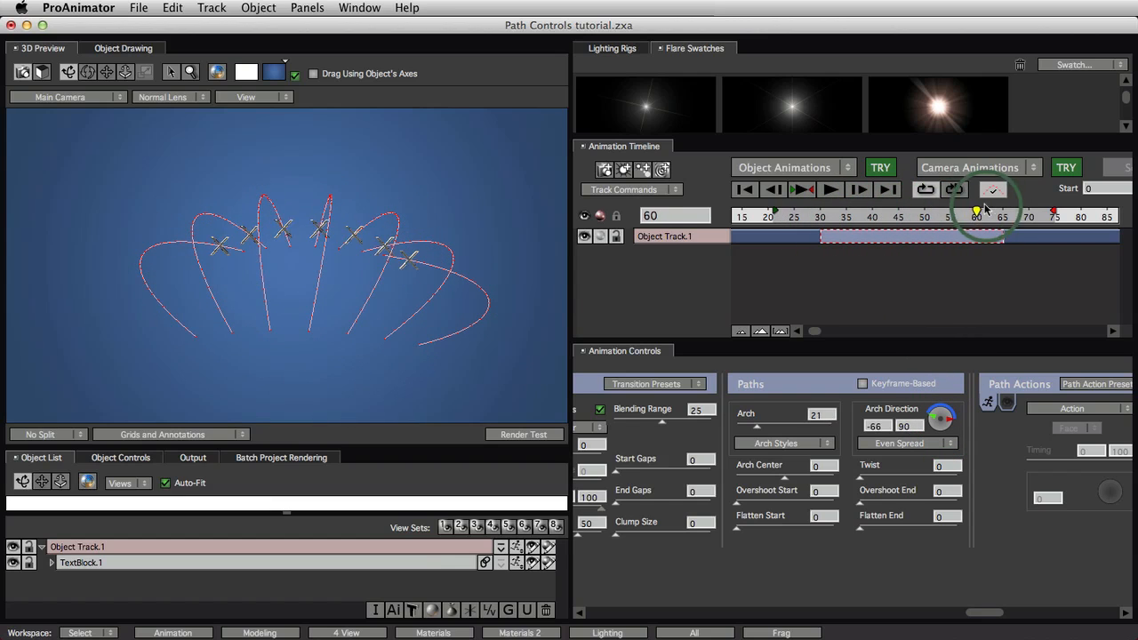
pyautogui.moveTo(976, 211); pyautogui.dragTo(840, 211)
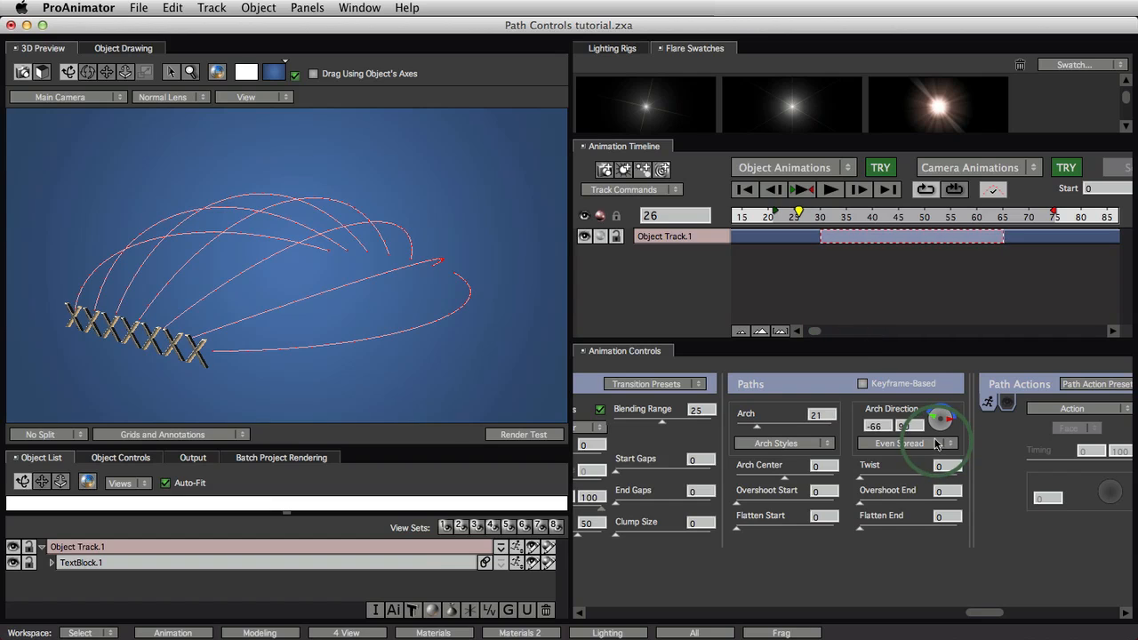
# Switch Arch Direction to Reverse Spread and swing the direction ball to tilt the arches
pyautogui.click(907, 443)
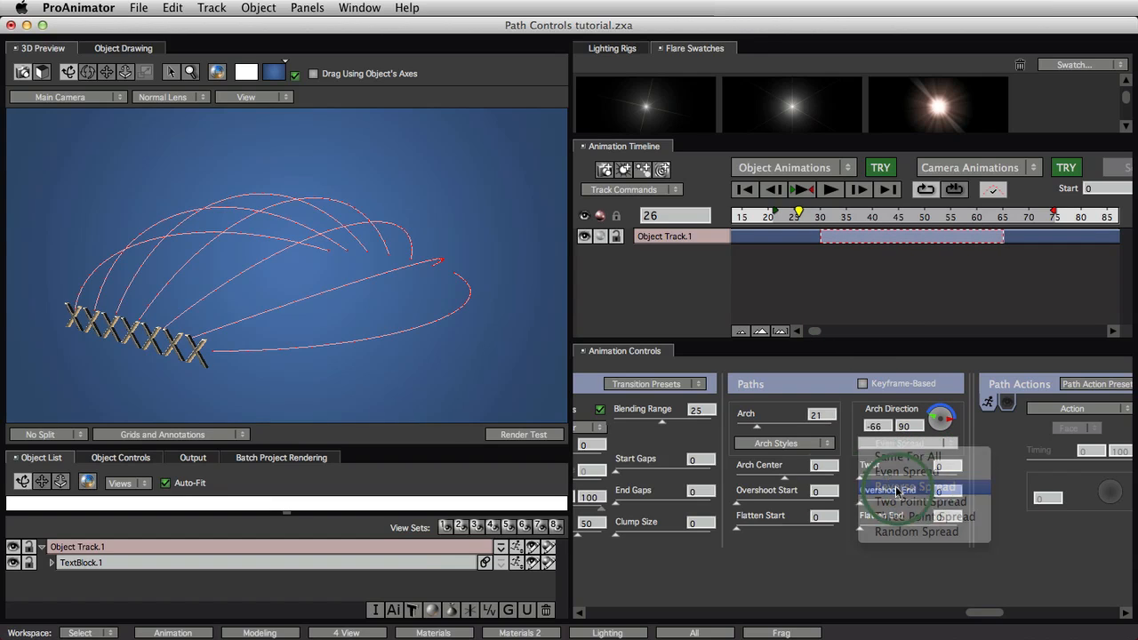
pyautogui.click(914, 486)
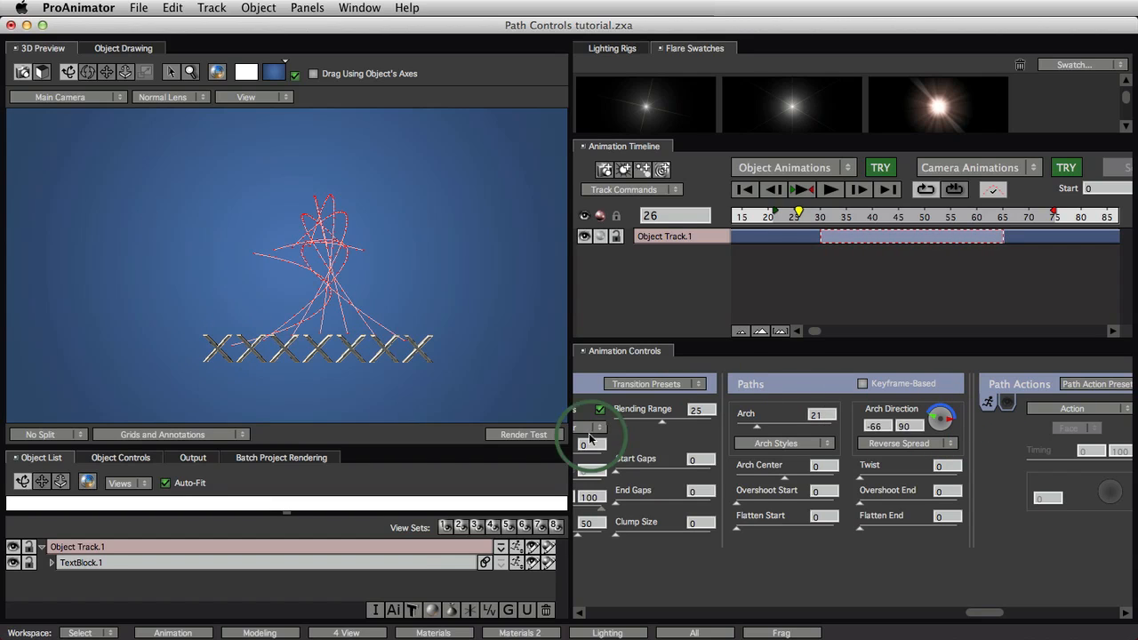
pyautogui.moveTo(941, 418); pyautogui.dragTo(942, 416)
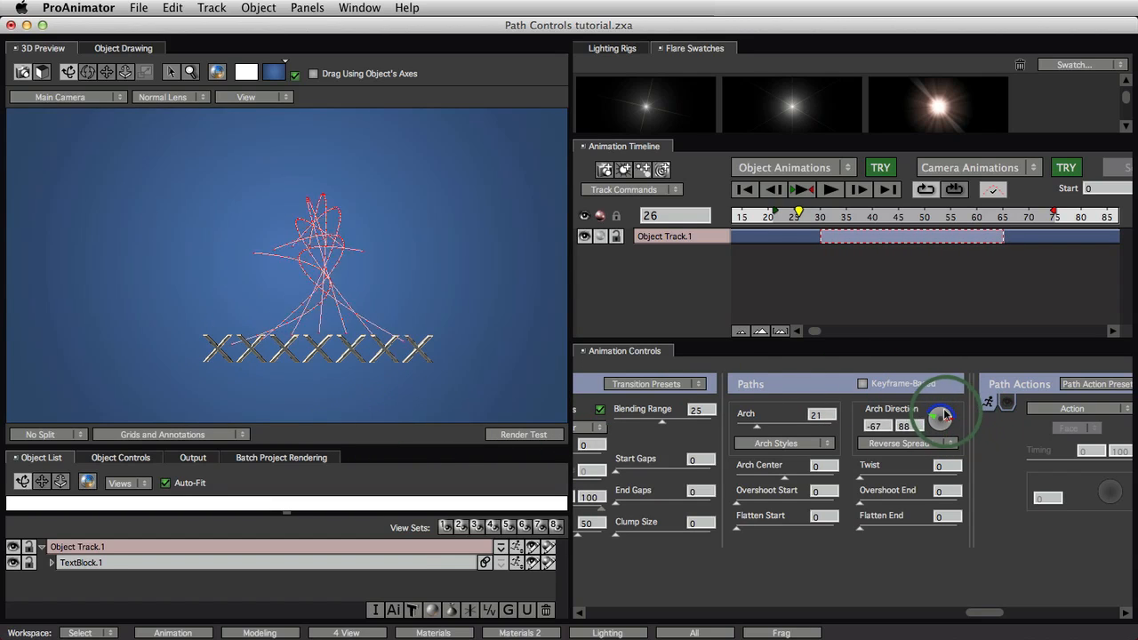
pyautogui.moveTo(941, 417); pyautogui.dragTo(960, 423)
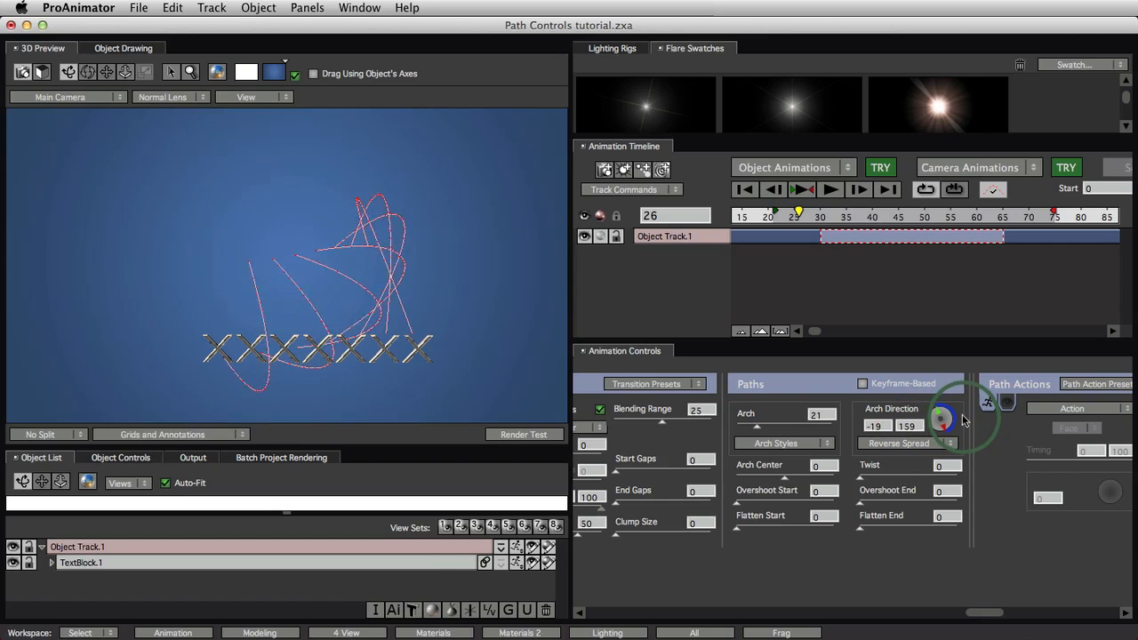
pyautogui.moveTo(941, 413); pyautogui.dragTo(940, 423)
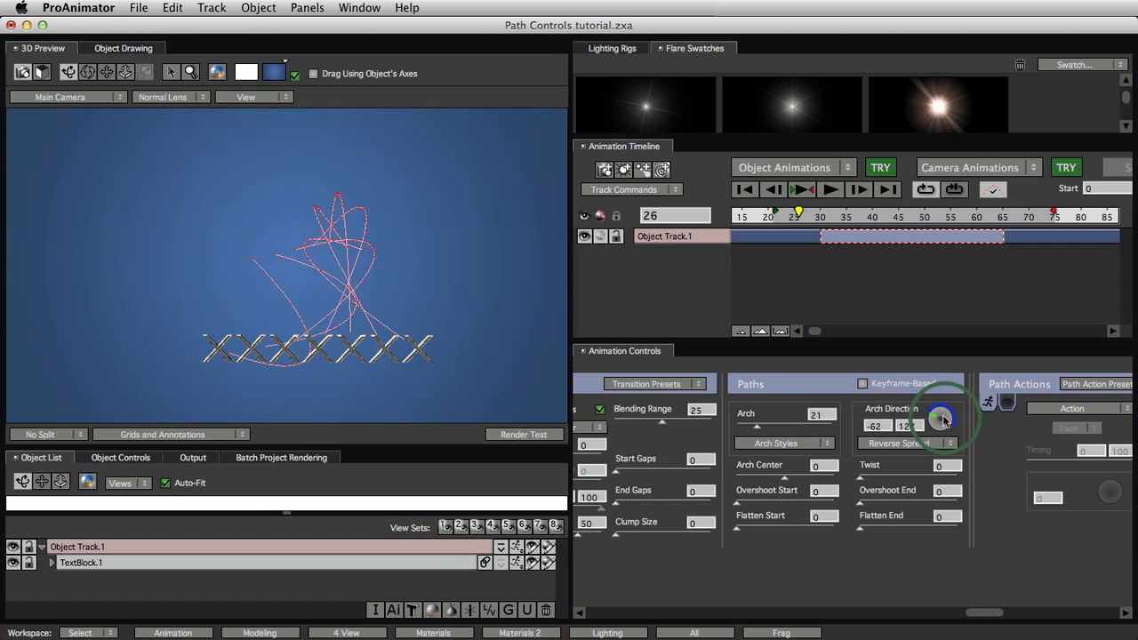
pyautogui.moveTo(943, 420); pyautogui.dragTo(942, 419)
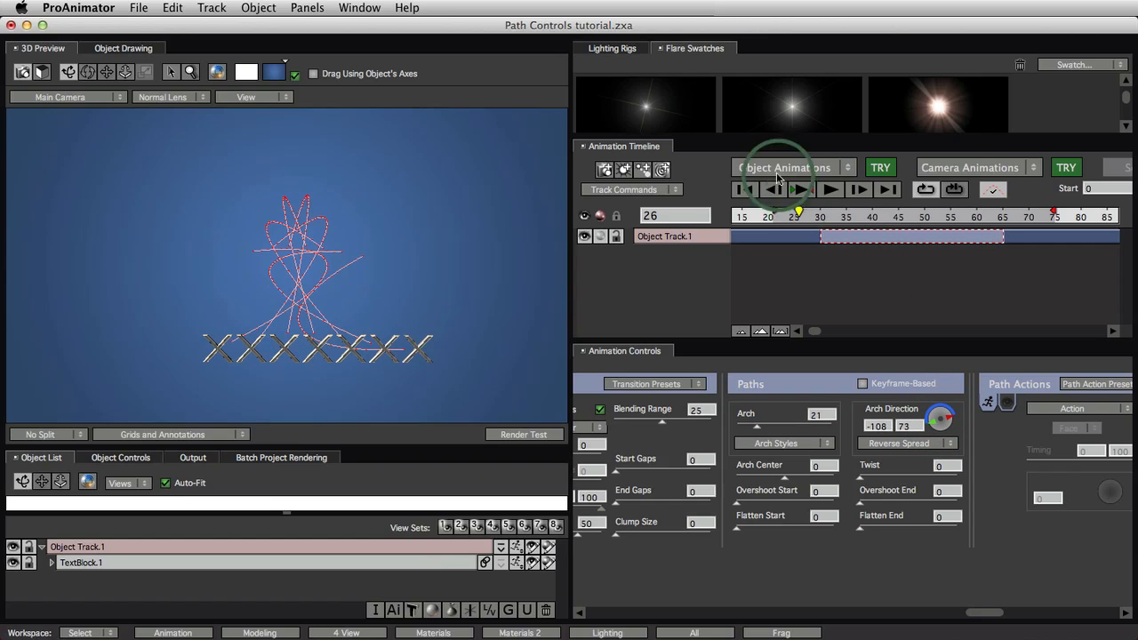
# Preview the reversed arches and lower the Arch height to 10
pyautogui.click(829, 188)
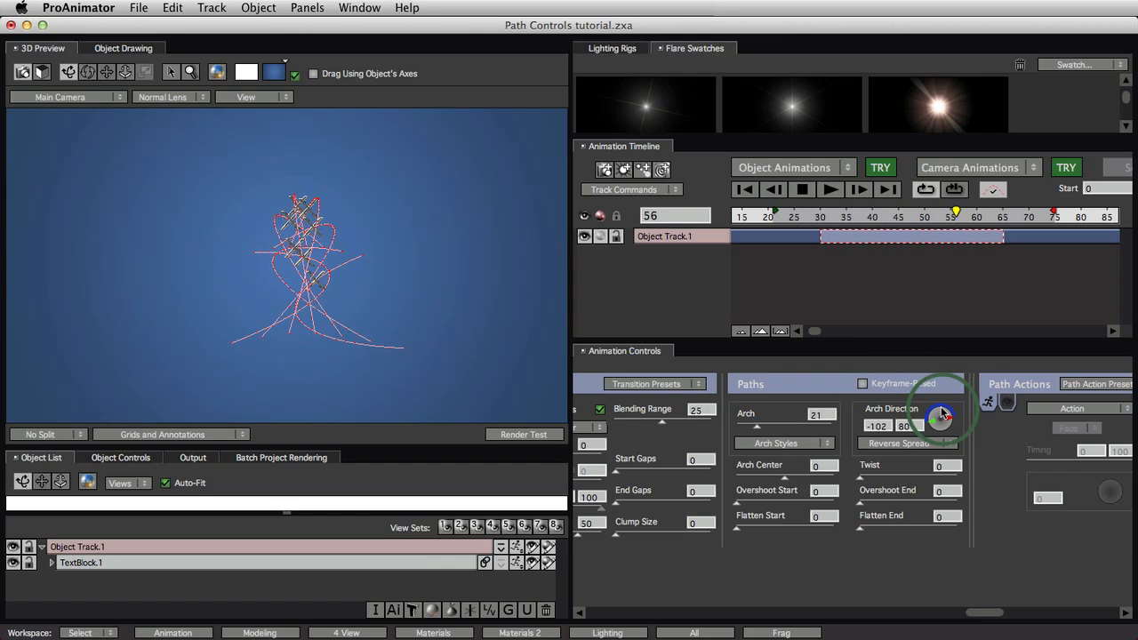
pyautogui.click(829, 189)
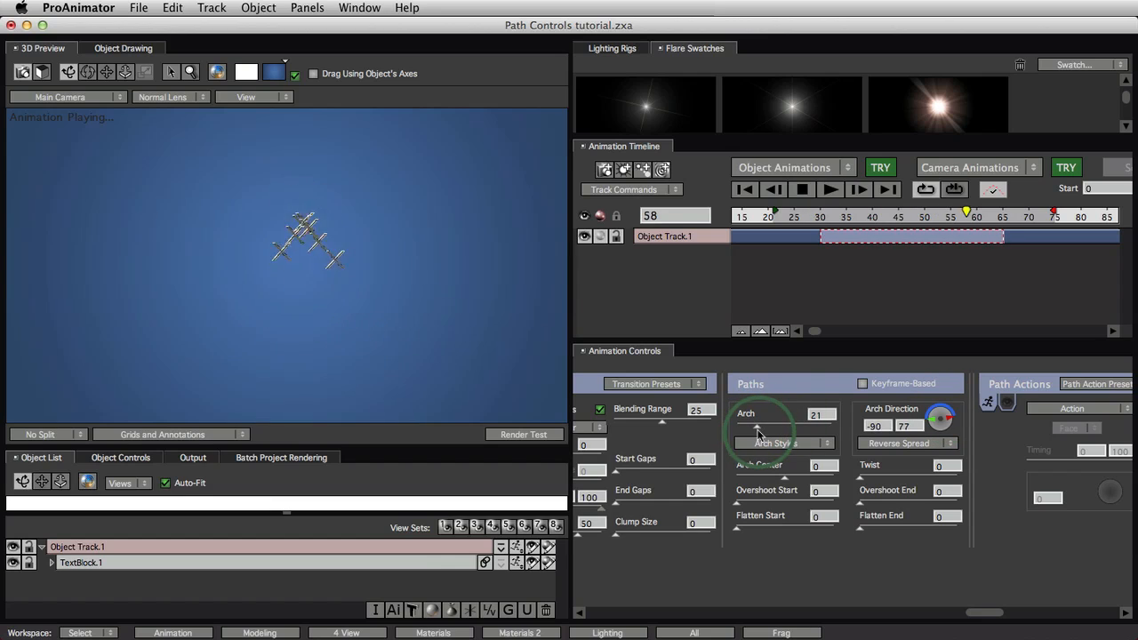
pyautogui.moveTo(755, 429); pyautogui.dragTo(777, 429)
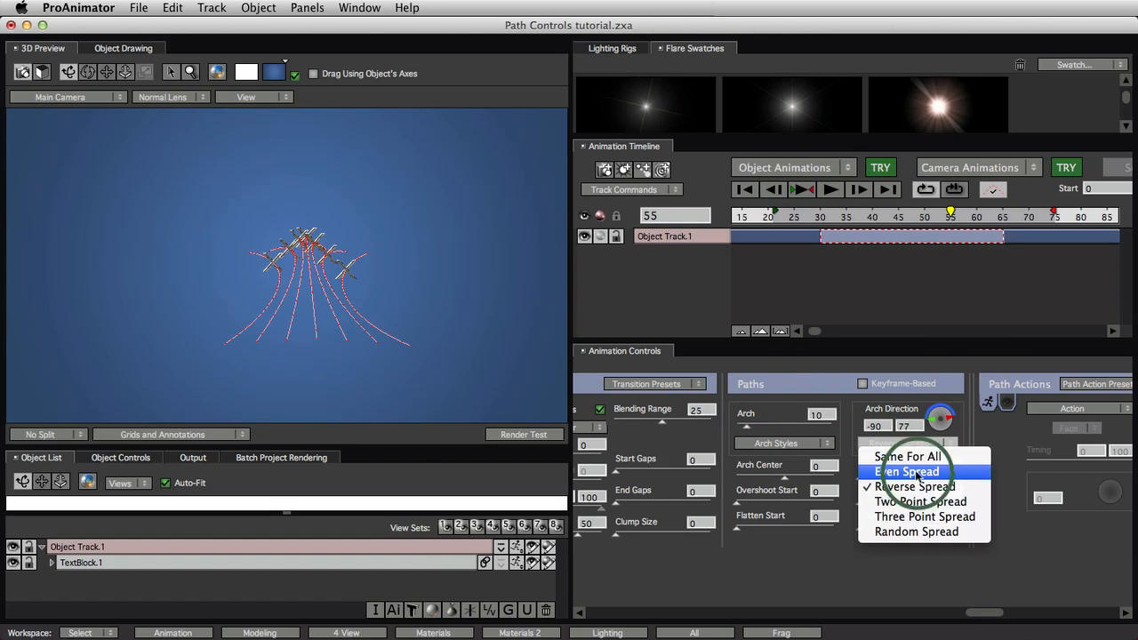
# Choose Two Point Spread, angle the arches to about -44/47, and preview playback
pyautogui.click(920, 501)
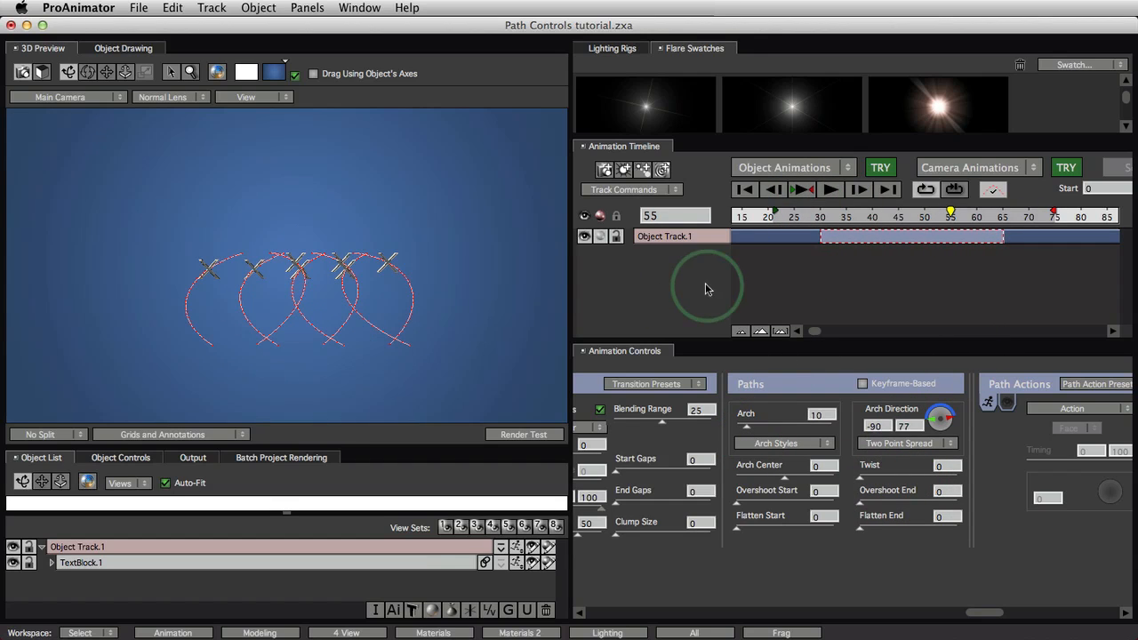
pyautogui.moveTo(940, 418); pyautogui.dragTo(949, 413)
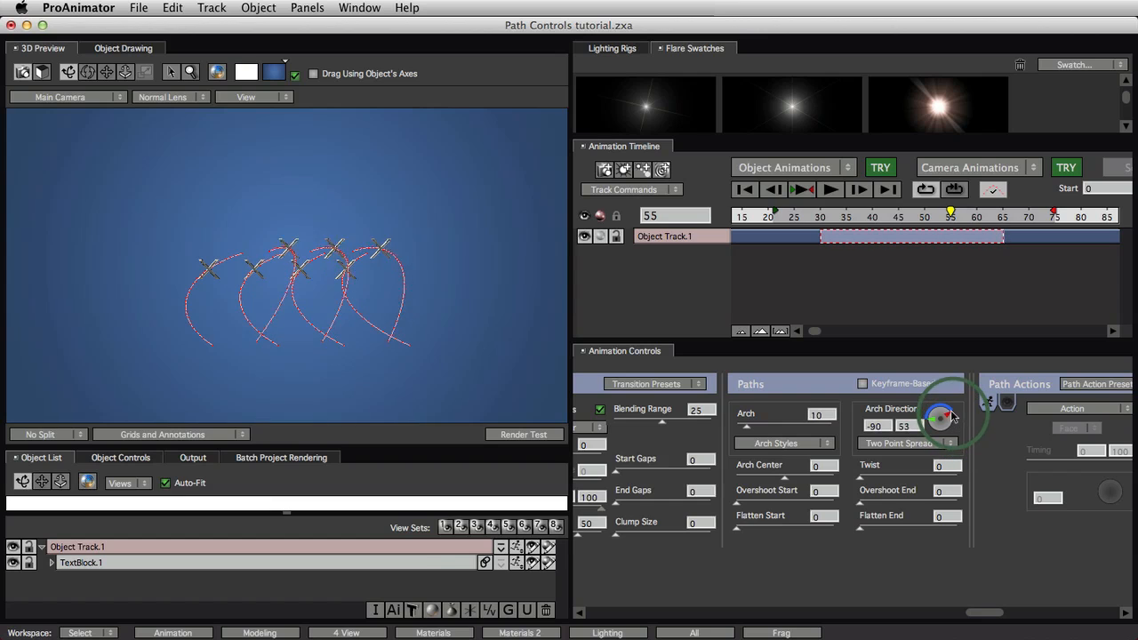
pyautogui.moveTo(939, 414); pyautogui.dragTo(924, 435)
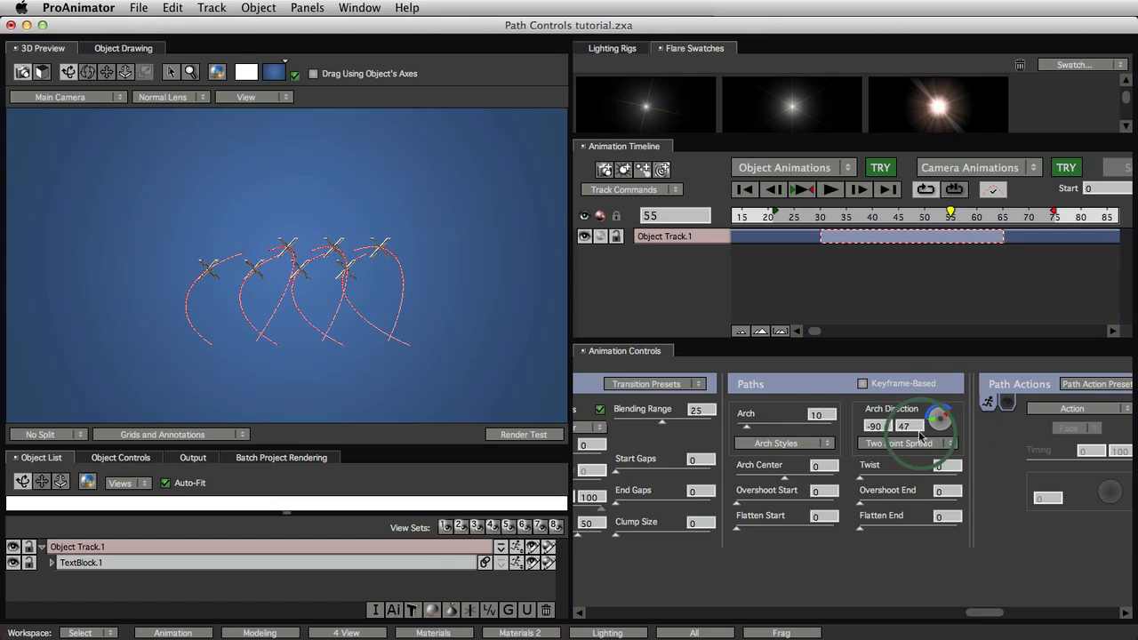
pyautogui.moveTo(940, 421); pyautogui.dragTo(940, 418)
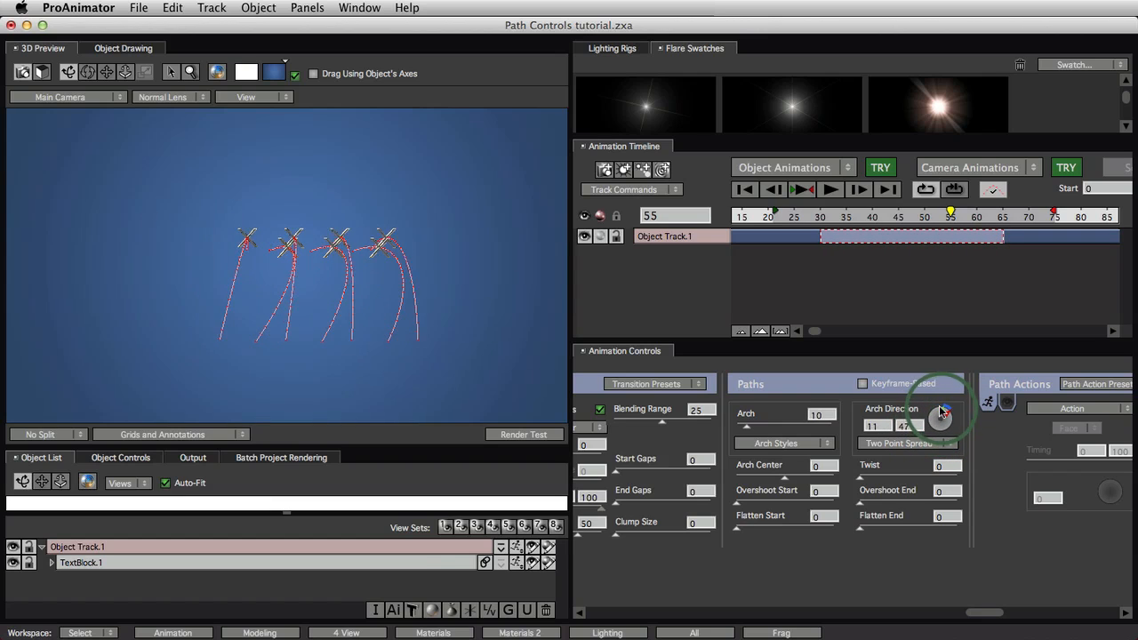
pyautogui.moveTo(943, 413); pyautogui.dragTo(947, 426)
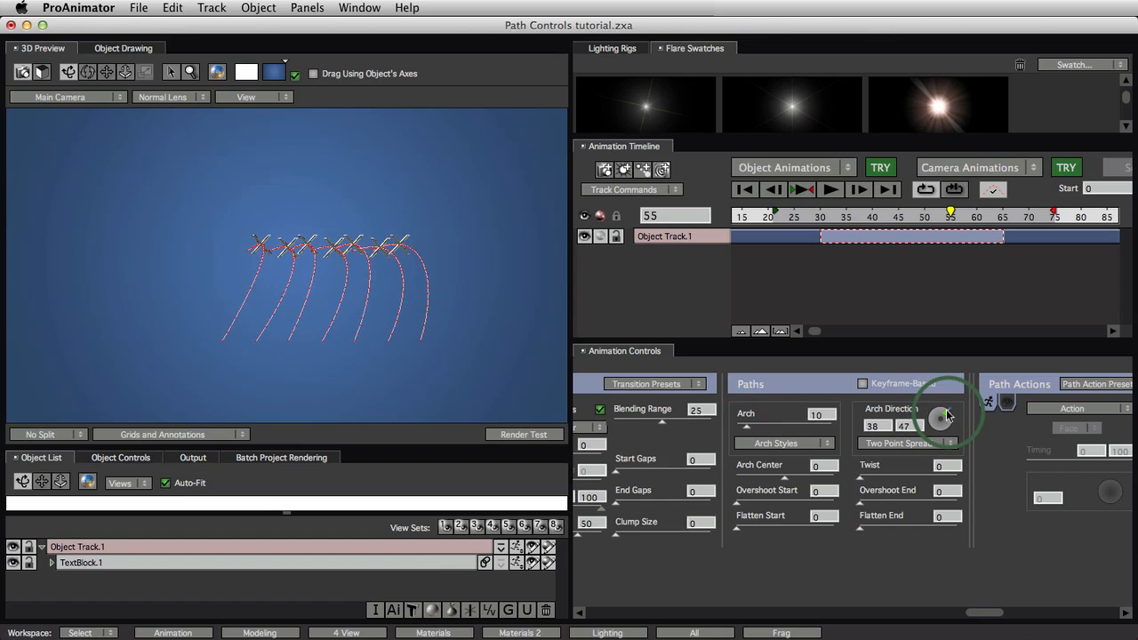
pyautogui.moveTo(947, 416); pyautogui.dragTo(933, 420)
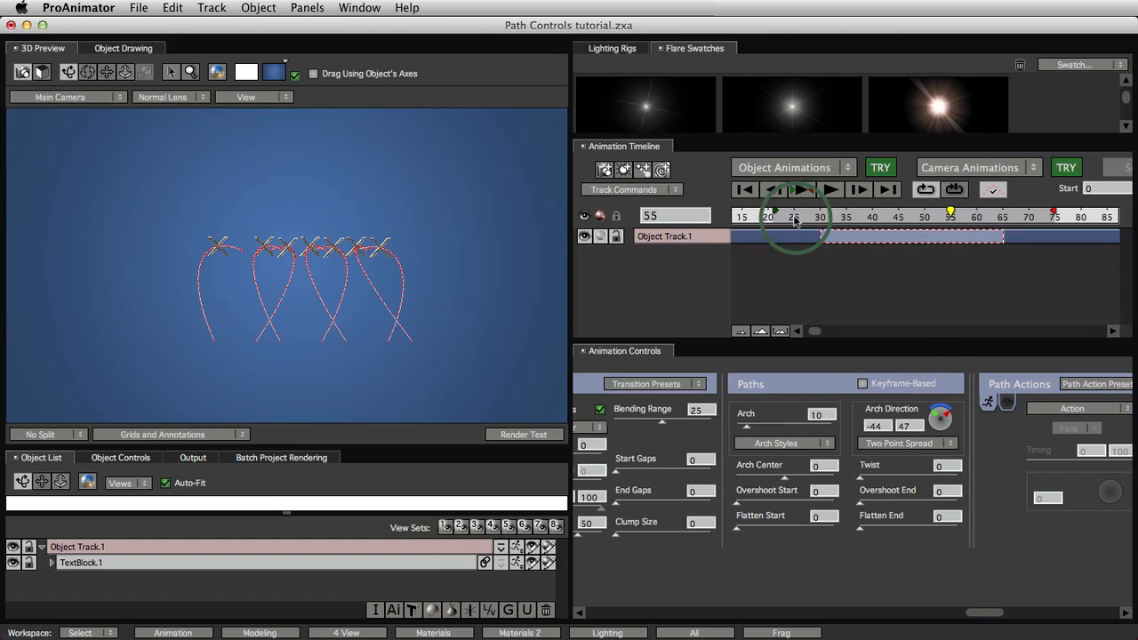
pyautogui.click(800, 188)
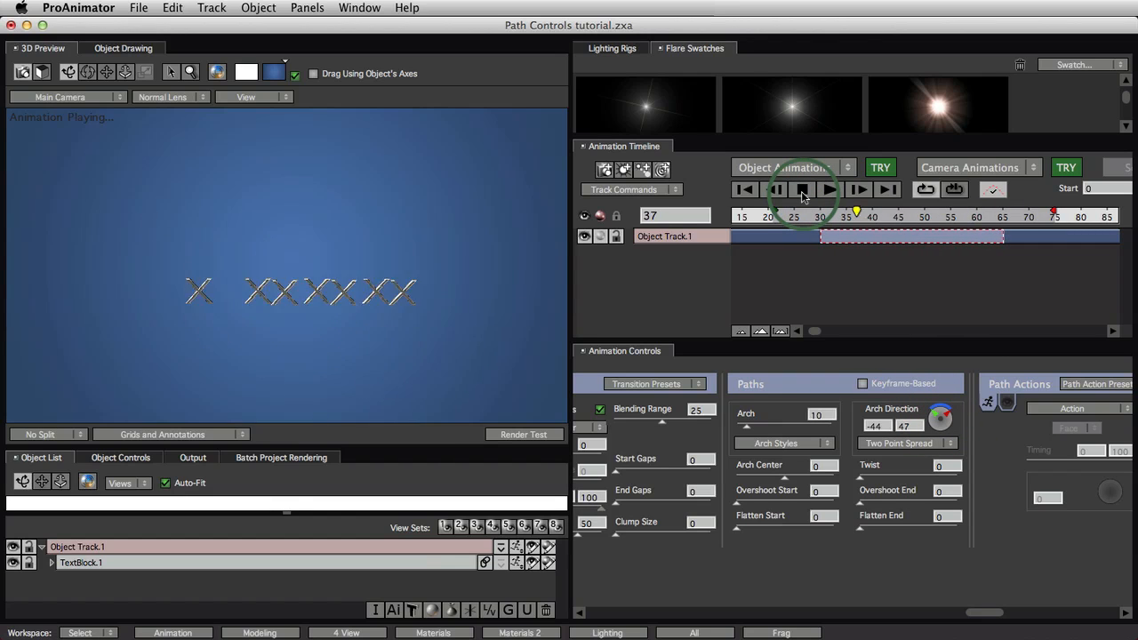
pyautogui.click(803, 188)
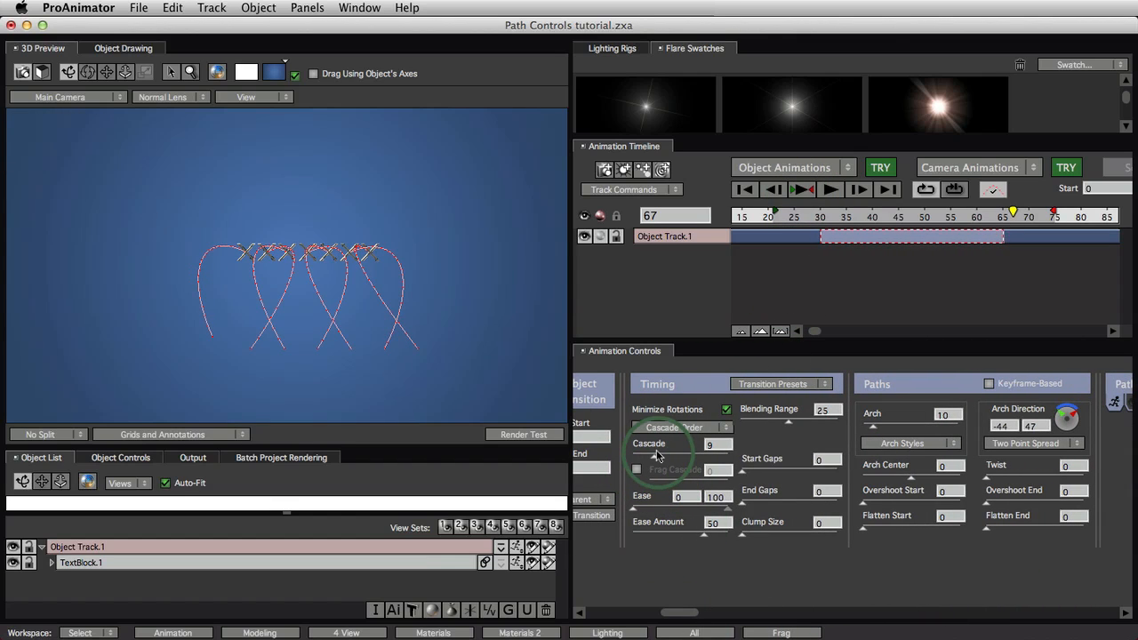
# Set Cascade to 0 and open the Arch Direction spread-mode dropdown
pyautogui.click(801, 188)
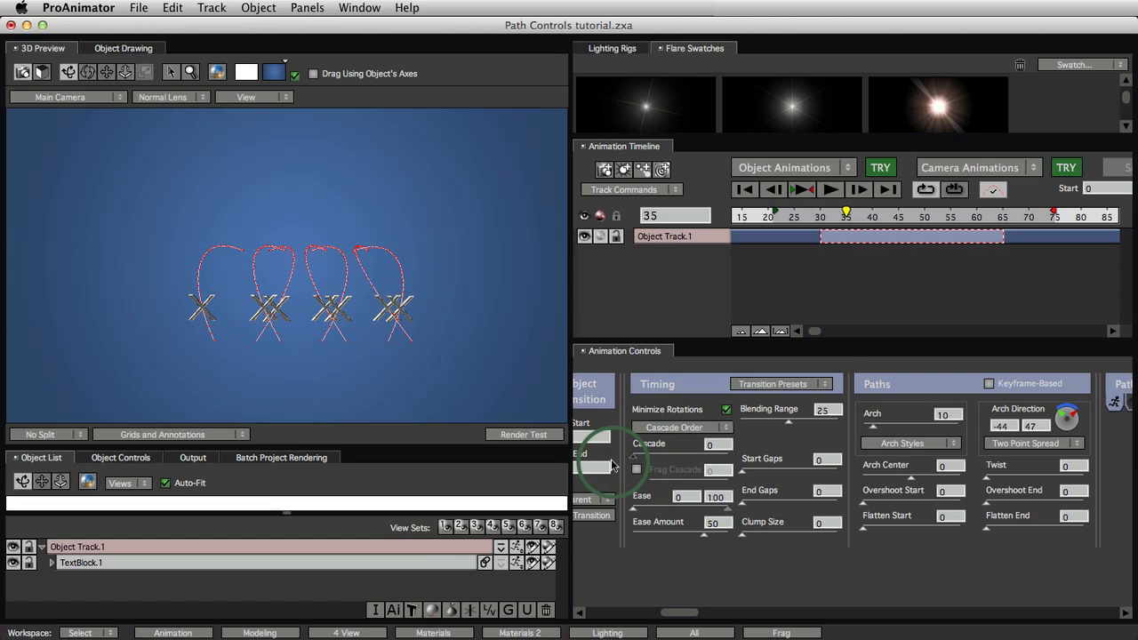
pyautogui.click(1031, 442)
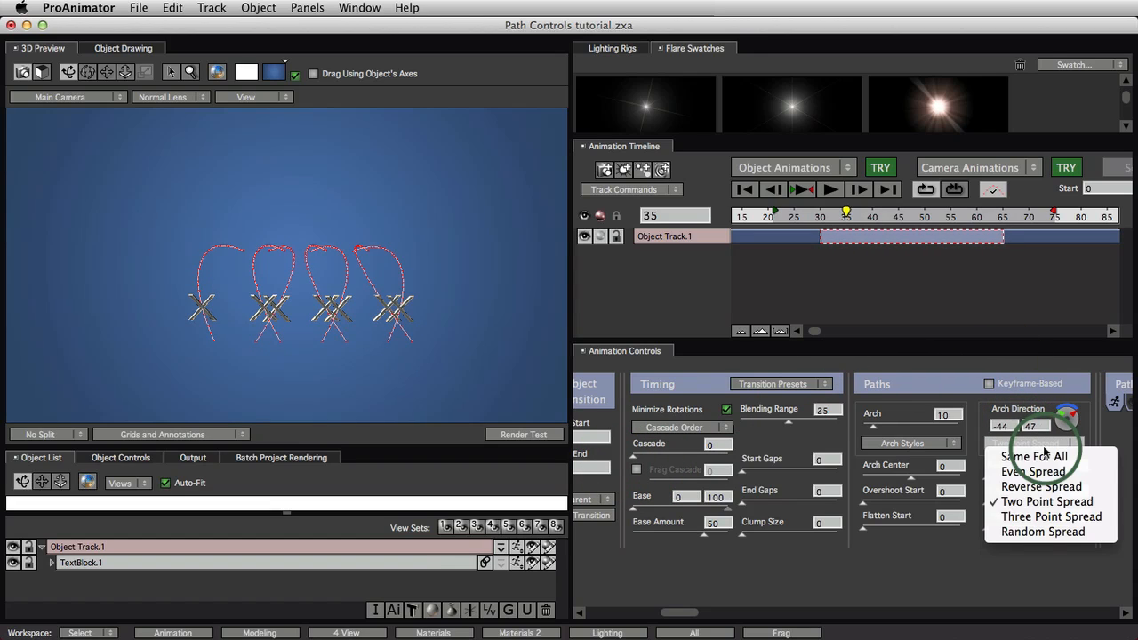
# Switch Arch Direction to Three Point Spread and rotate the direction ball to about -37/43
pyautogui.click(1052, 516)
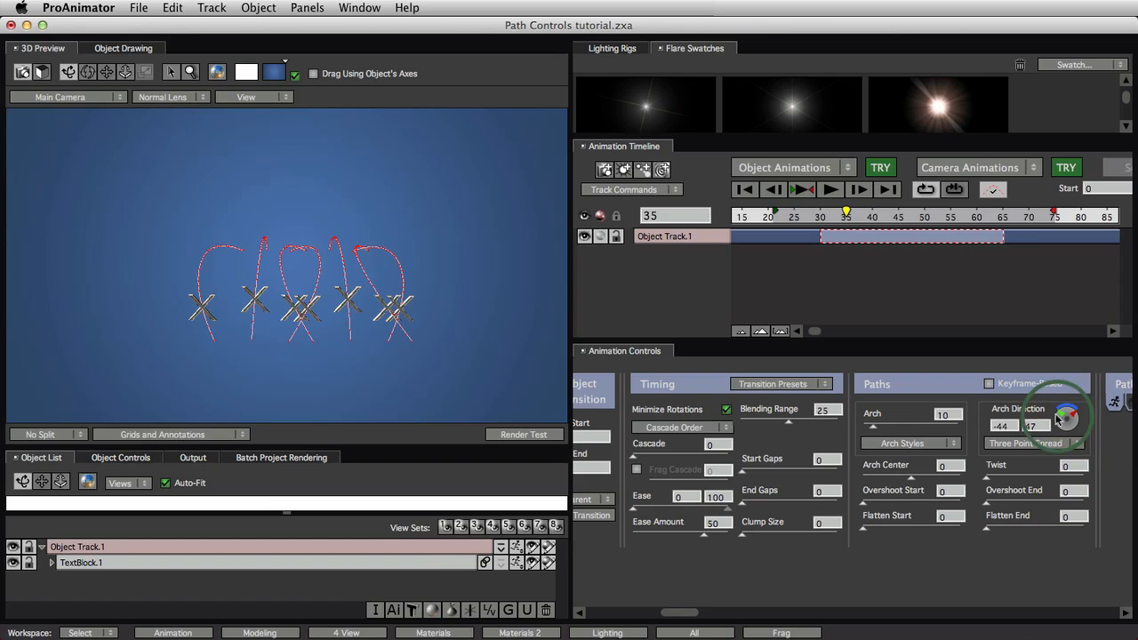
pyautogui.moveTo(1066, 418); pyautogui.dragTo(1066, 409)
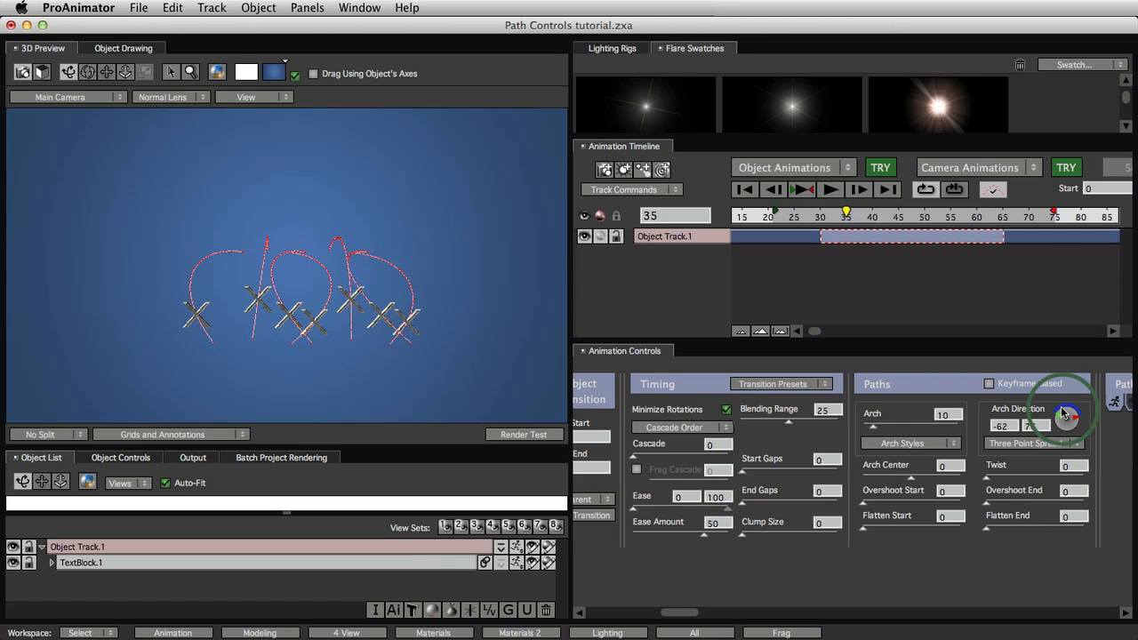
pyautogui.moveTo(1067, 418); pyautogui.dragTo(1071, 422)
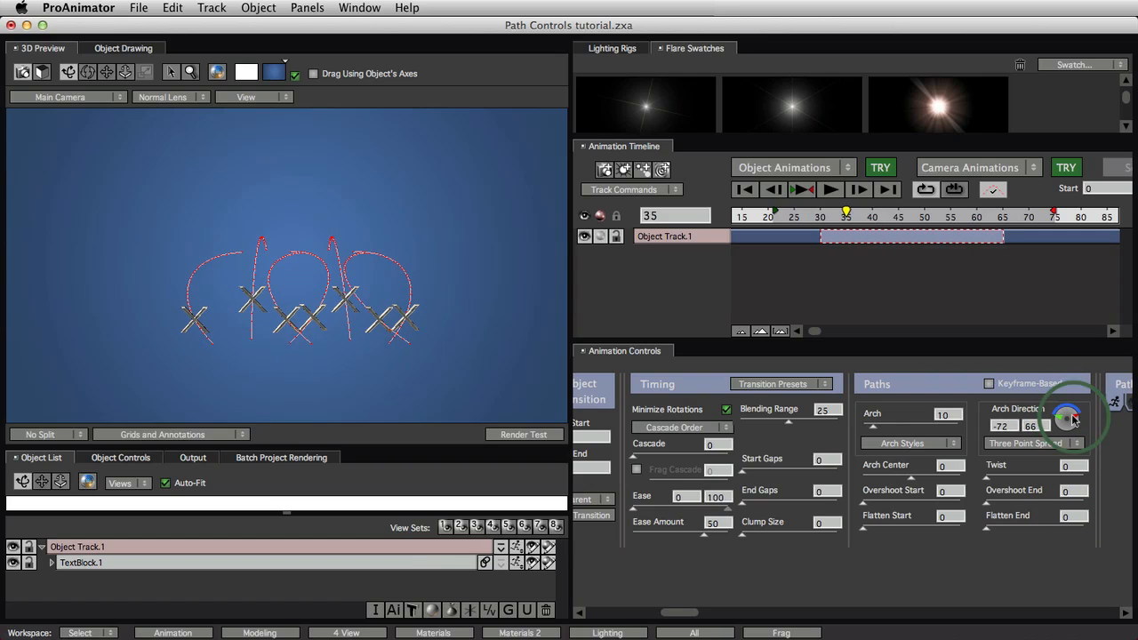
pyautogui.moveTo(1072, 418); pyautogui.dragTo(1066, 414)
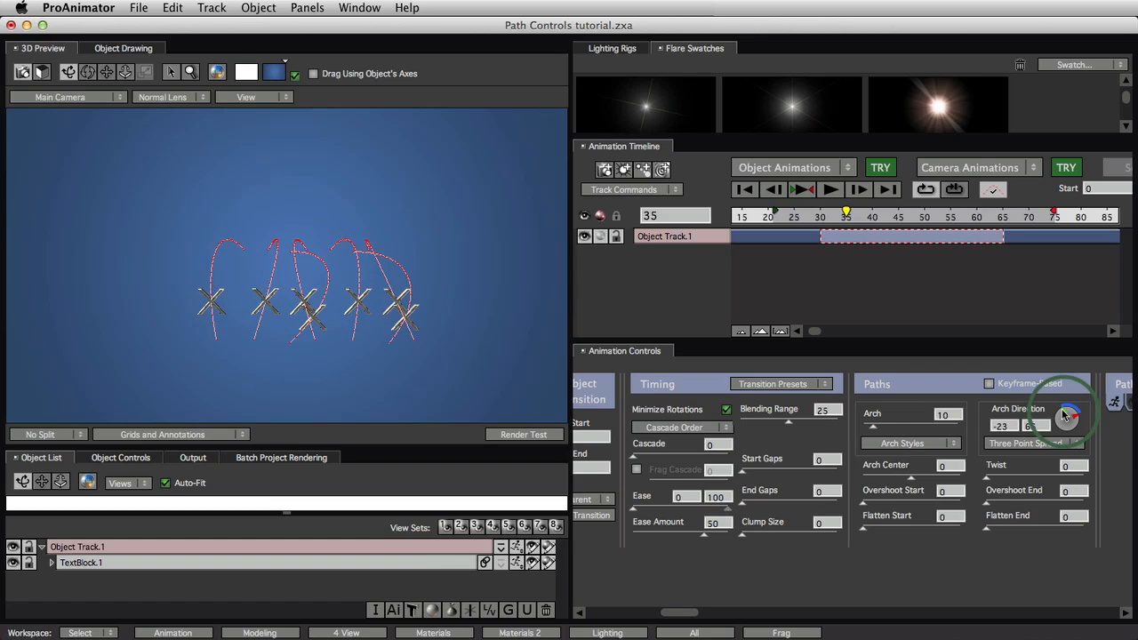
pyautogui.moveTo(1071, 409); pyautogui.dragTo(1075, 418)
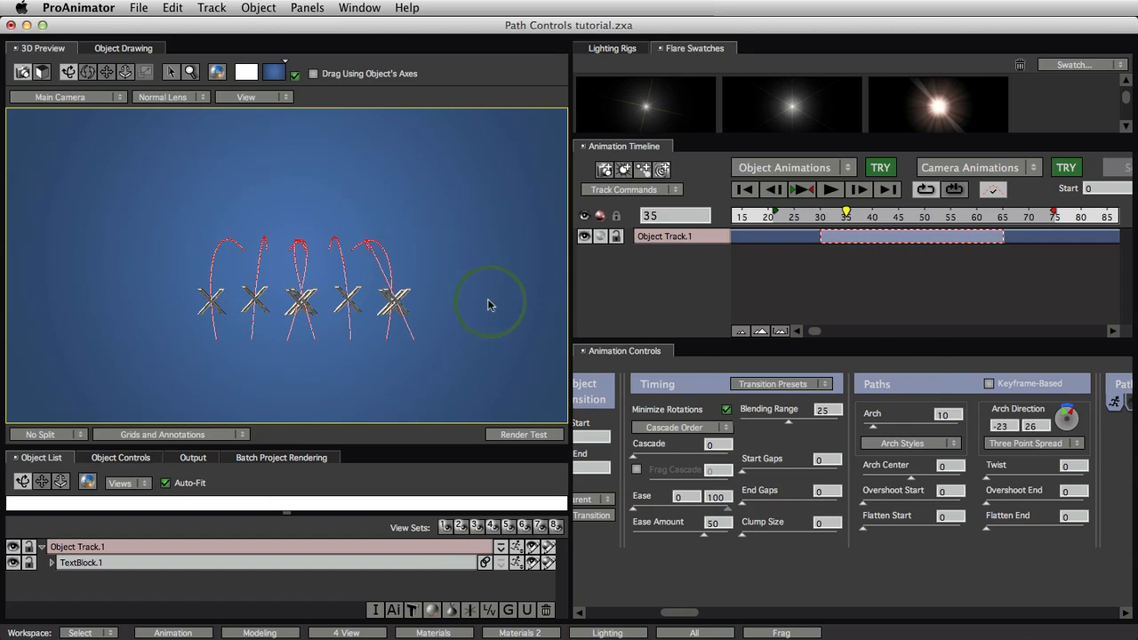
pyautogui.moveTo(1065, 418); pyautogui.dragTo(1066, 427)
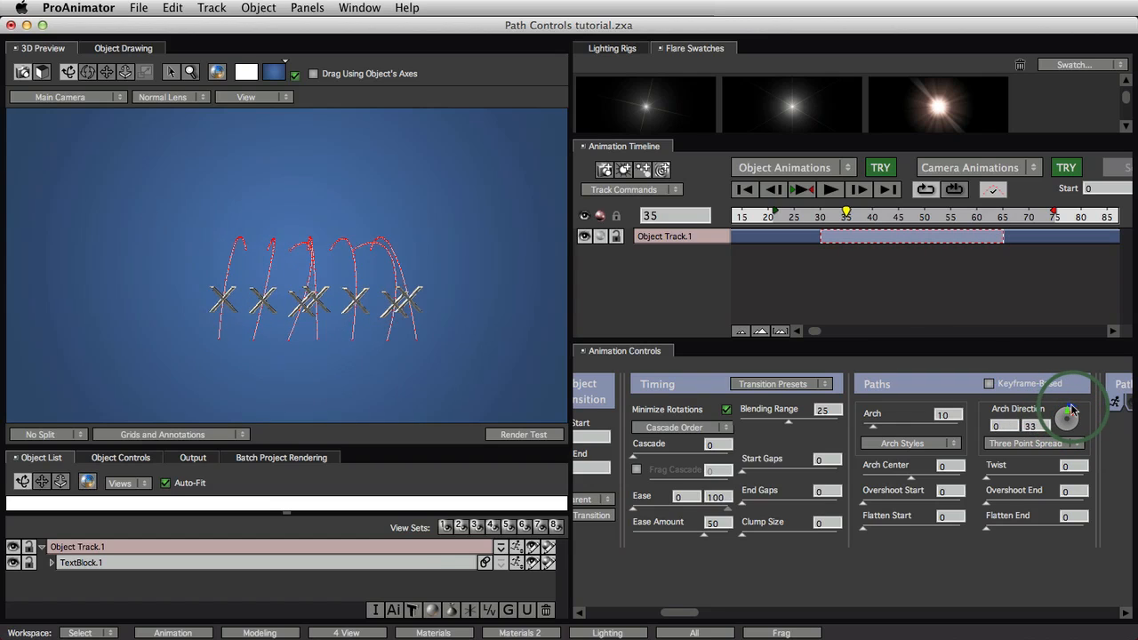
pyautogui.moveTo(1067, 418); pyautogui.dragTo(1062, 414)
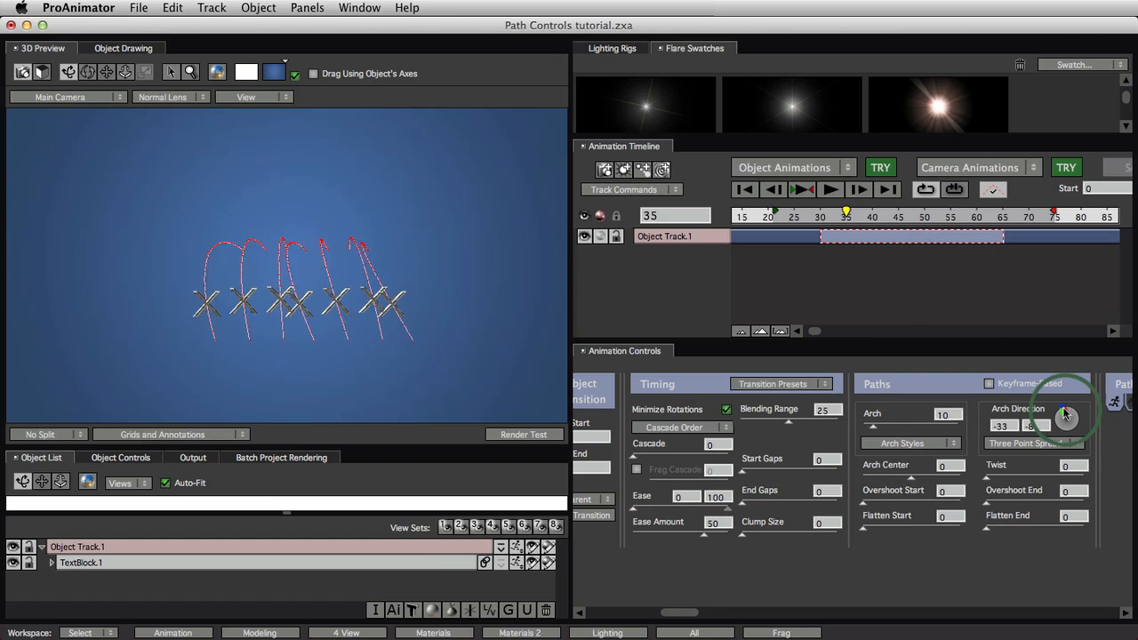
pyautogui.moveTo(1066, 418); pyautogui.dragTo(1065, 435)
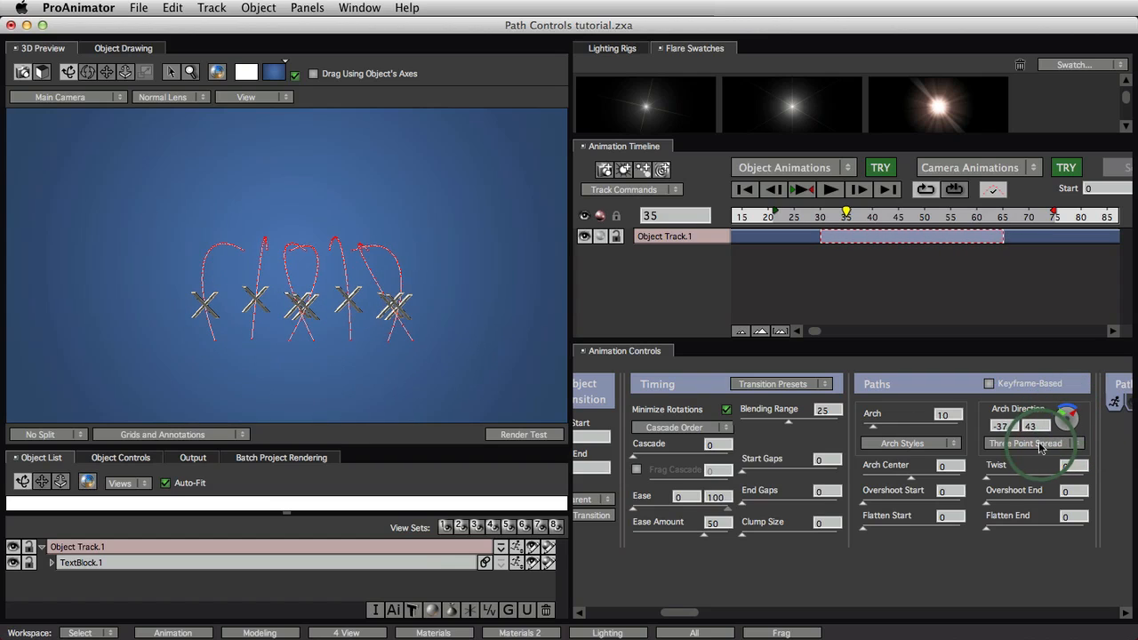
# Try a Random Spread of arch directions, then return to Same For All at -90
pyautogui.click(1031, 442)
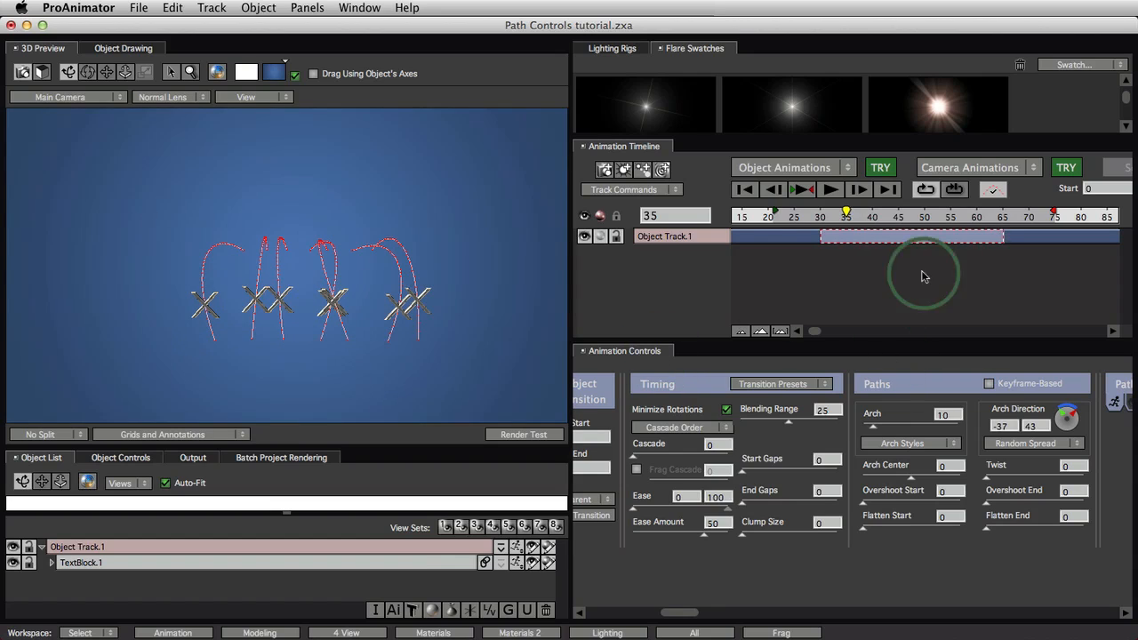
pyautogui.click(830, 189)
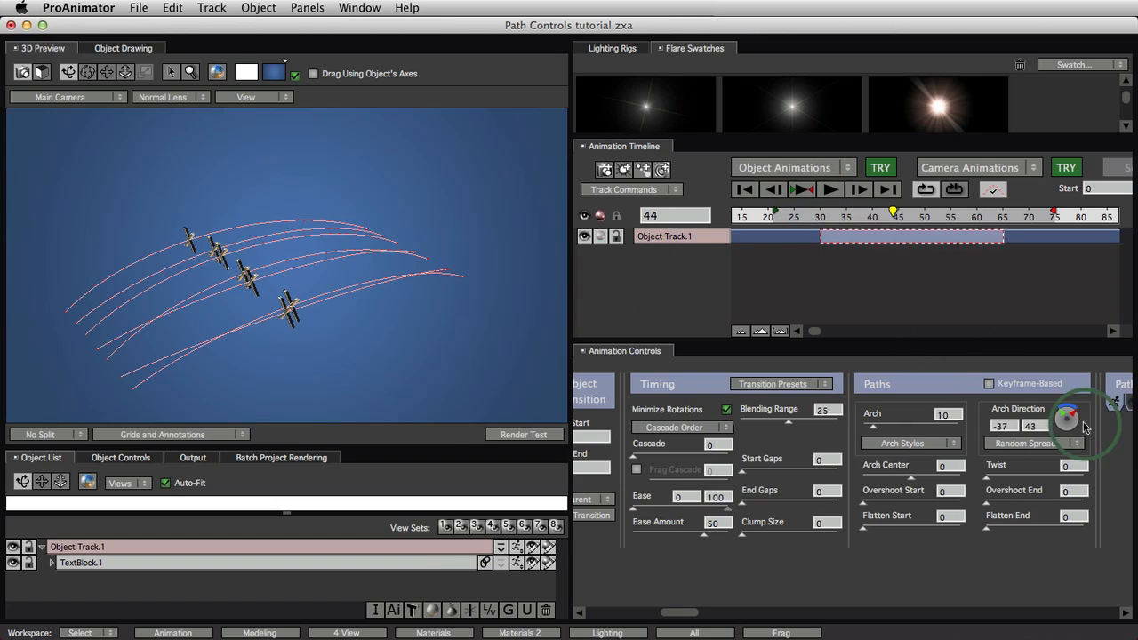
pyautogui.moveTo(1067, 416); pyautogui.dragTo(1071, 419)
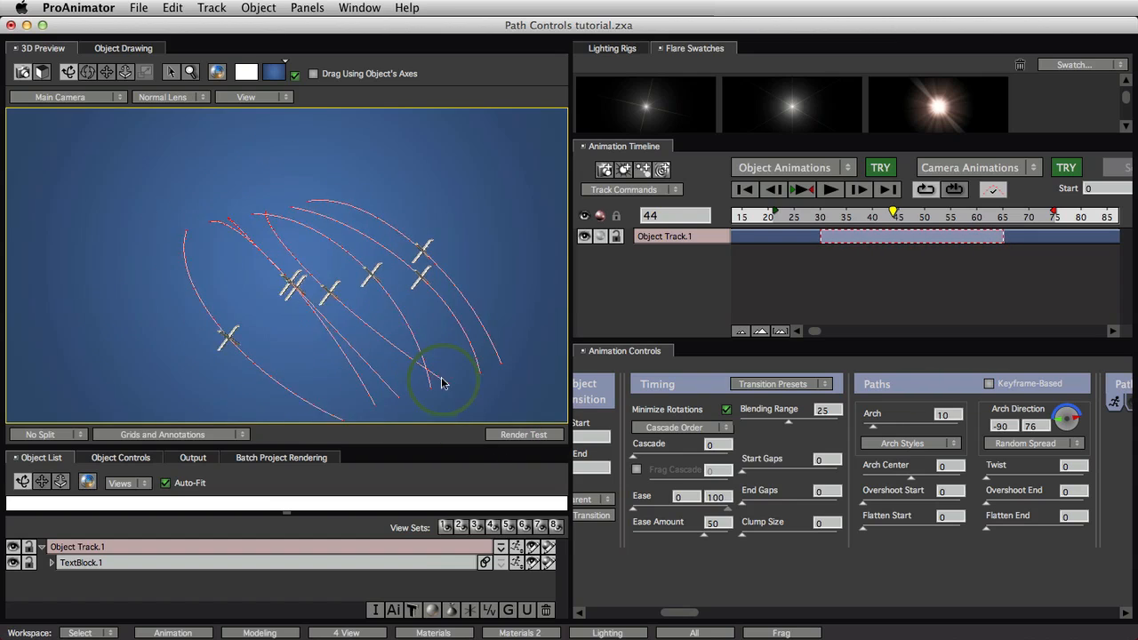
pyautogui.moveTo(1067, 418); pyautogui.dragTo(1066, 427)
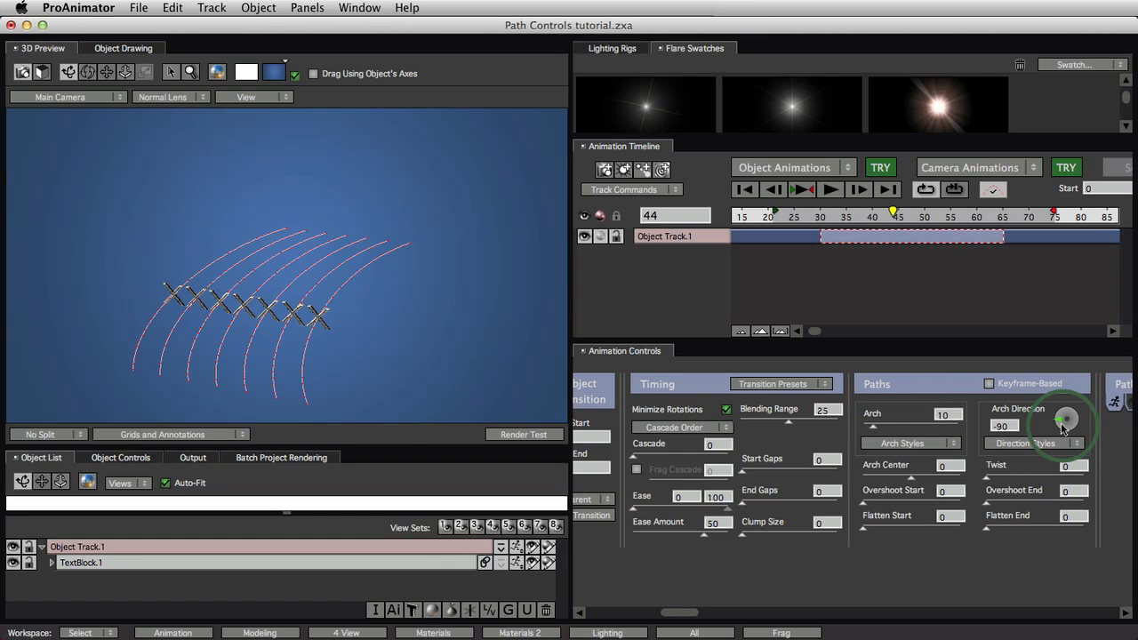
# Swing Arch Direction back to 0 and set Arch Styles to Even Spread
pyautogui.moveTo(1059, 431); pyautogui.dragTo(1065, 425)
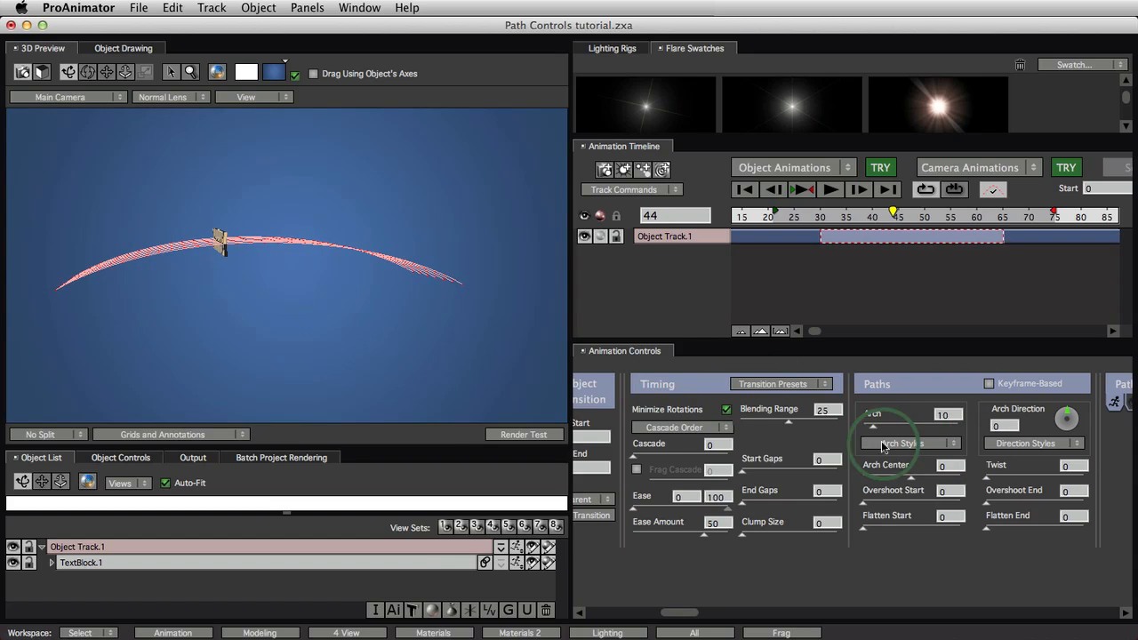
pyautogui.click(906, 442)
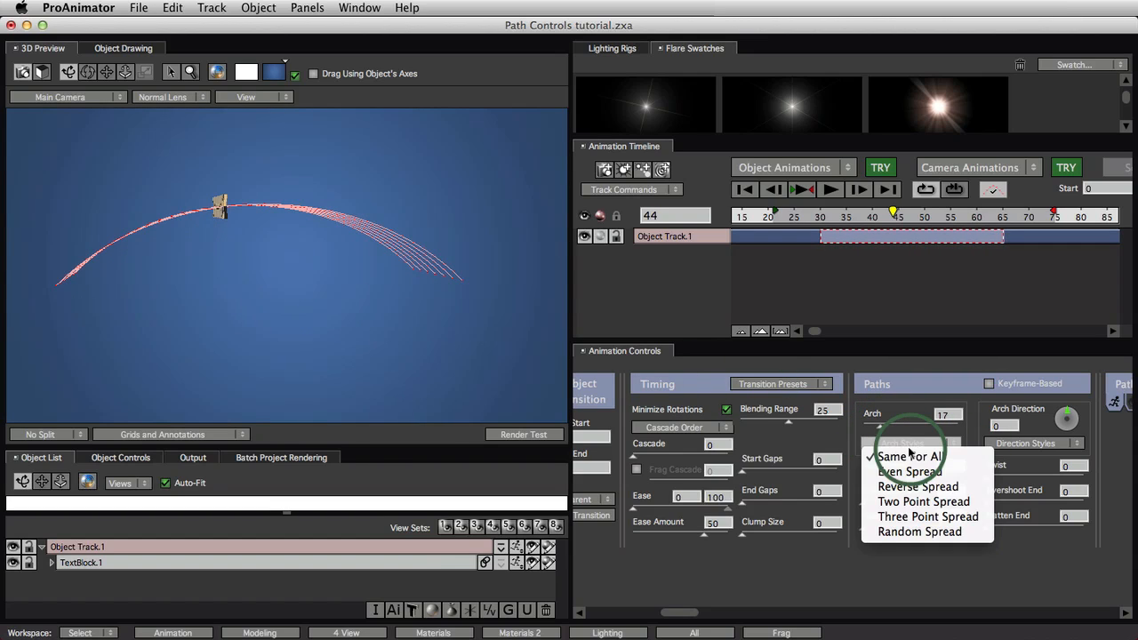
pyautogui.click(909, 471)
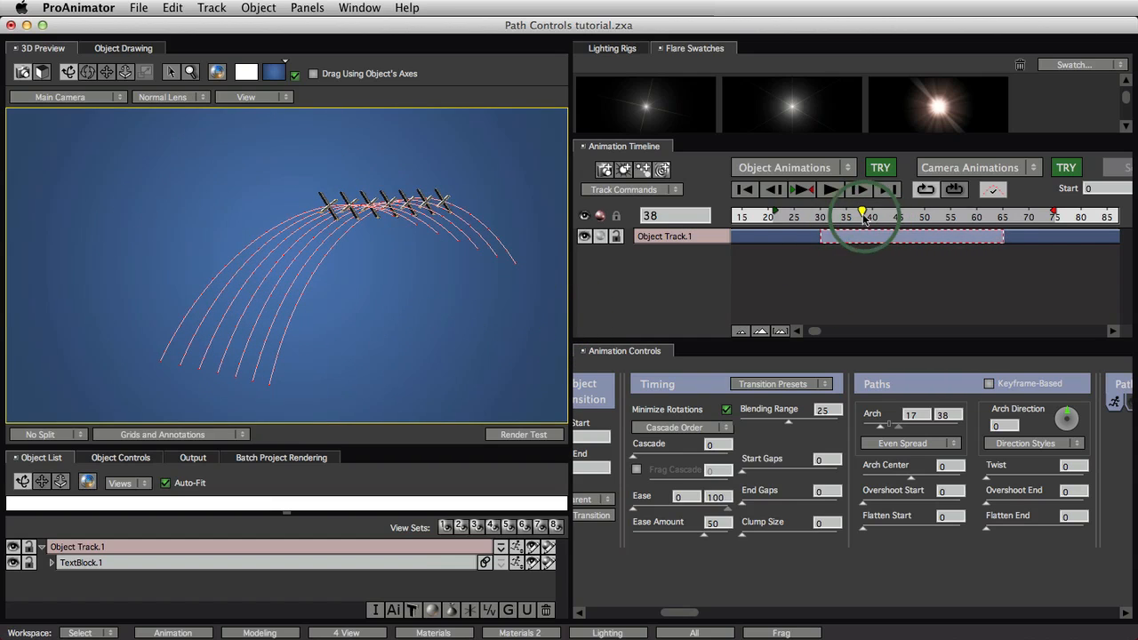
# Scrub to another frame and set the Arch height range to 6–34
pyautogui.click(802, 188)
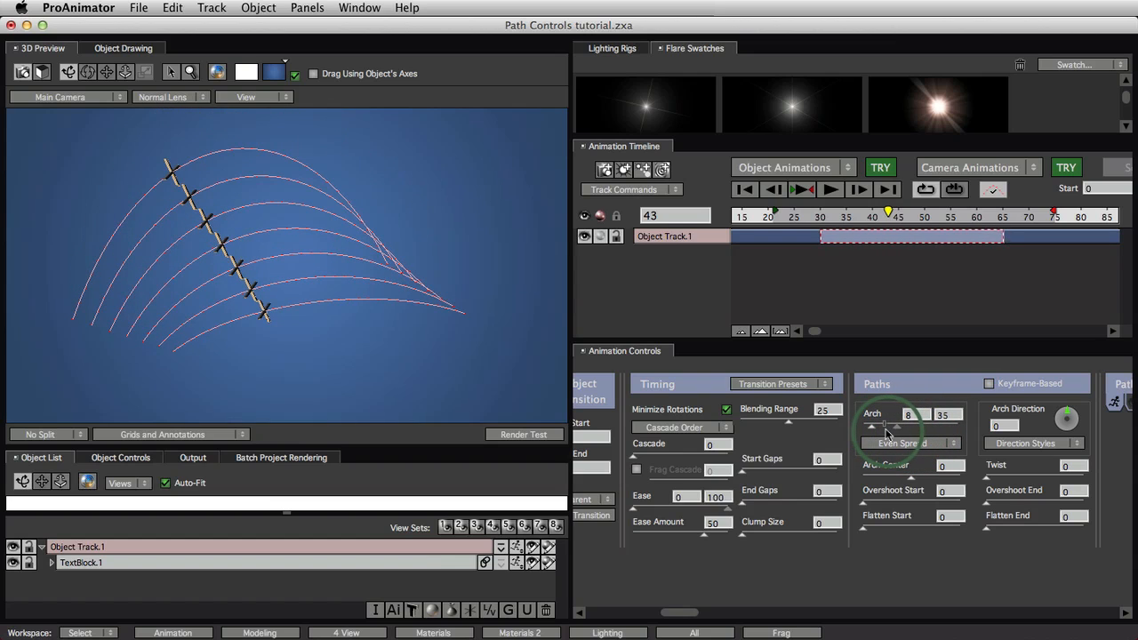
pyautogui.moveTo(871, 416); pyautogui.dragTo(907, 416)
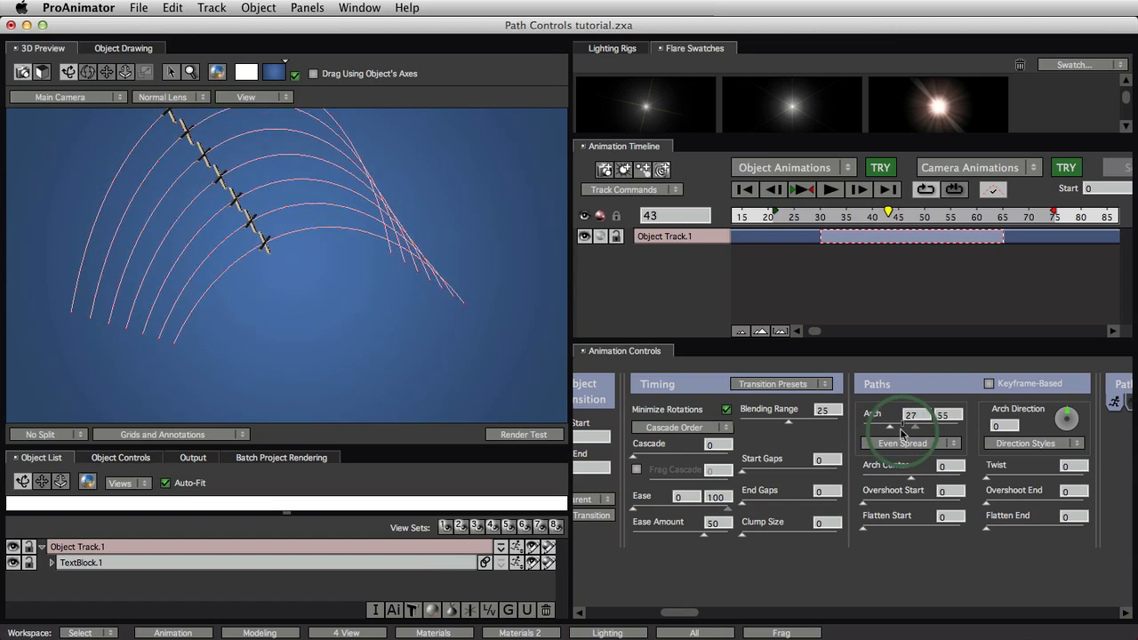
pyautogui.moveTo(915, 428); pyautogui.dragTo(889, 428)
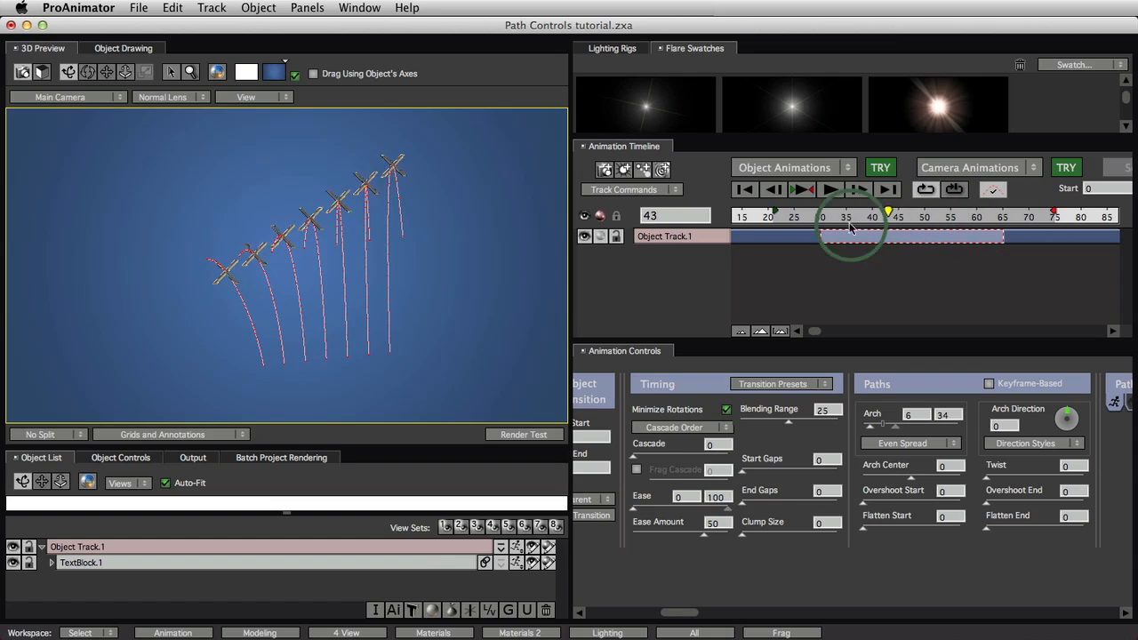
# Preview the animation, try Reverse Spread, then set arch heights to Two Point Spread
pyautogui.click(802, 188)
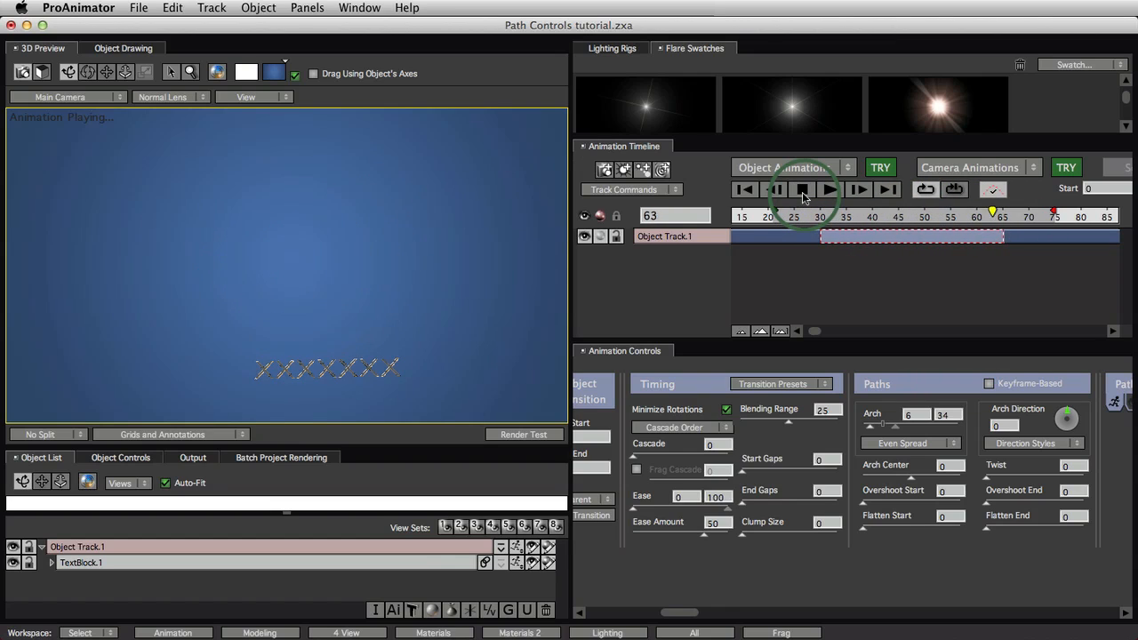
pyautogui.click(829, 189)
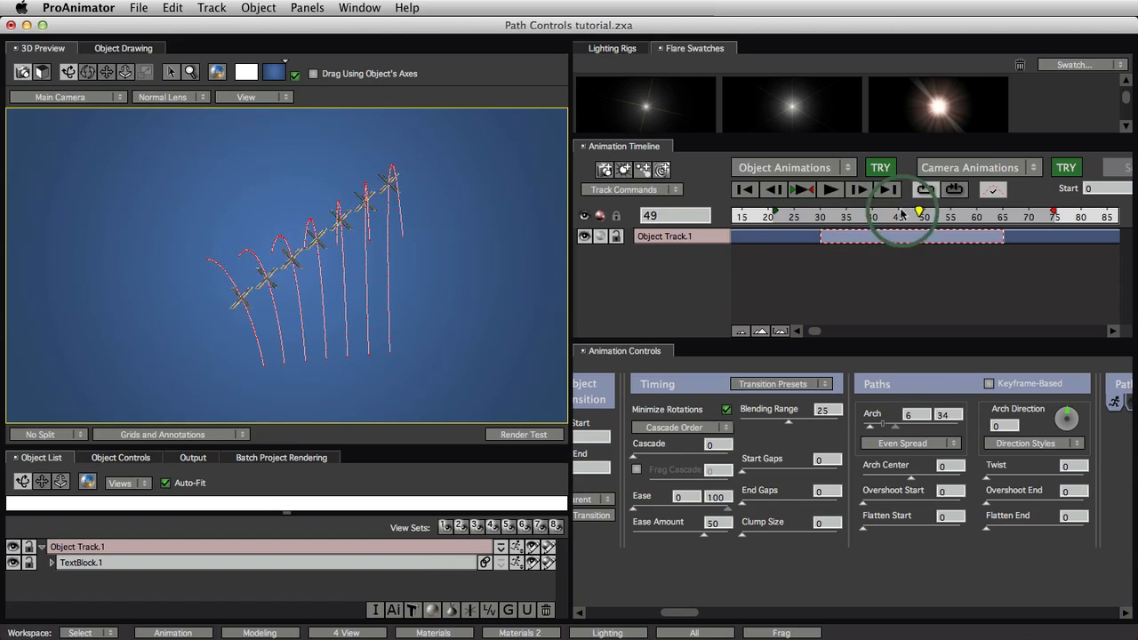
pyautogui.click(902, 443)
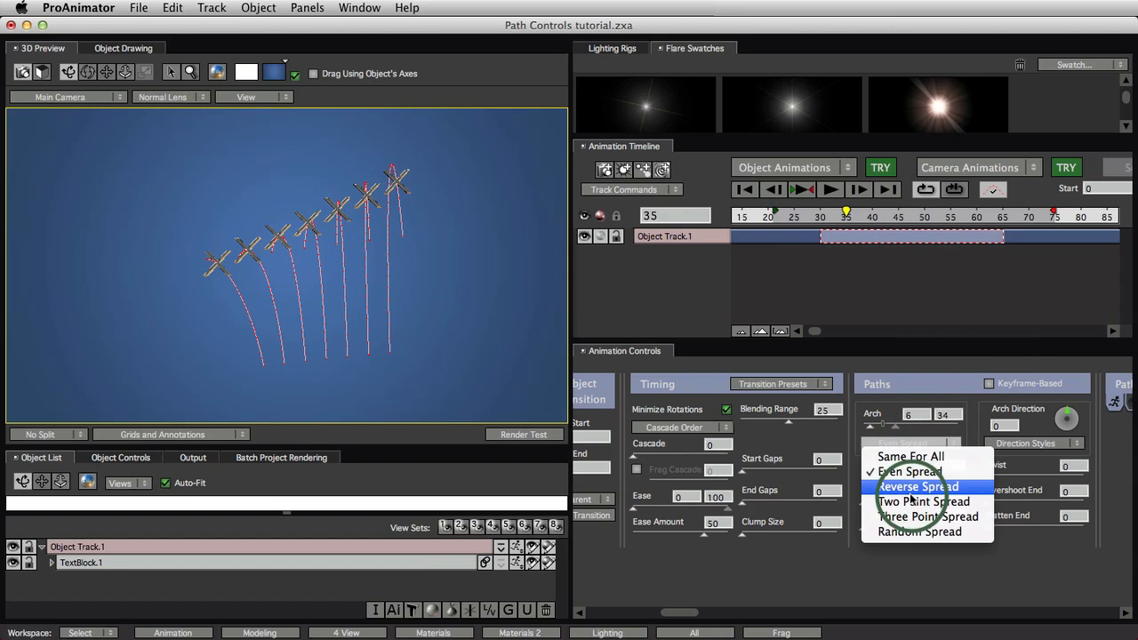
pyautogui.click(918, 486)
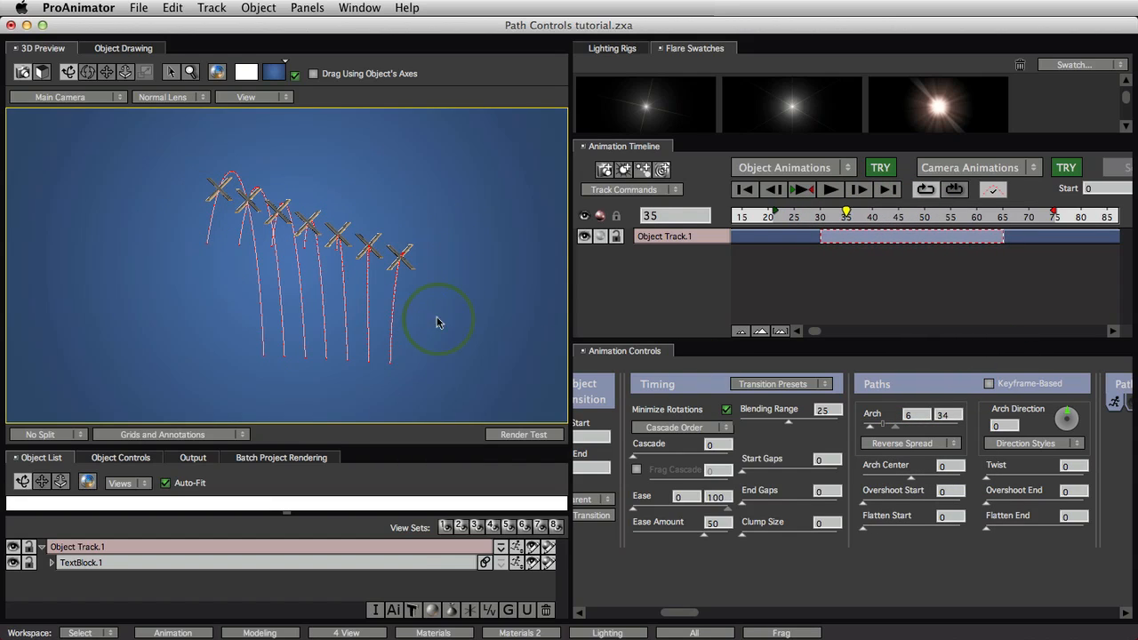
pyautogui.click(903, 443)
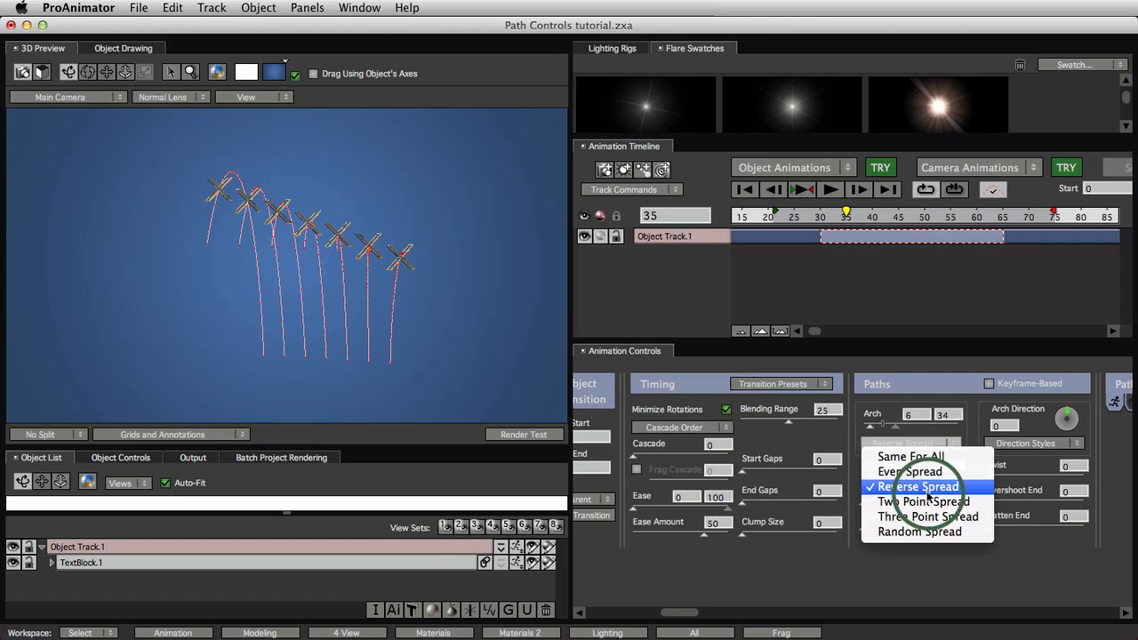
pyautogui.click(928, 501)
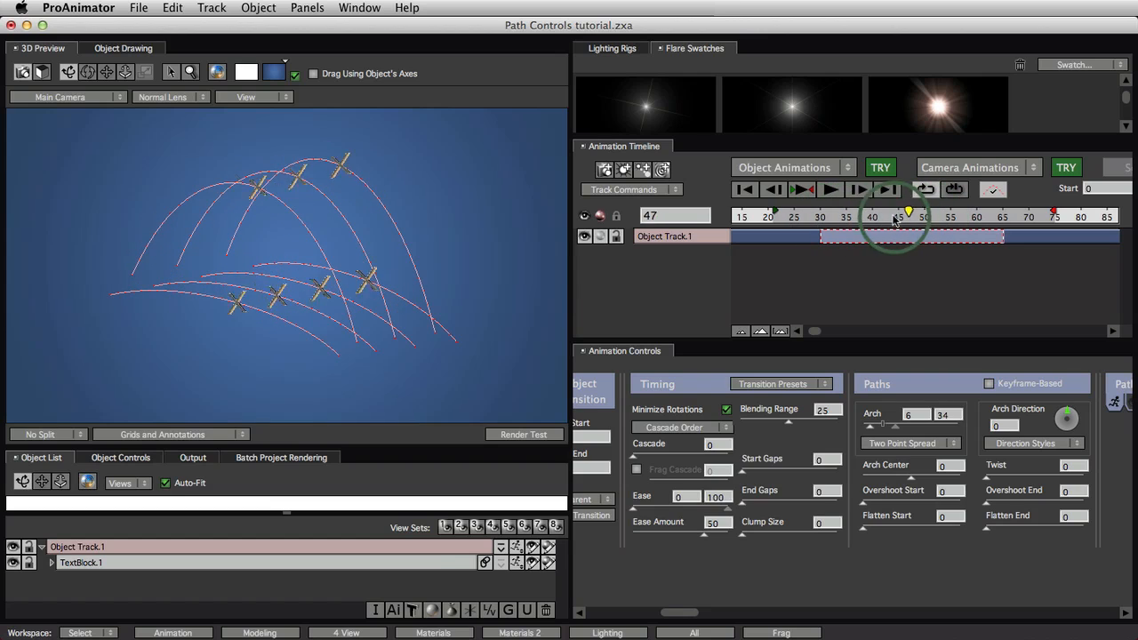
# Set Arch Styles to Three Point Spread and scrub back to an earlier frame
pyautogui.click(906, 443)
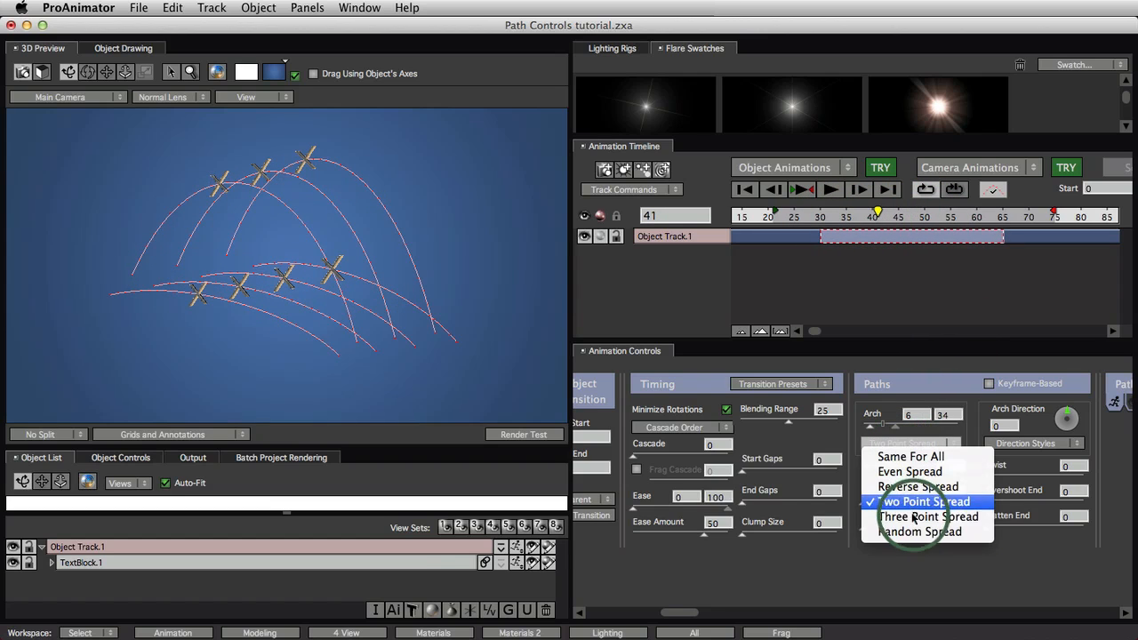
pyautogui.click(928, 516)
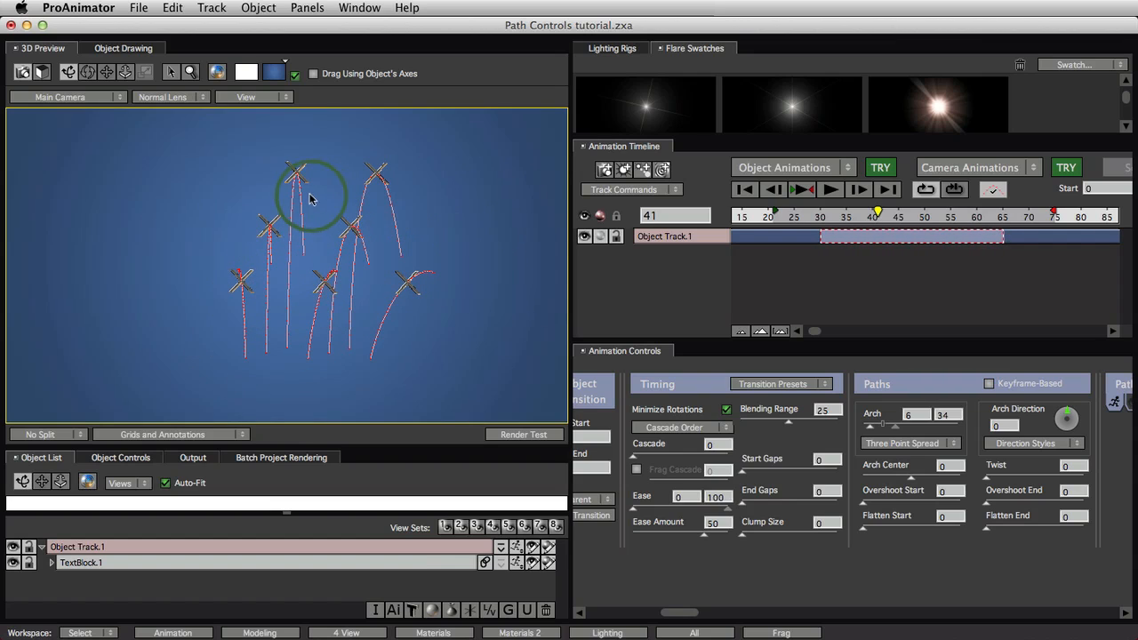
pyautogui.moveTo(384, 297)
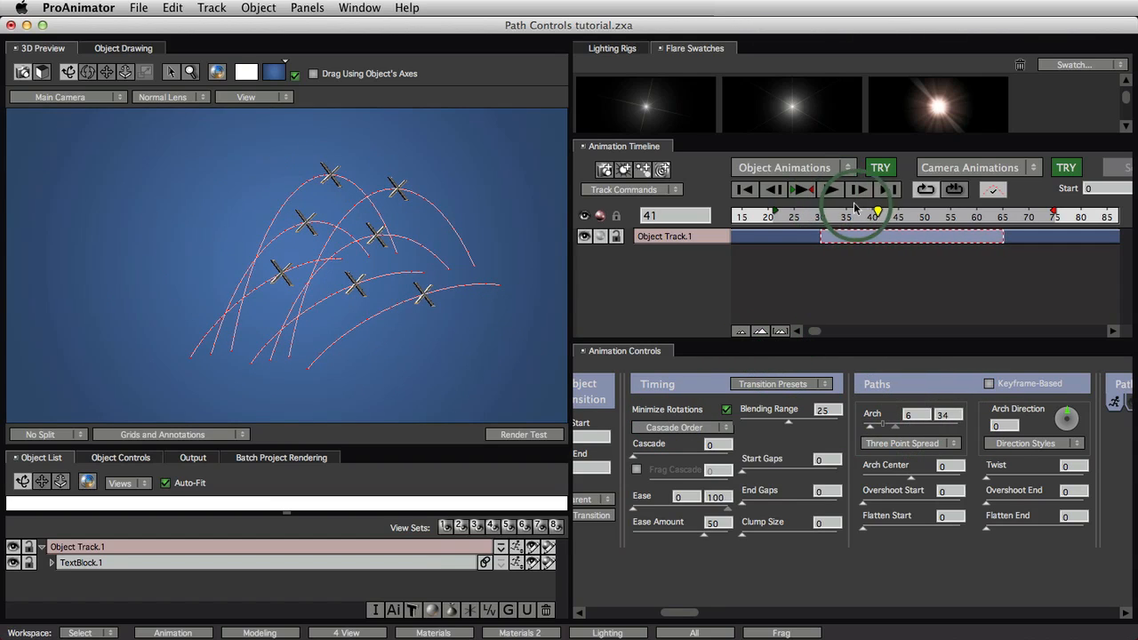
pyautogui.click(859, 188)
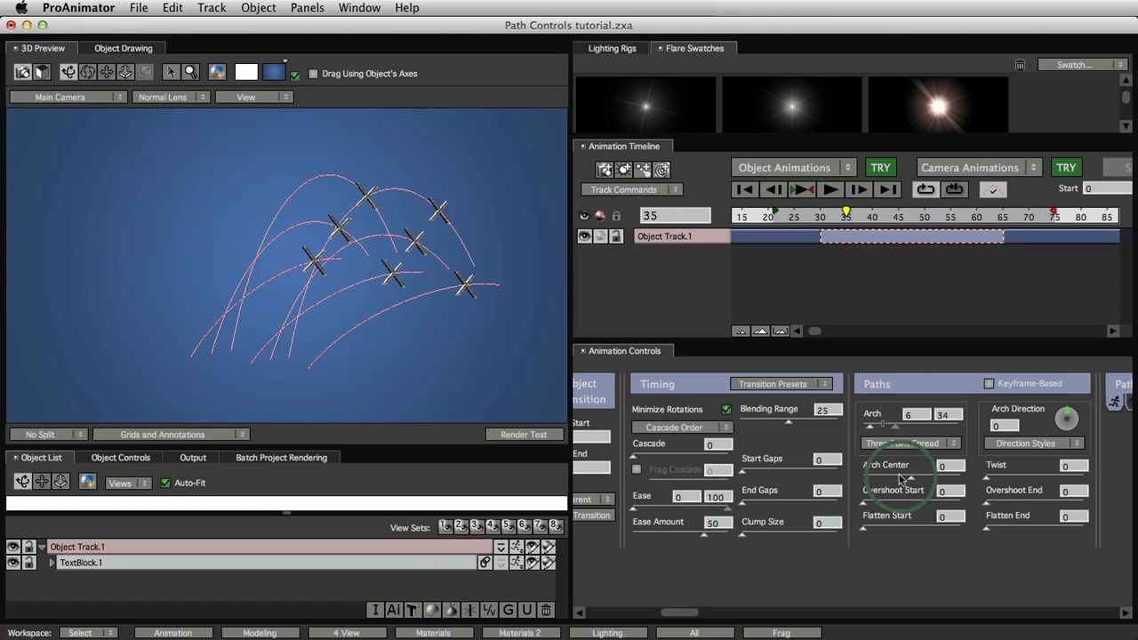
# Set Arch Styles to Random Spread and reselect it twice to re-randomize the heights
pyautogui.click(907, 443)
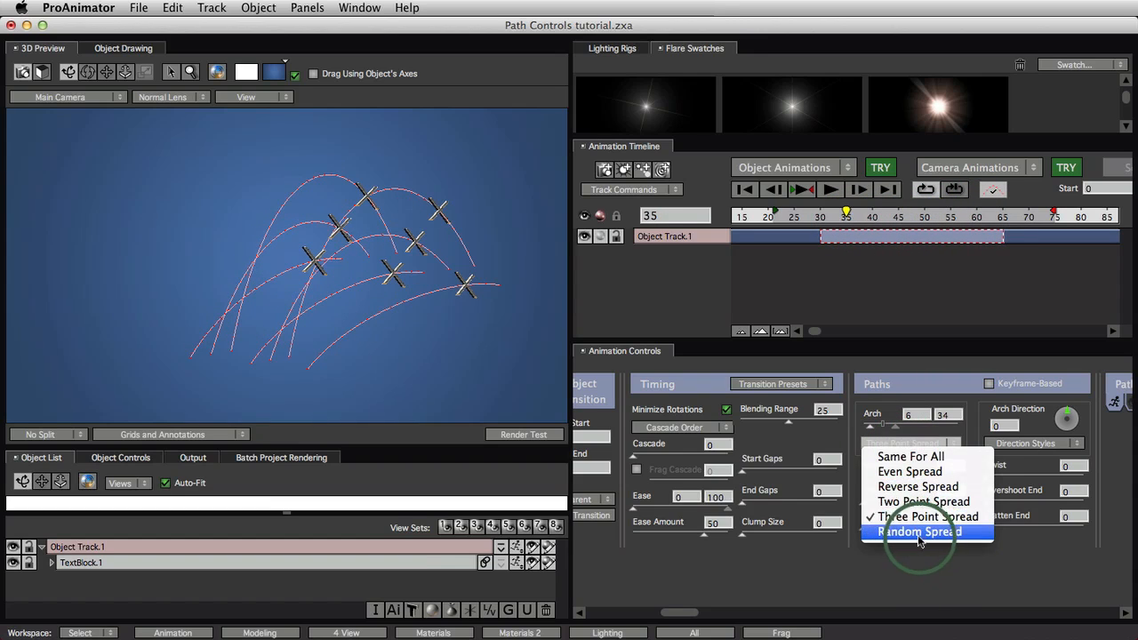
pyautogui.click(919, 531)
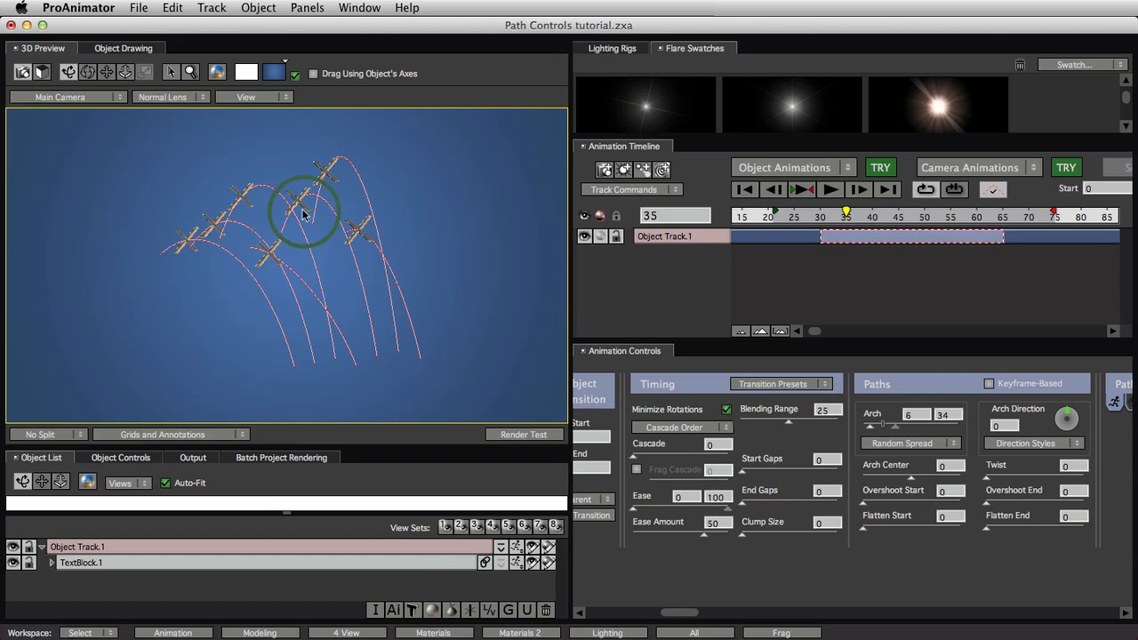
pyautogui.moveTo(304, 214); pyautogui.dragTo(354, 204)
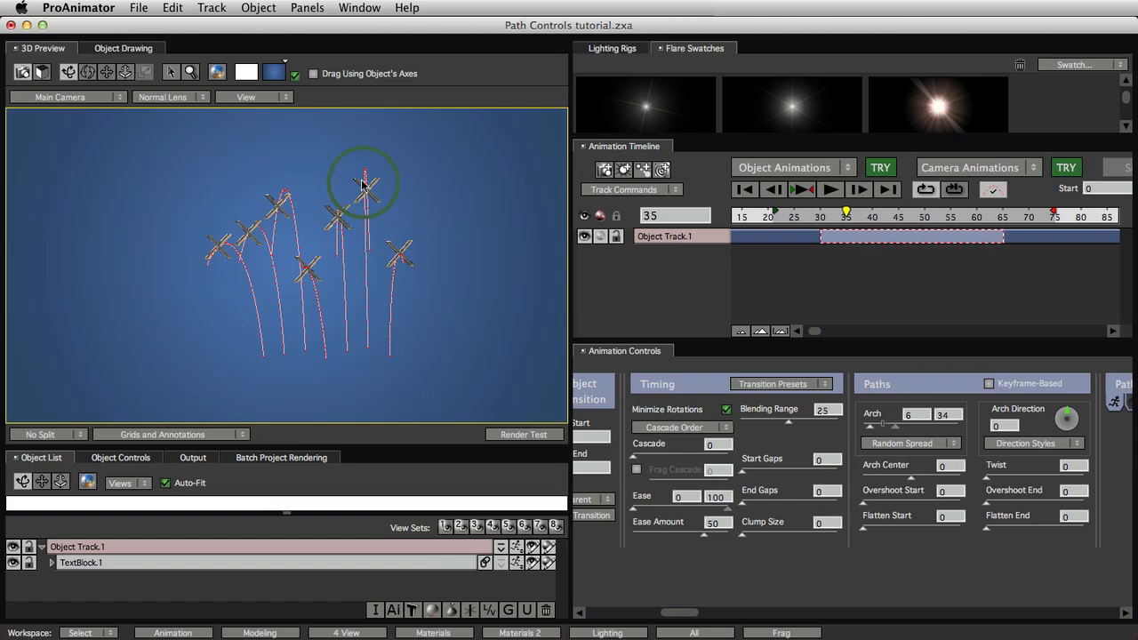
pyautogui.click(904, 442)
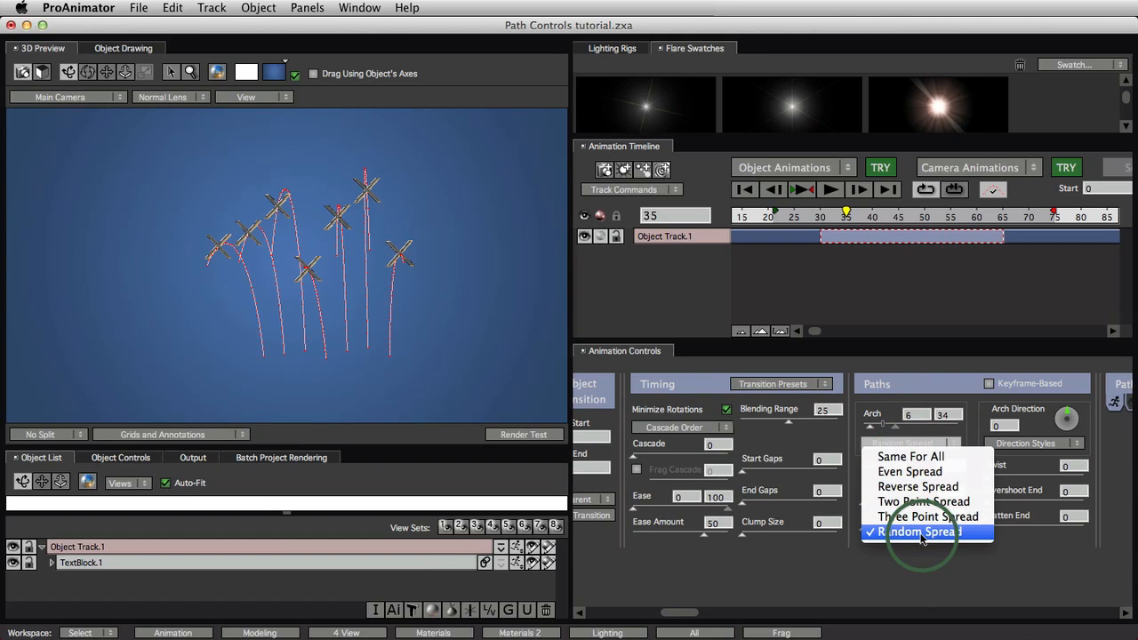
pyautogui.click(917, 530)
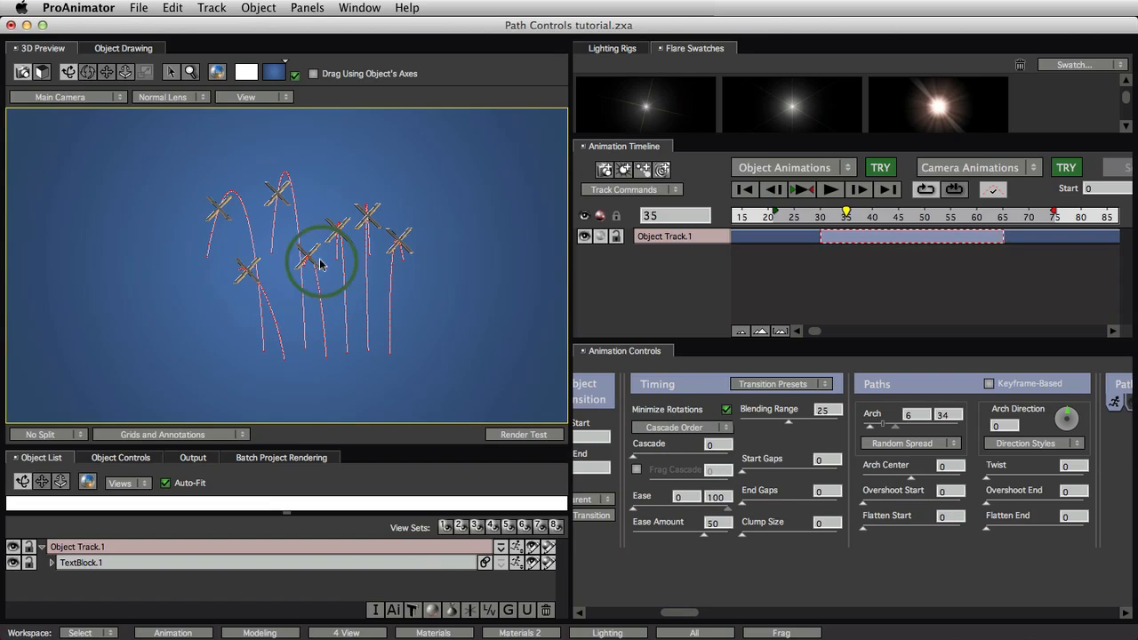
pyautogui.click(907, 443)
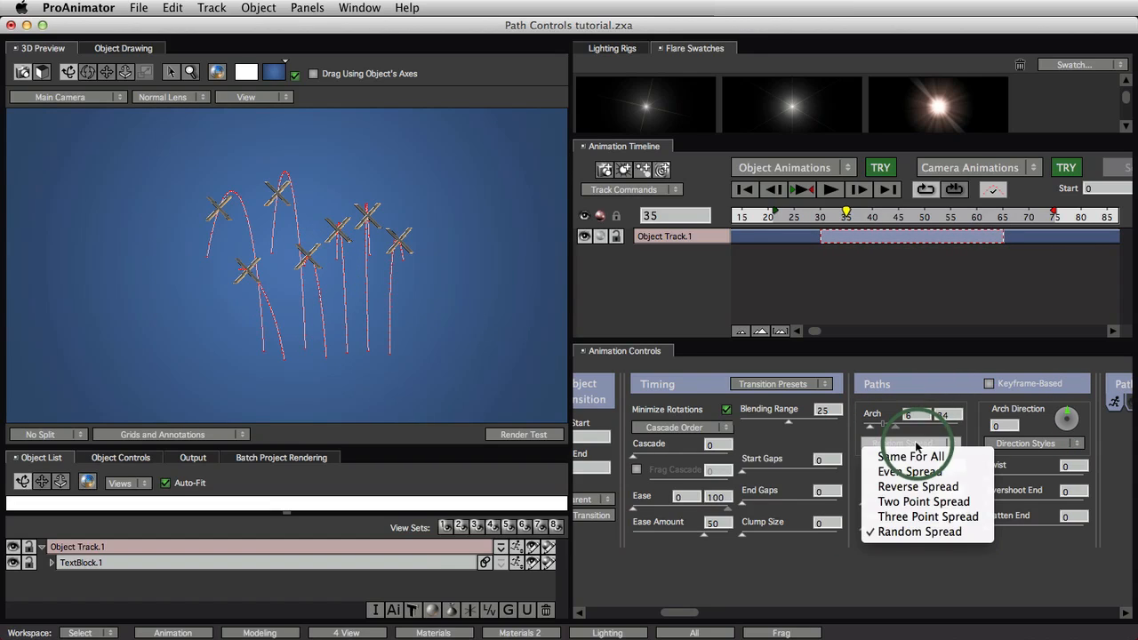
pyautogui.click(919, 531)
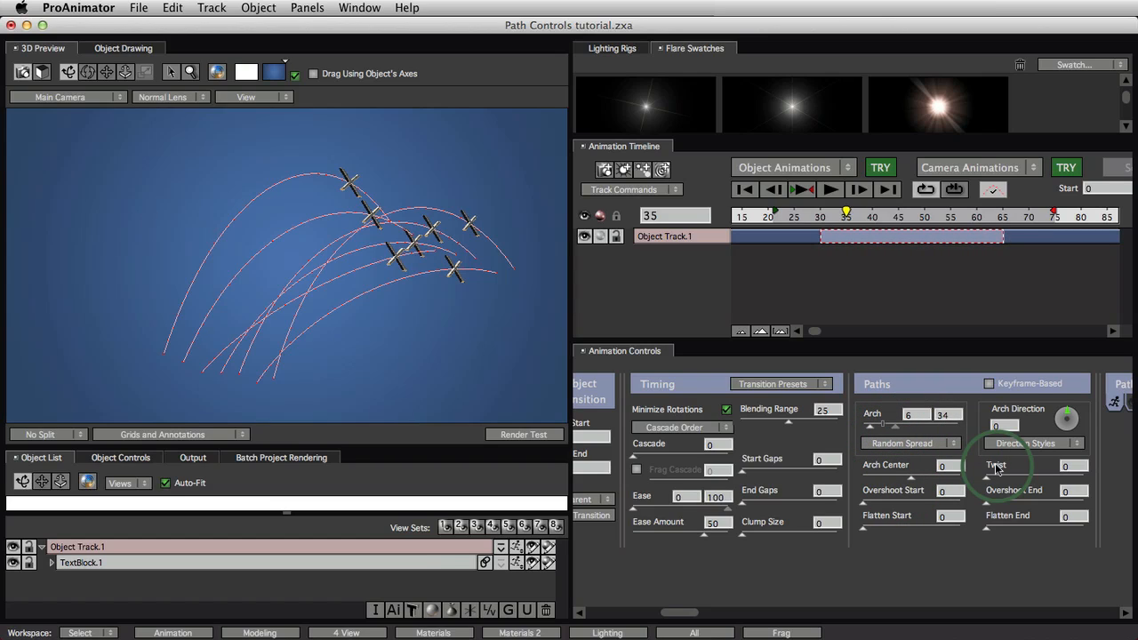
pyautogui.moveTo(1031, 458)
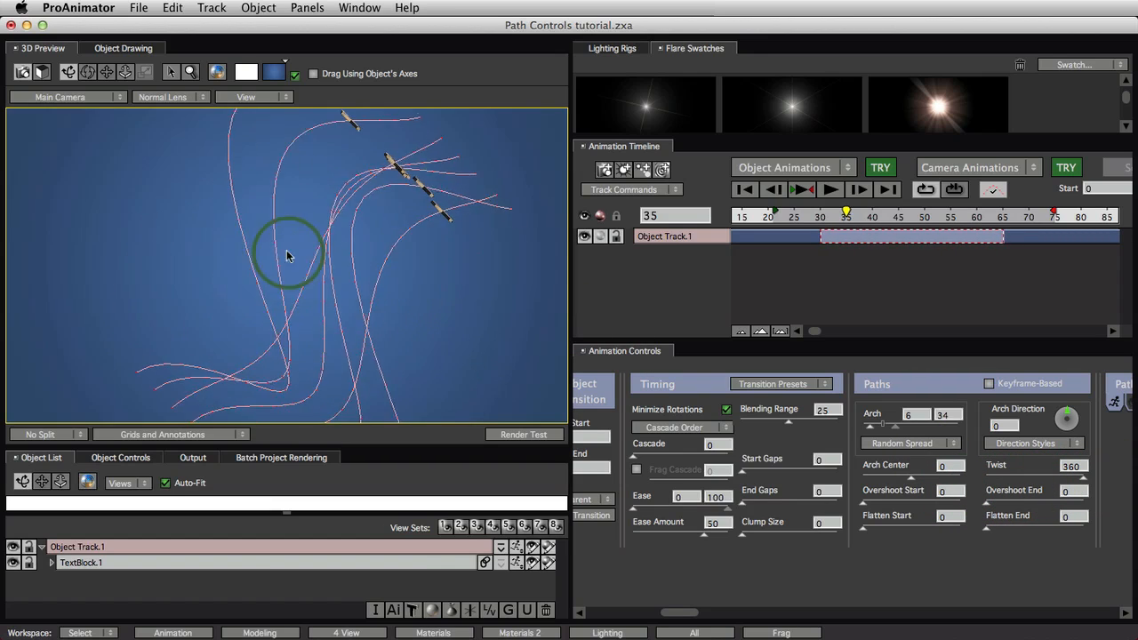
# Inspect the twisted paths and lower the Arch slider's upper handle to 23
pyautogui.moveTo(287, 256); pyautogui.dragTo(244, 271)
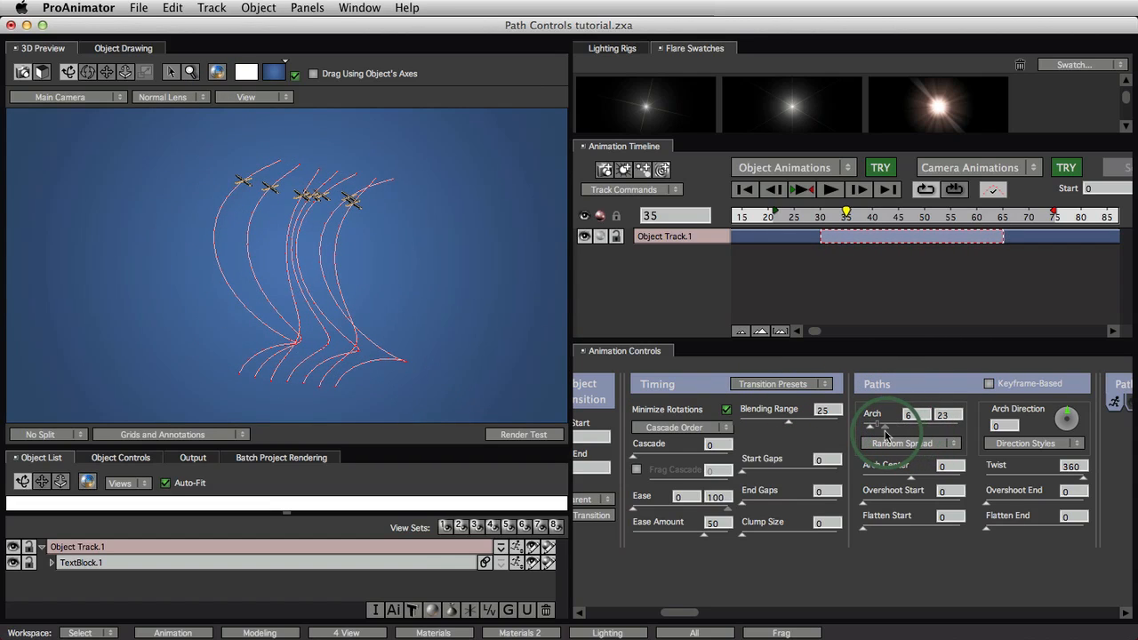
pyautogui.moveTo(845, 216); pyautogui.dragTo(933, 216)
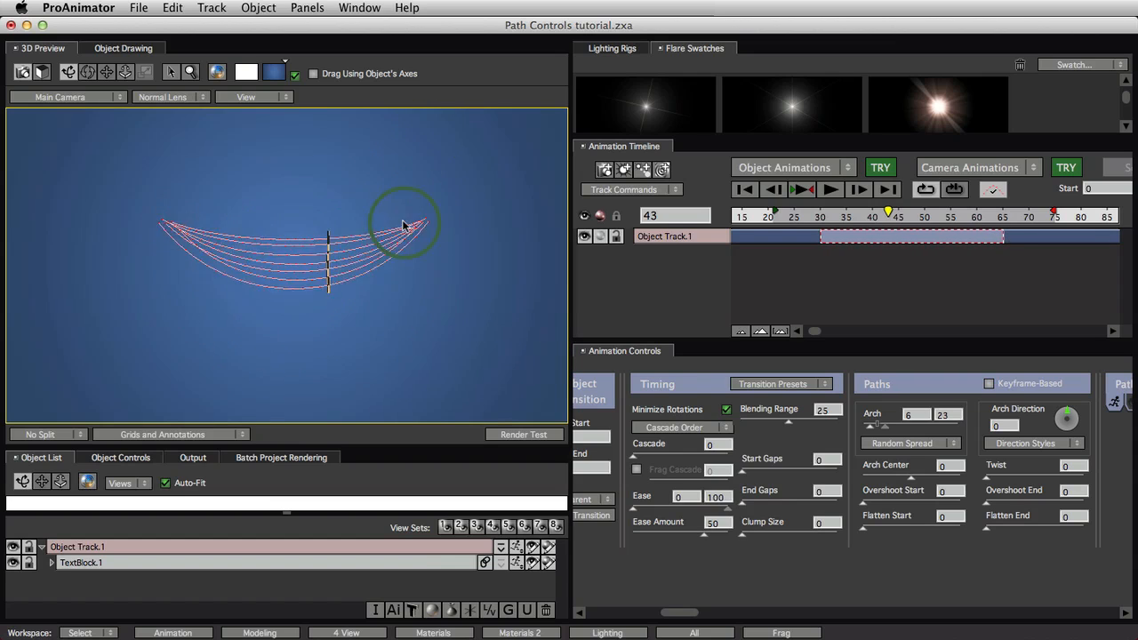
pyautogui.click(910, 442)
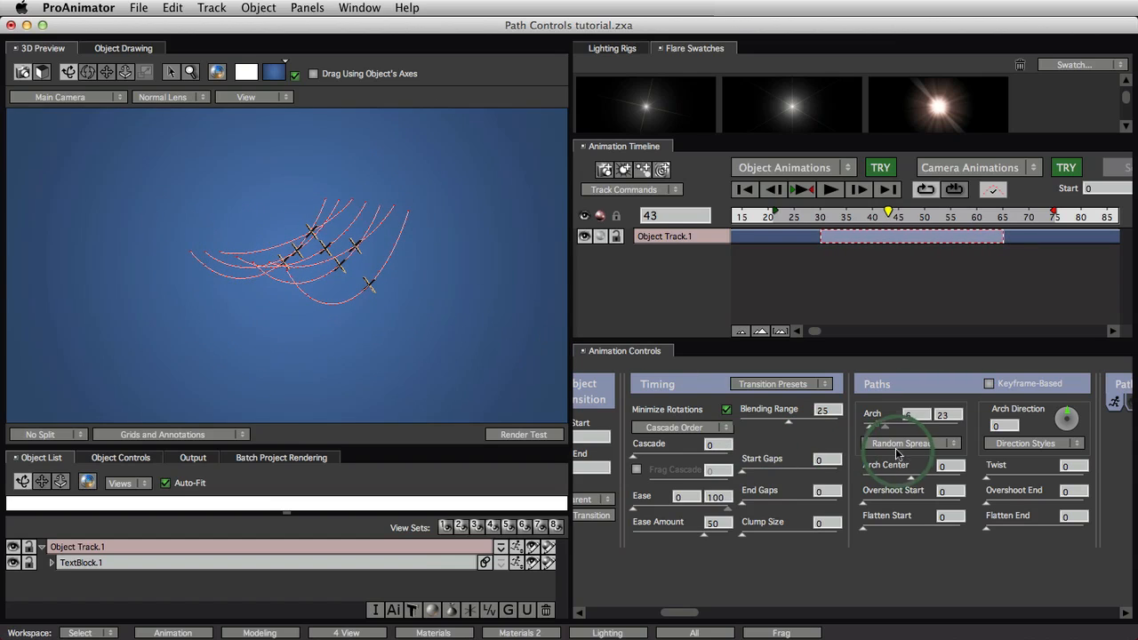